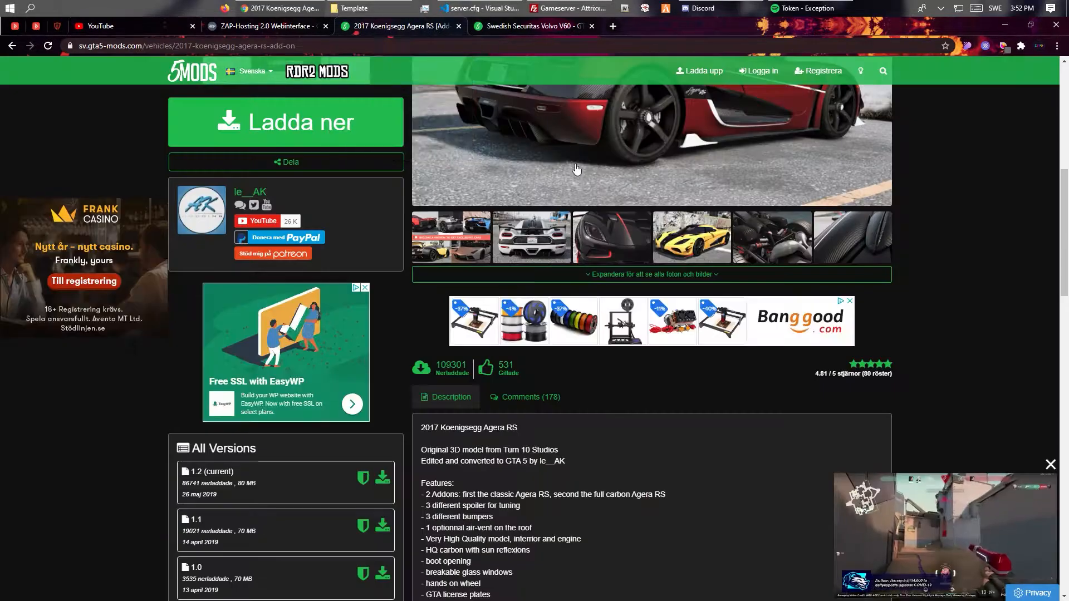
# Review the Swedish Securitas Volvo V60 mod page, then return to the car resource folders
pyautogui.scroll(3)
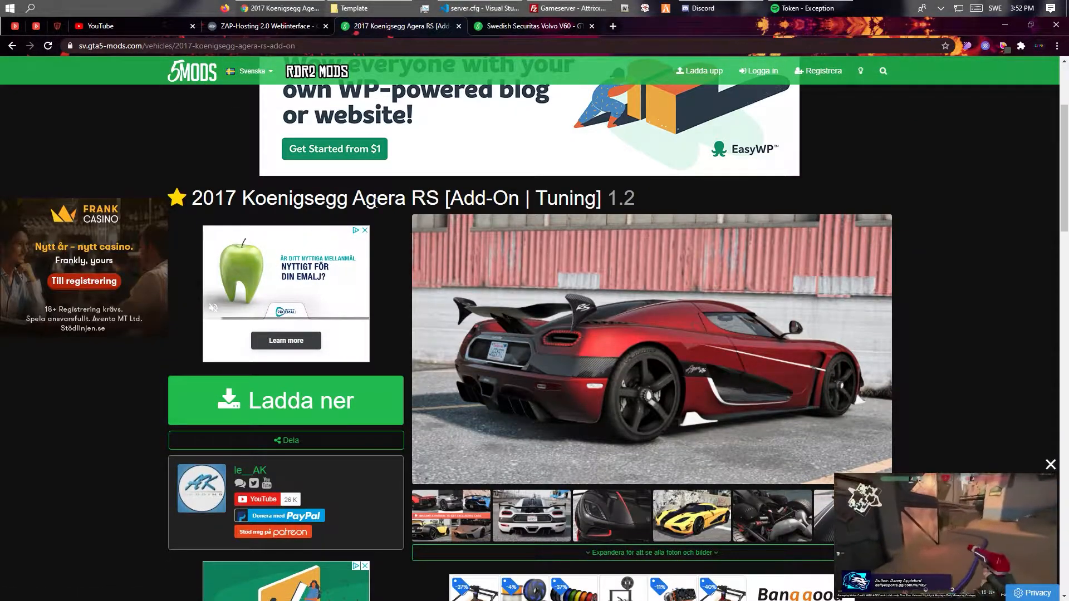
pyautogui.click(533, 25)
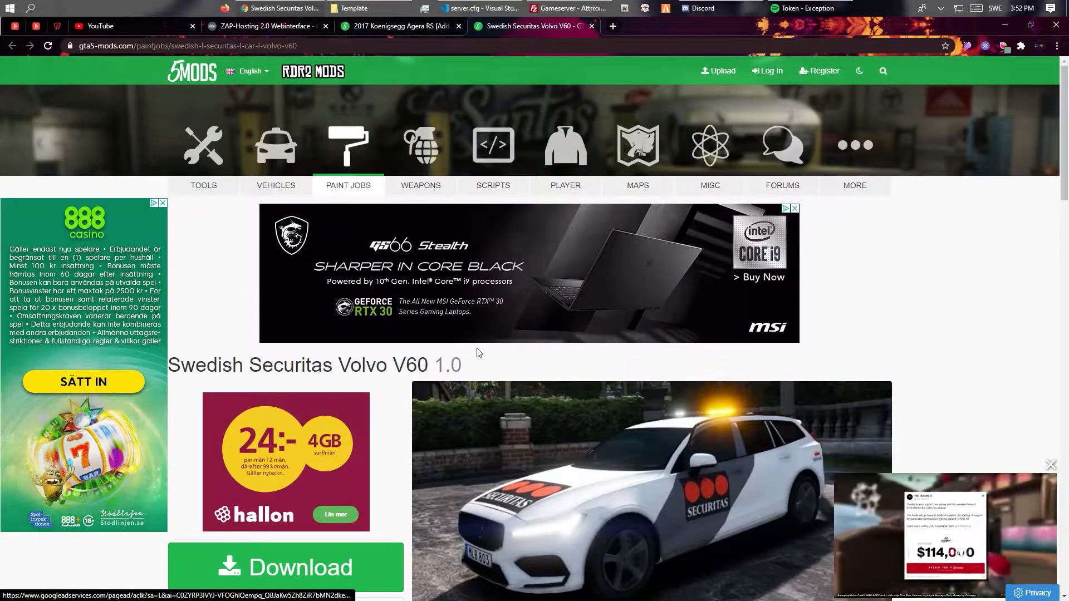
pyautogui.scroll(-3)
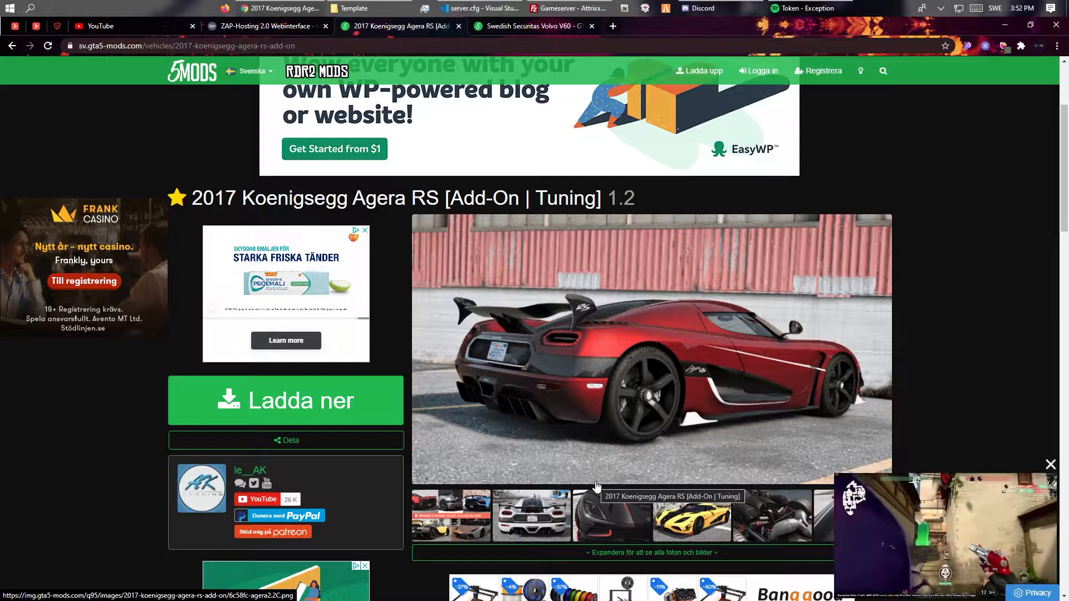
pyautogui.click(533, 26)
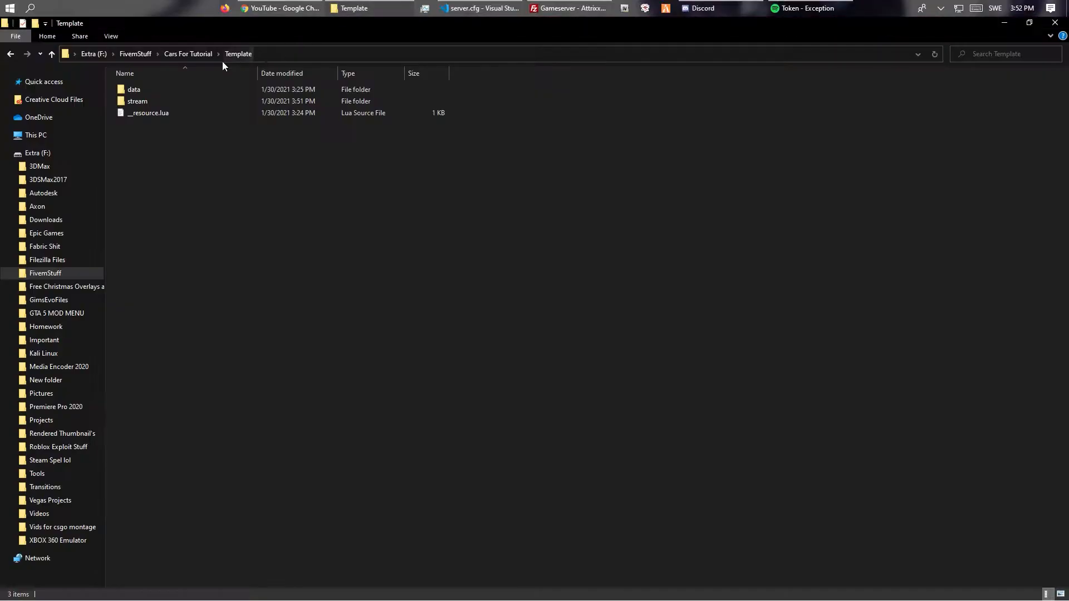
# Navigate Cars For Tutorial > Template > data and select vehicle_names.lua
pyautogui.click(188, 53)
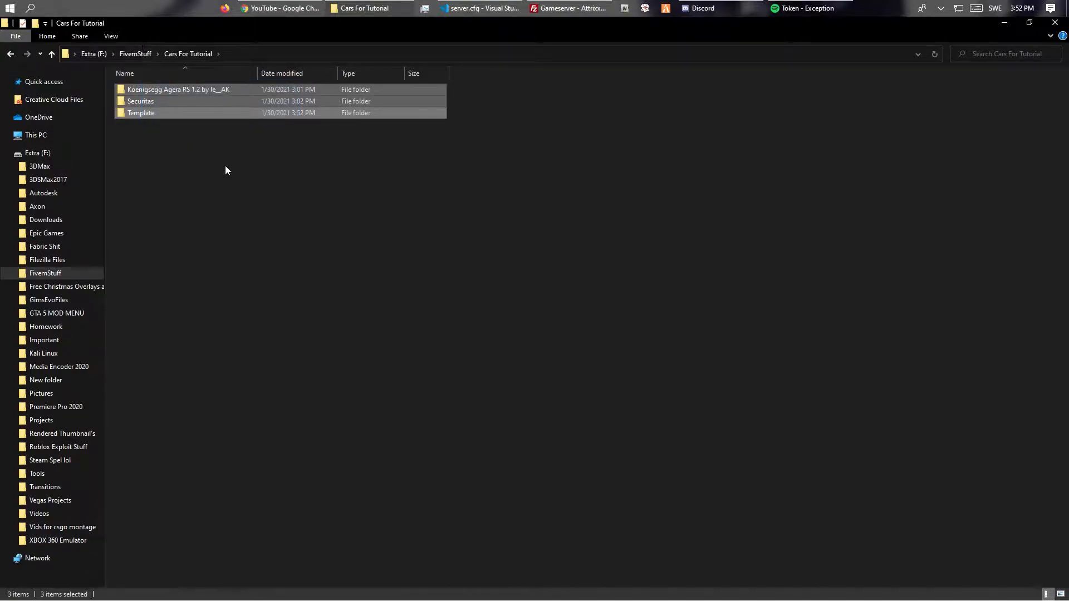
pyautogui.click(141, 101)
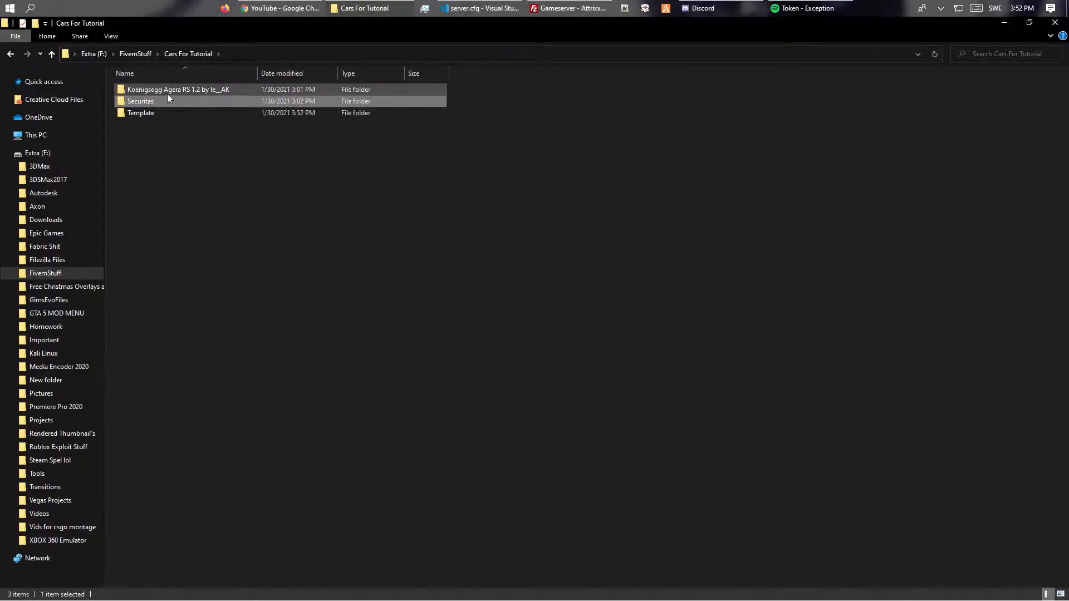
pyautogui.doubleClick(141, 112)
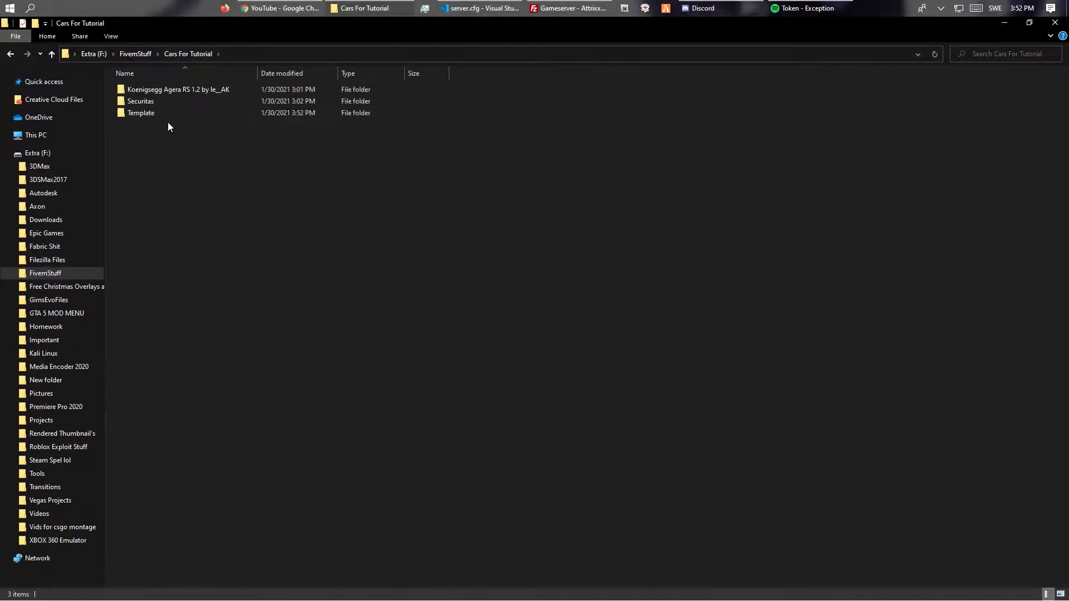
pyautogui.doubleClick(141, 112)
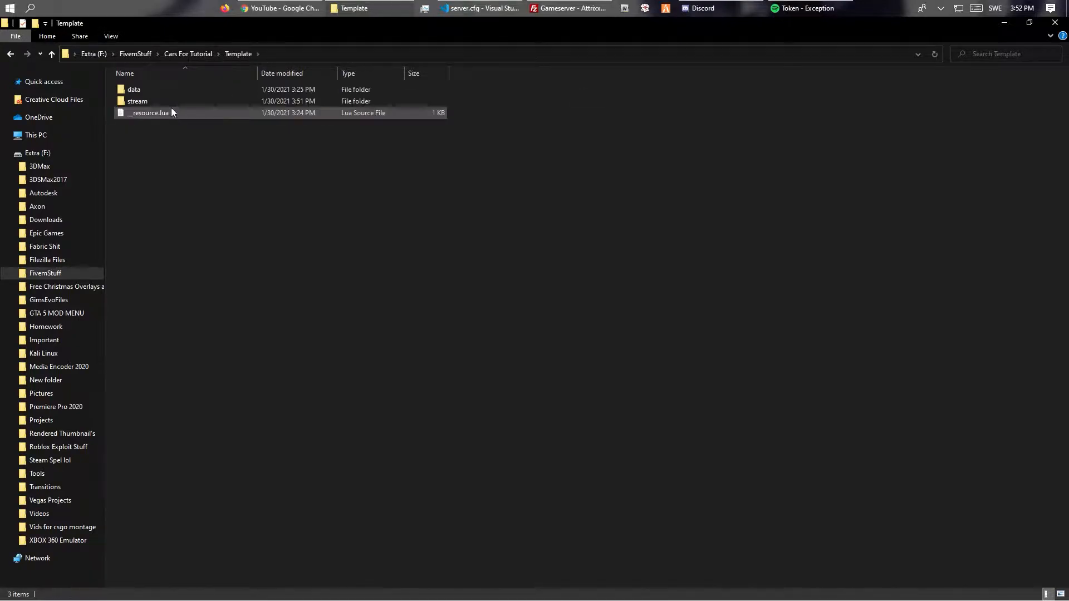
pyautogui.doubleClick(132, 89)
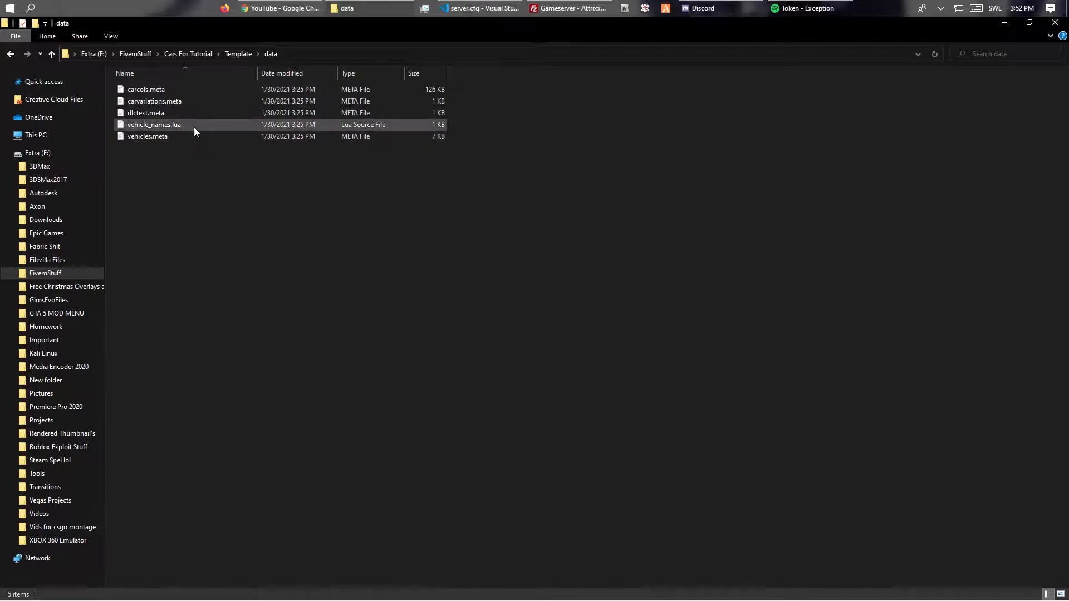
pyautogui.click(154, 123)
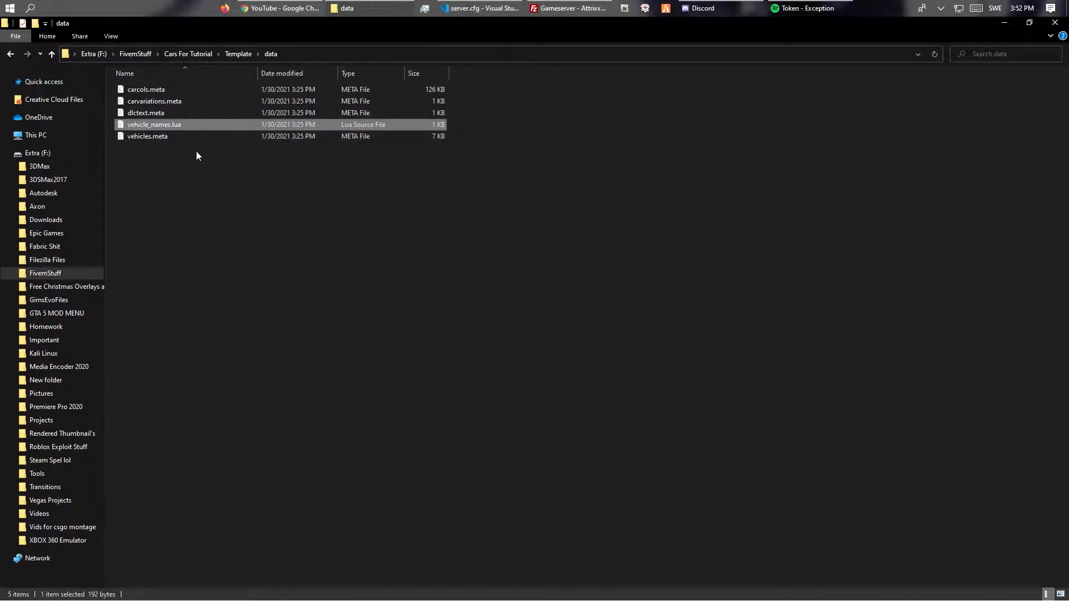
pyautogui.click(187, 54)
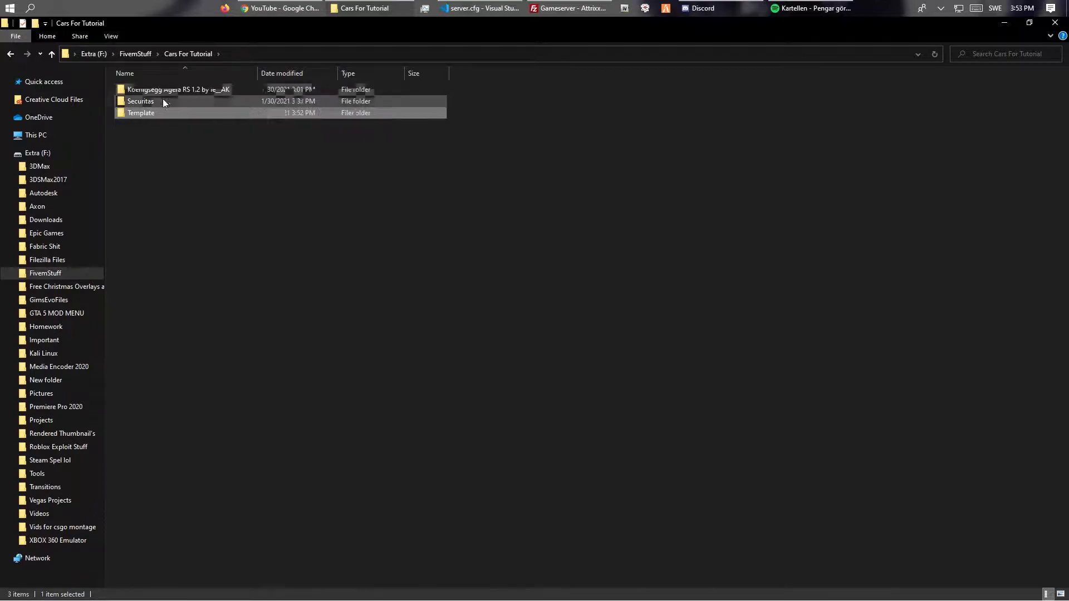
# Browse the Securitas car's ELS VCF folder and return to Cars For Tutorial
pyautogui.doubleClick(140, 102)
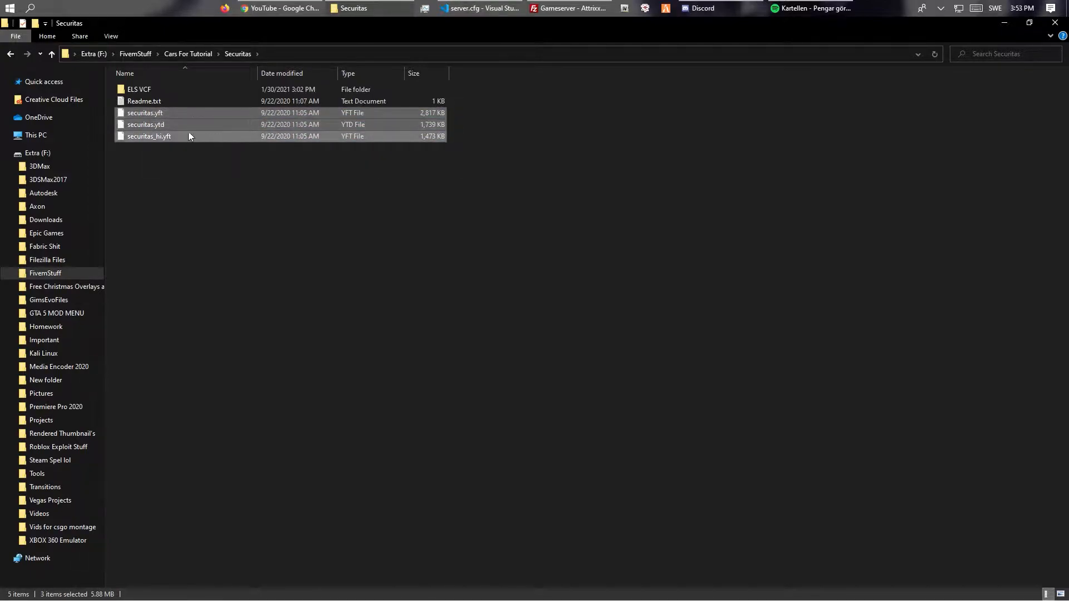
pyautogui.click(145, 112)
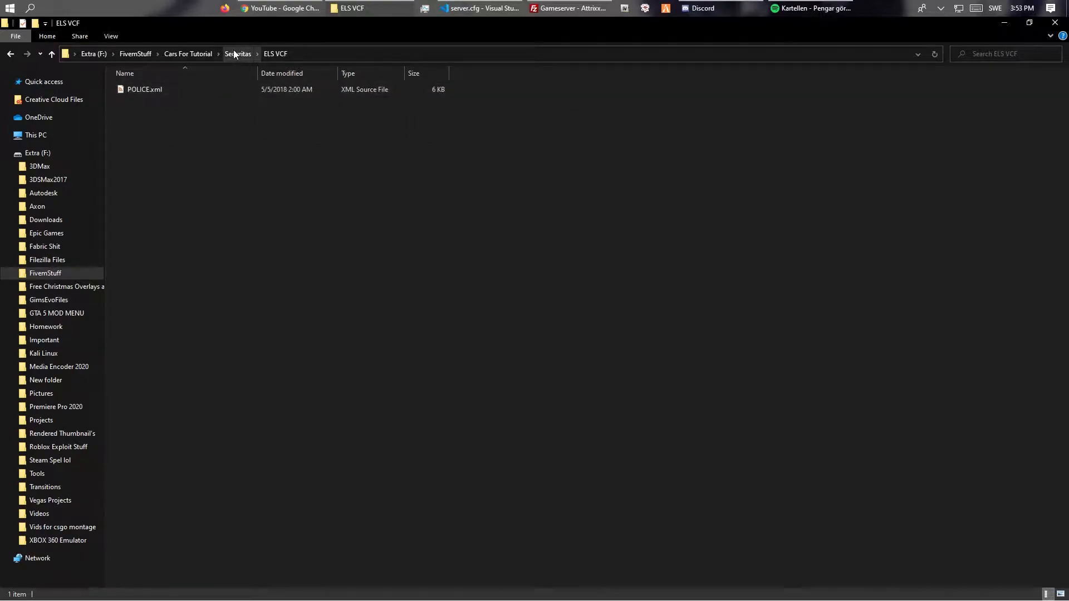
pyautogui.click(238, 53)
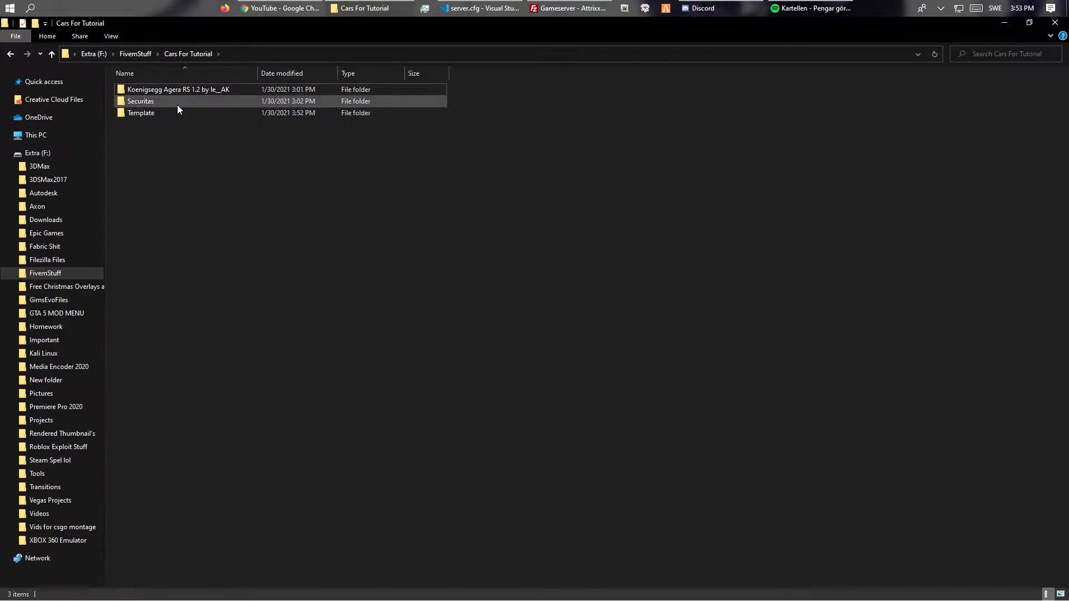
# Drill into Koenigsegg Agera RS carbon body > mods > update > x64 > dlcpacks > agerarsc
pyautogui.click(177, 89)
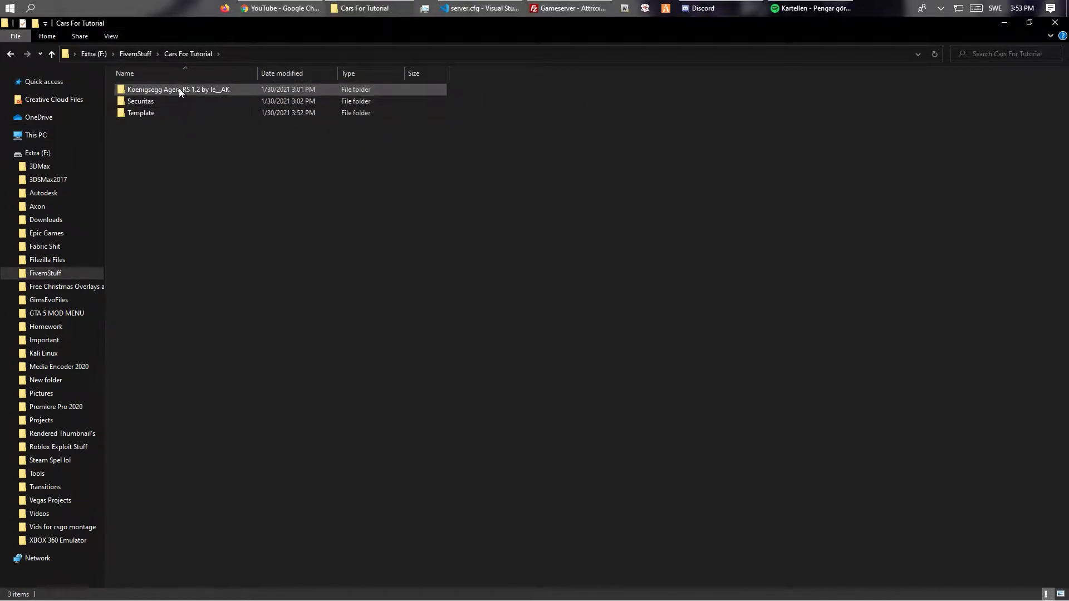
pyautogui.doubleClick(179, 89)
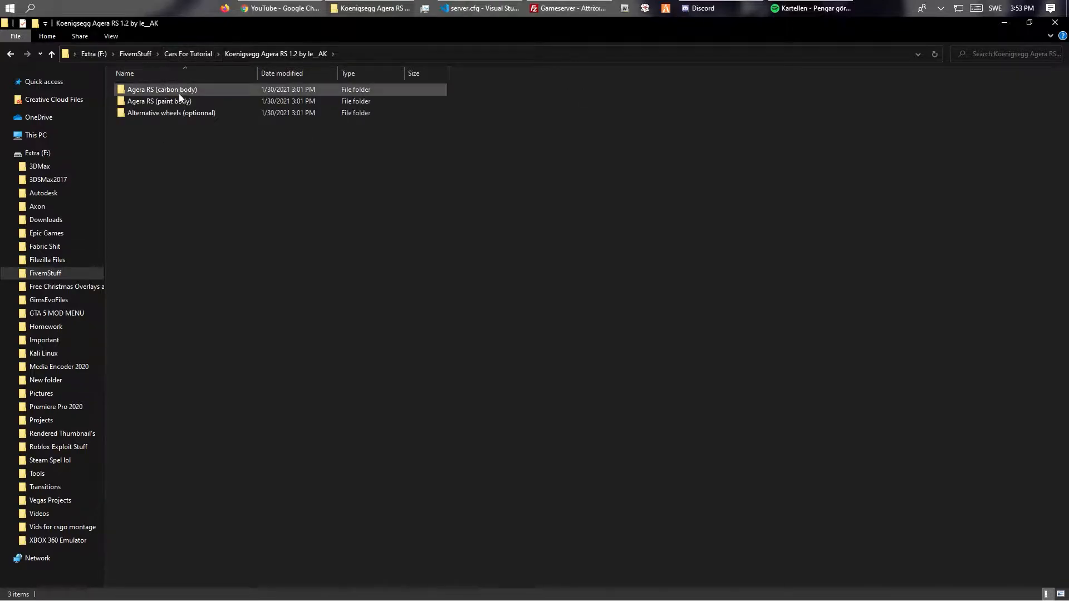
pyautogui.doubleClick(162, 89)
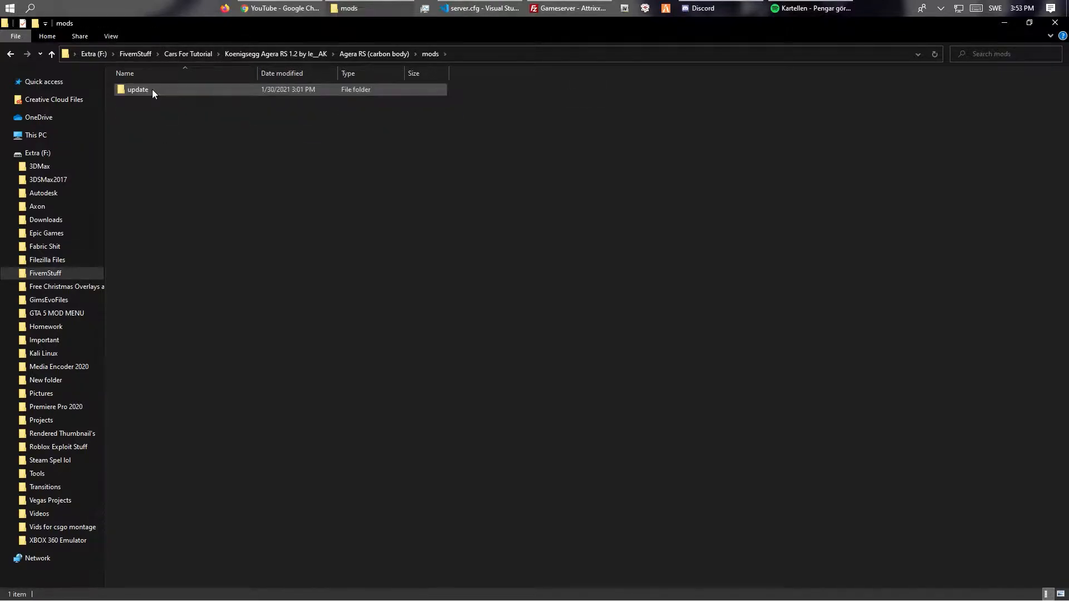
pyautogui.doubleClick(137, 89)
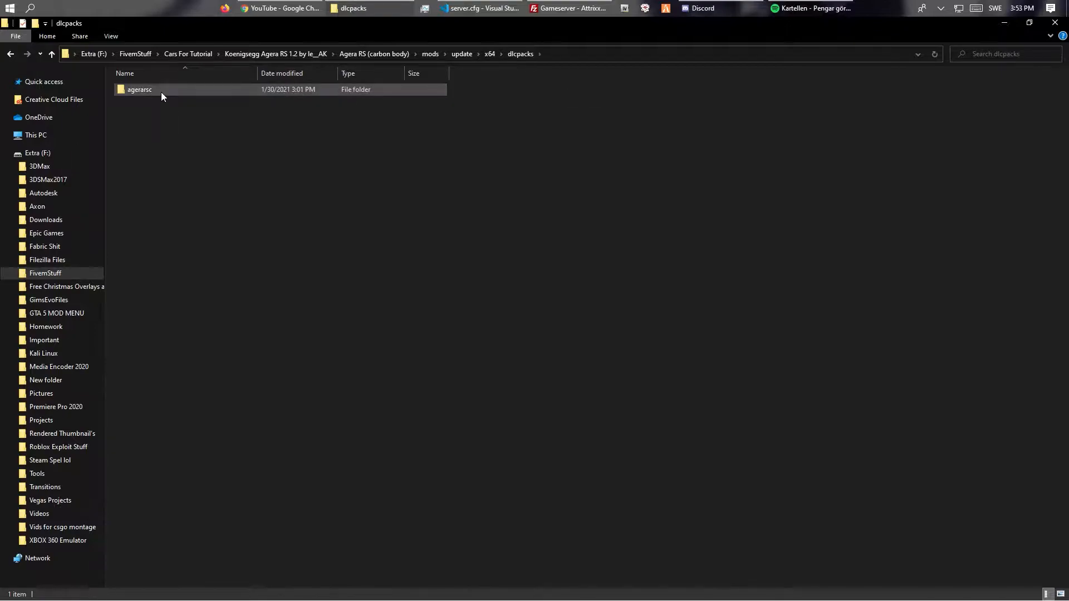
pyautogui.doubleClick(139, 89)
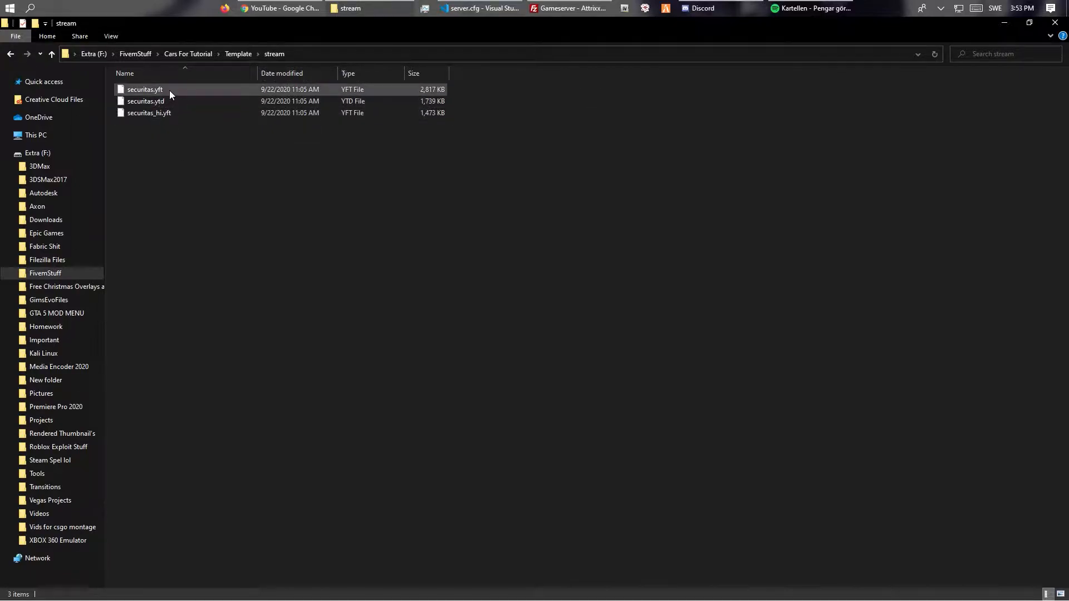
# Check the securitas stream model files and __resource.lua, then enter the Template data folder
pyautogui.click(145, 101)
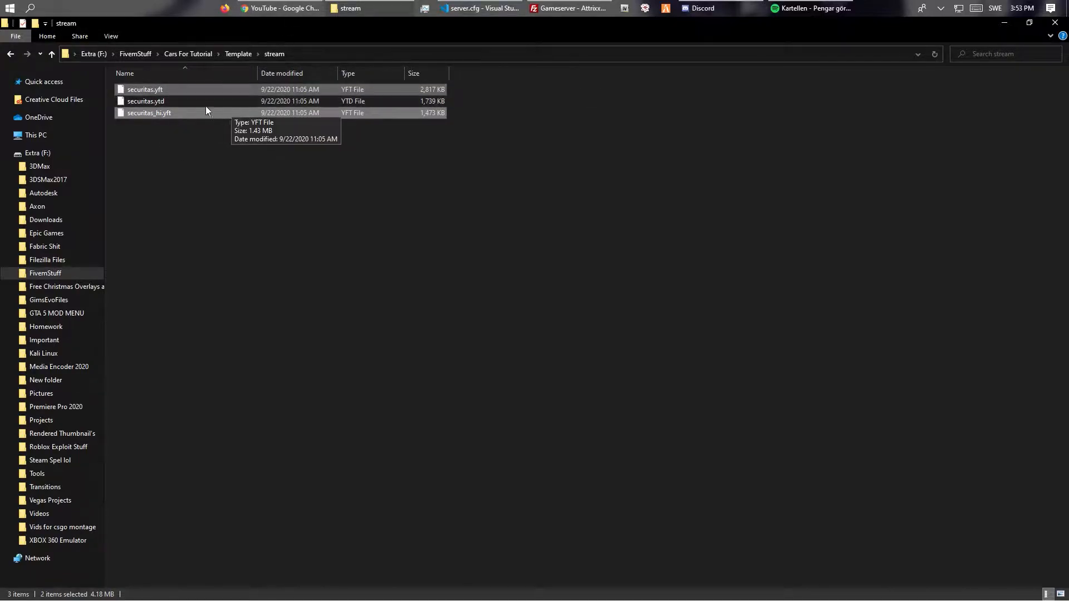
pyautogui.click(148, 112)
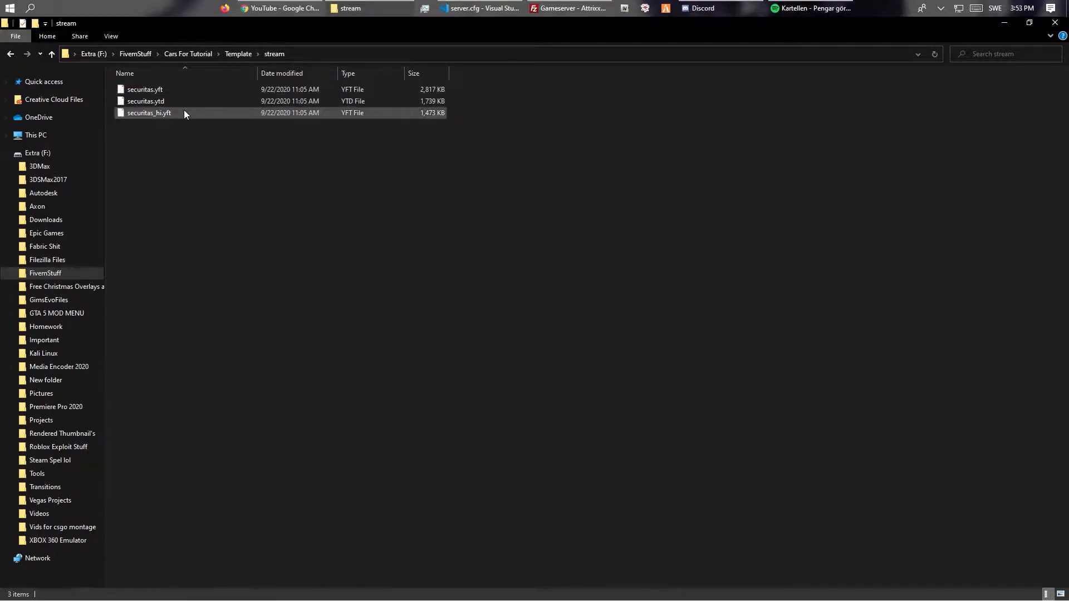
pyautogui.click(145, 101)
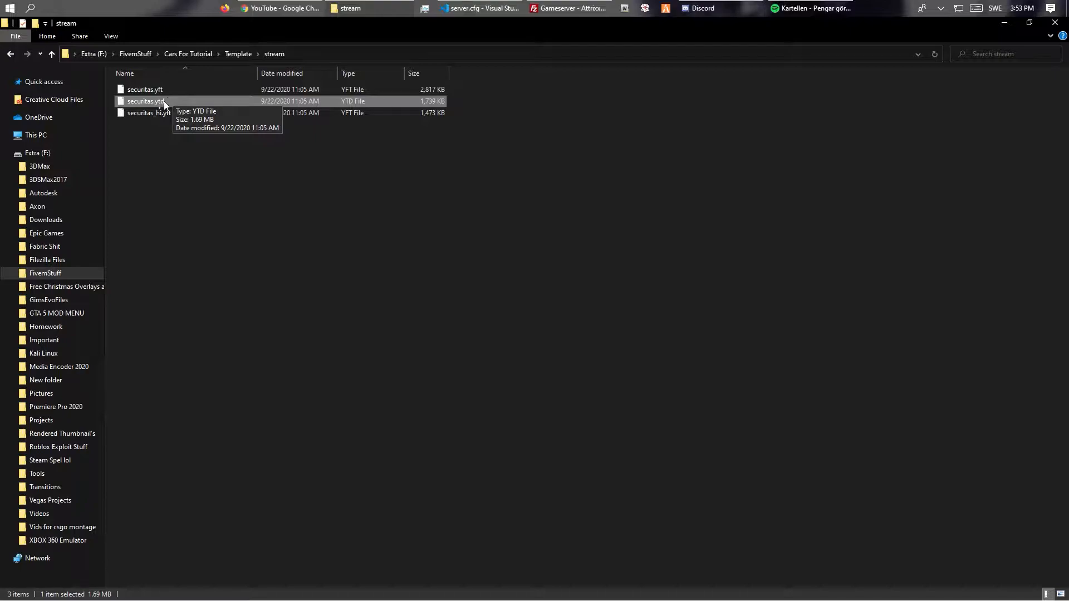
pyautogui.moveTo(207, 78)
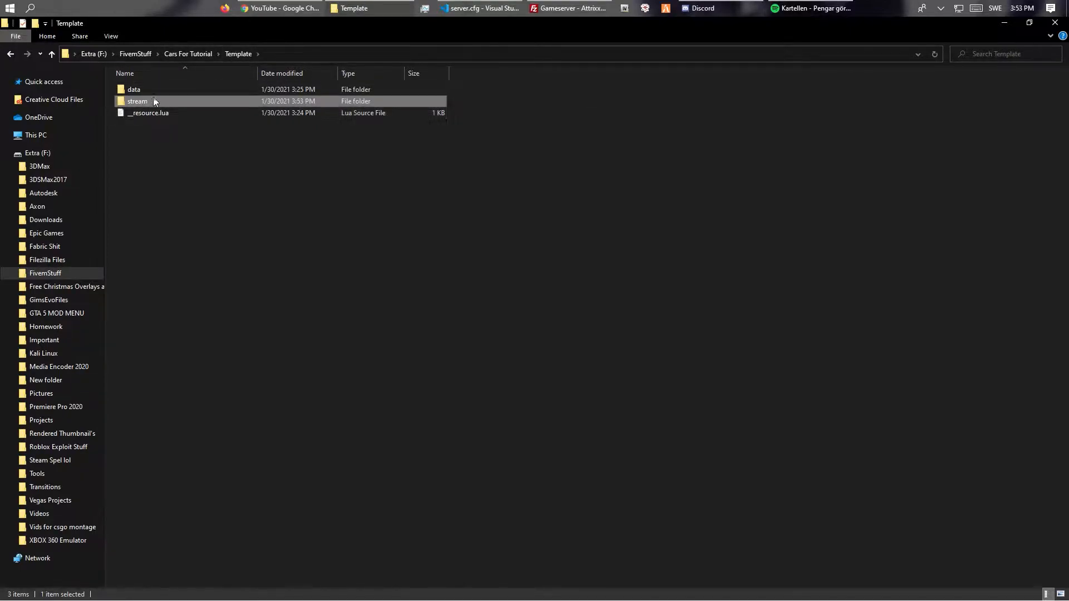
pyautogui.doubleClick(134, 90)
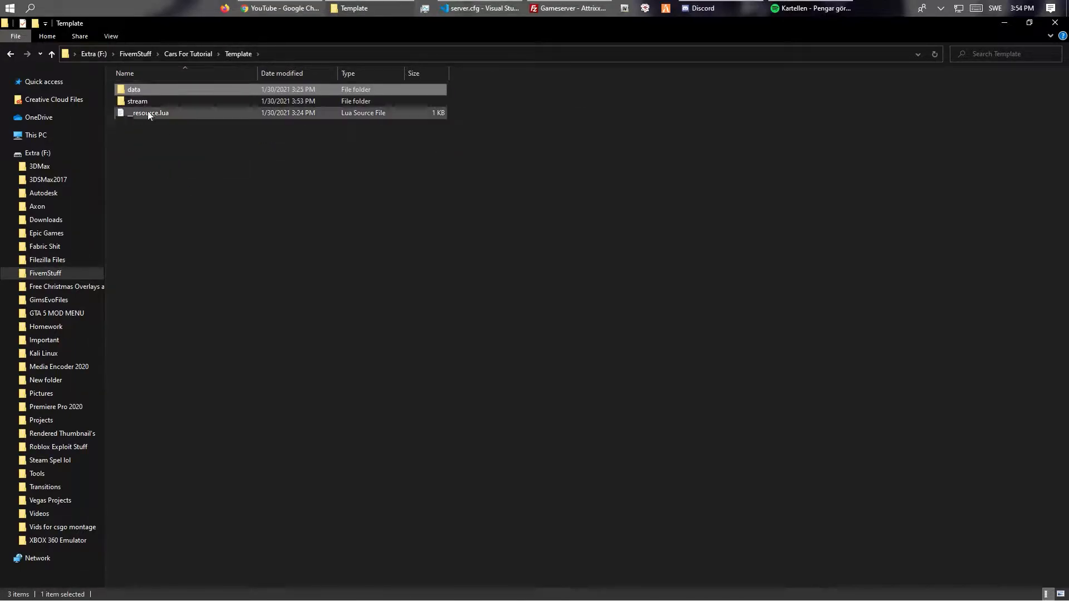
pyautogui.click(148, 112)
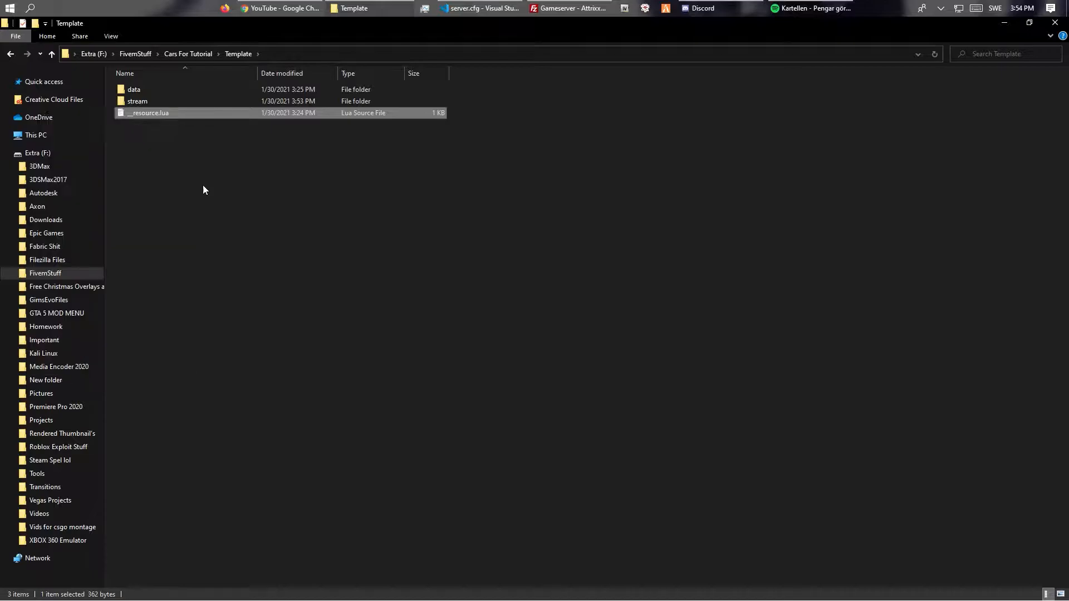
pyautogui.doubleClick(134, 89)
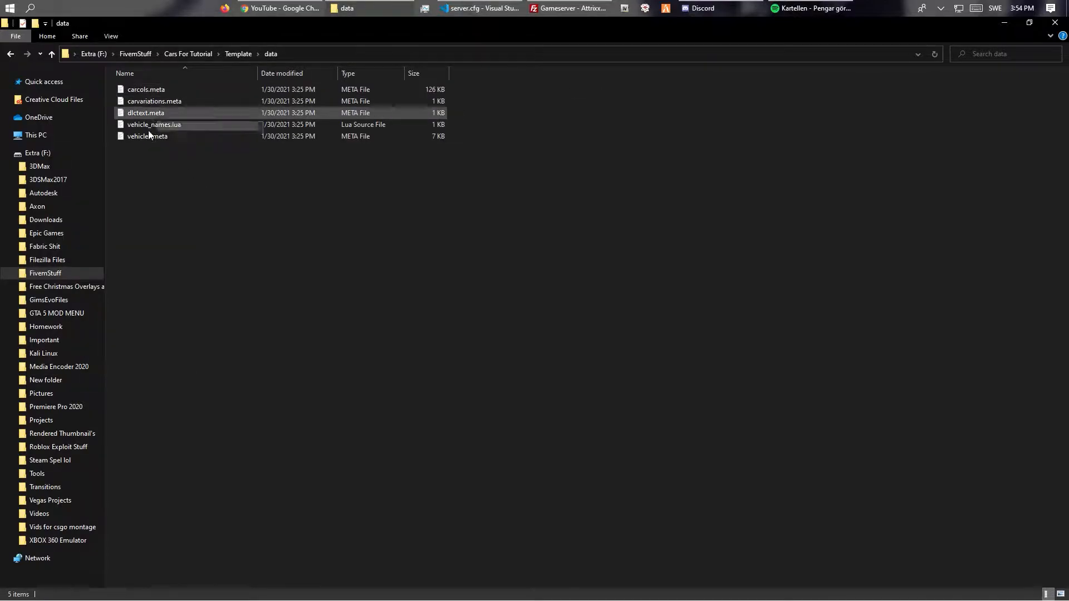
# Open vehicle_names.lua and vehicles.meta in Visual Studio Code for editing
pyautogui.rightClick(153, 124)
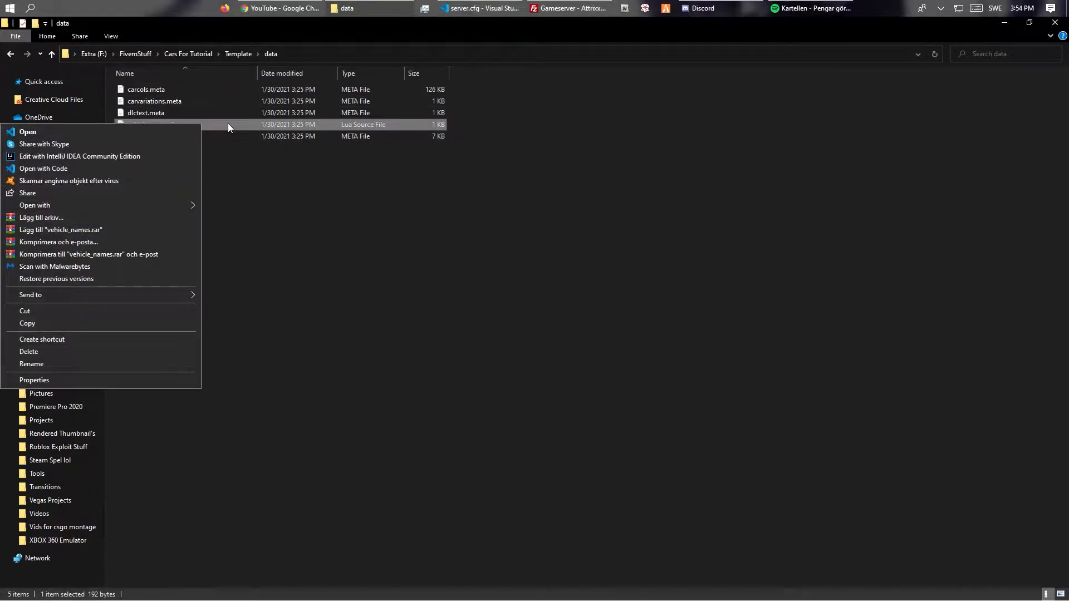
pyautogui.click(164, 136)
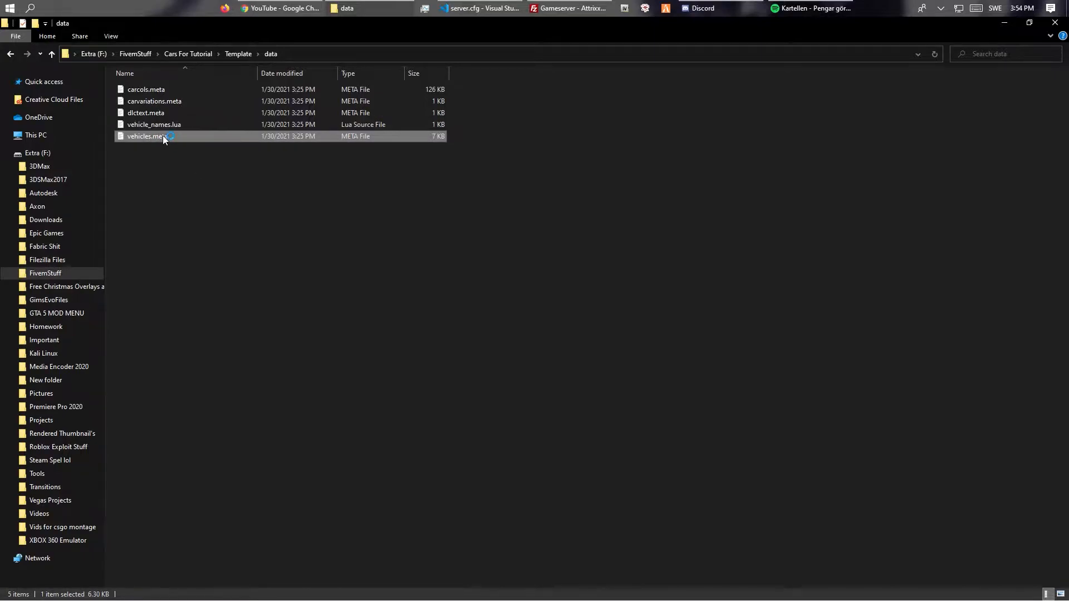
pyautogui.click(154, 101)
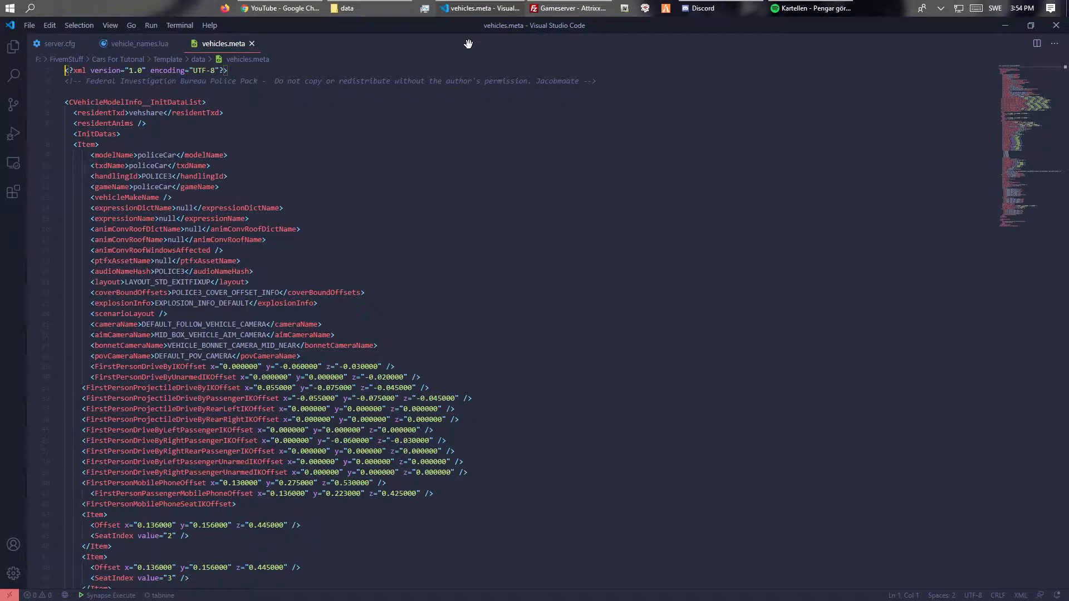
# Open carvariations.meta, copy the securitas model name from the stream folder, and set AddTextEntry to 'securitas', 'Securitas Car'
pyautogui.click(307, 43)
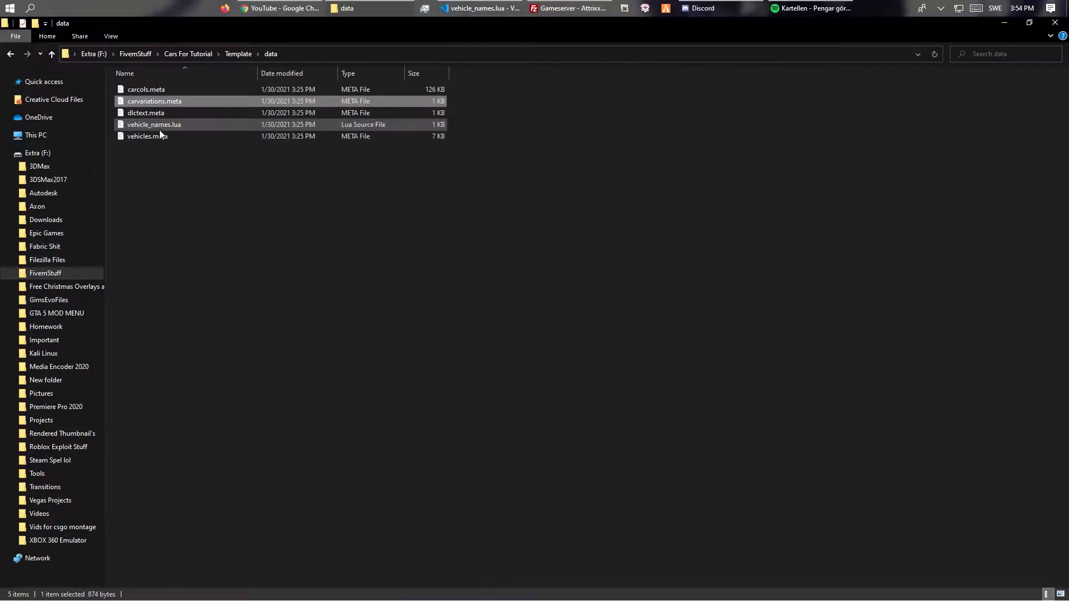
pyautogui.click(479, 8)
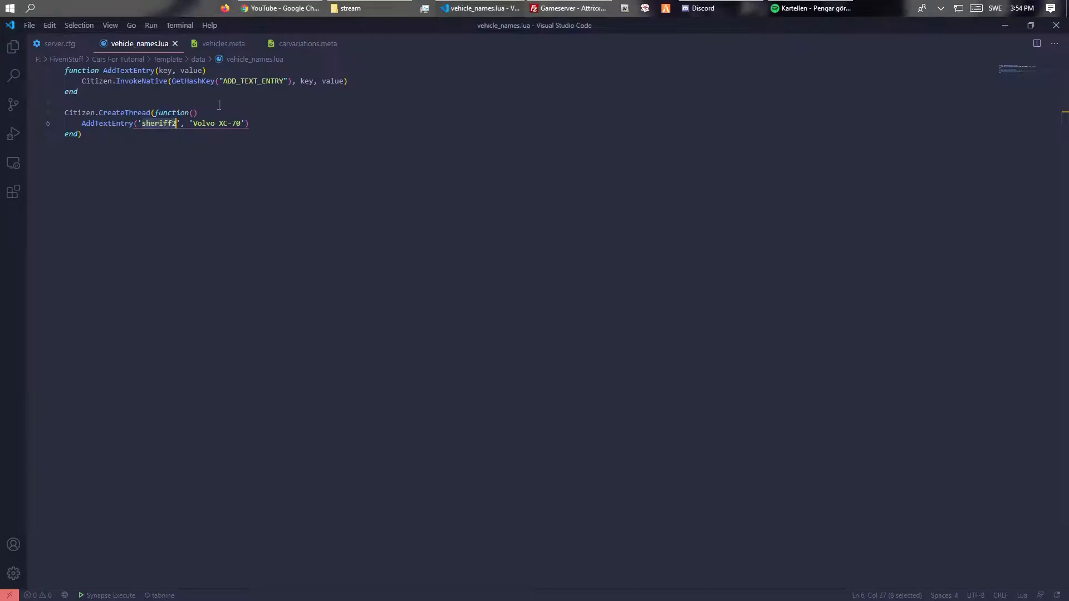
pyautogui.click(348, 8)
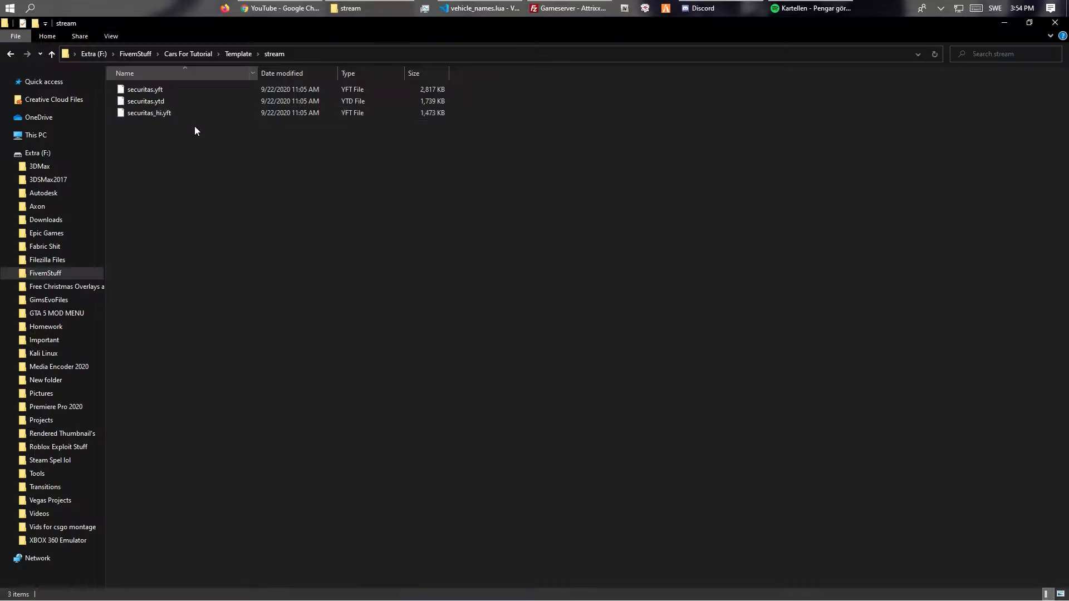
pyautogui.click(145, 89)
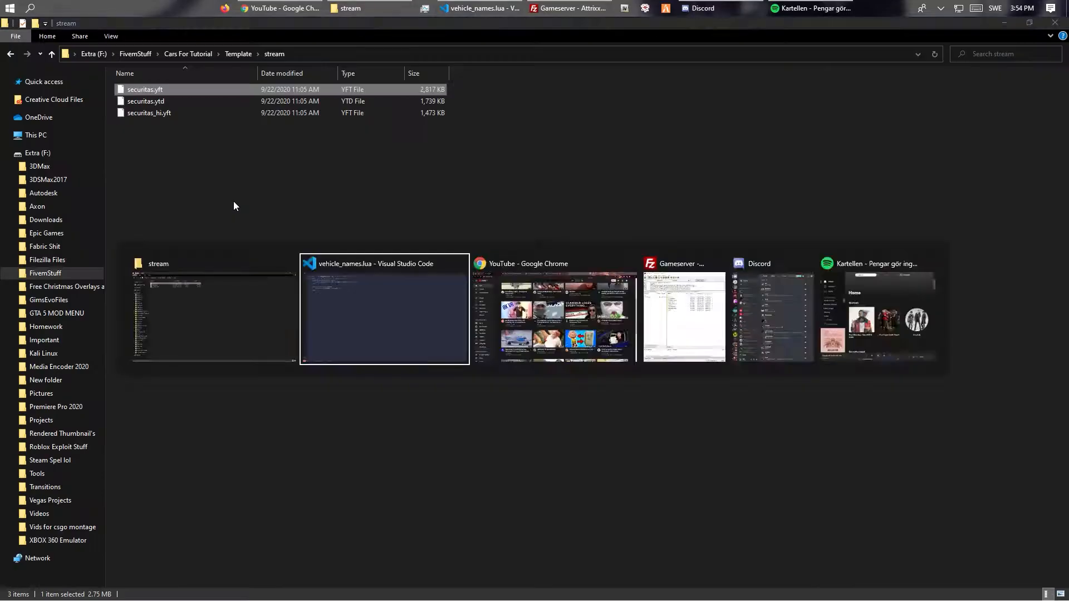
pyautogui.click(384, 310)
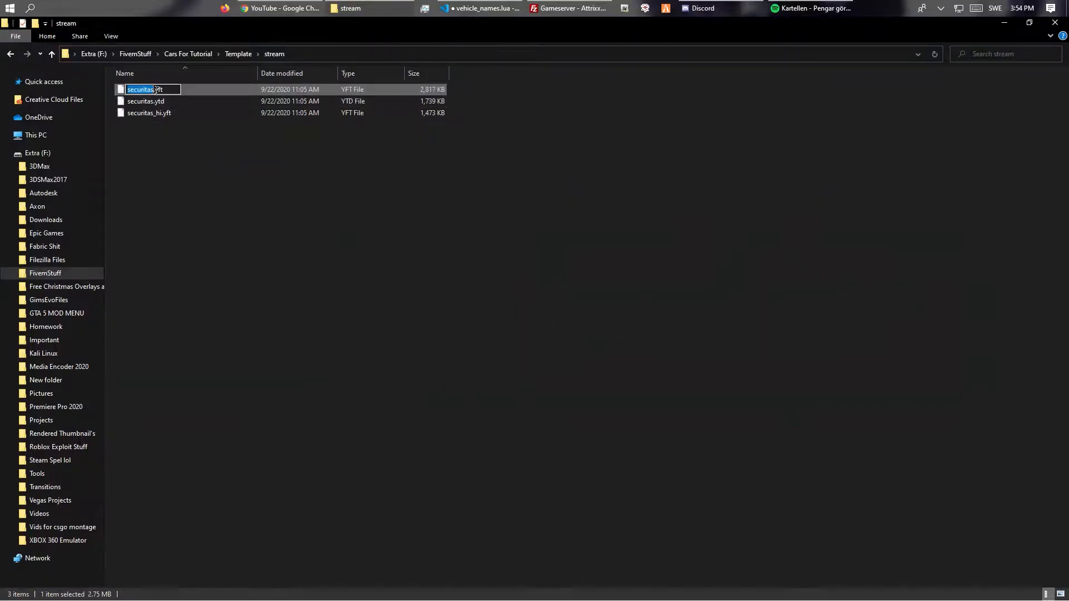
pyautogui.click(481, 8)
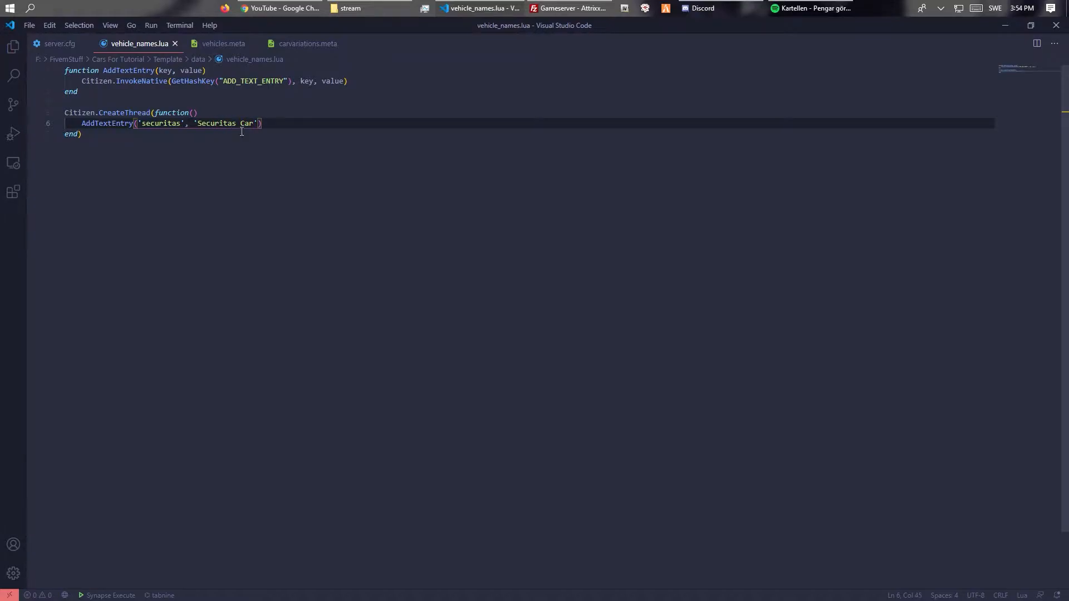
# Set modelName, txdName and gameName in vehicles.meta and carvariations.meta's modelName to securitas and save
pyautogui.click(222, 43)
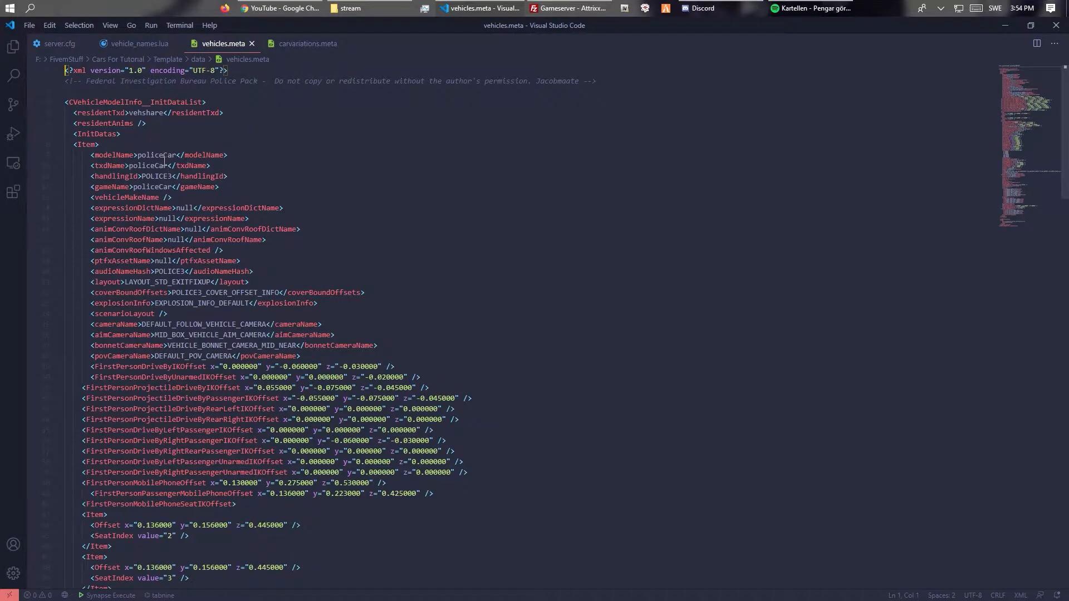
pyautogui.write('secu')
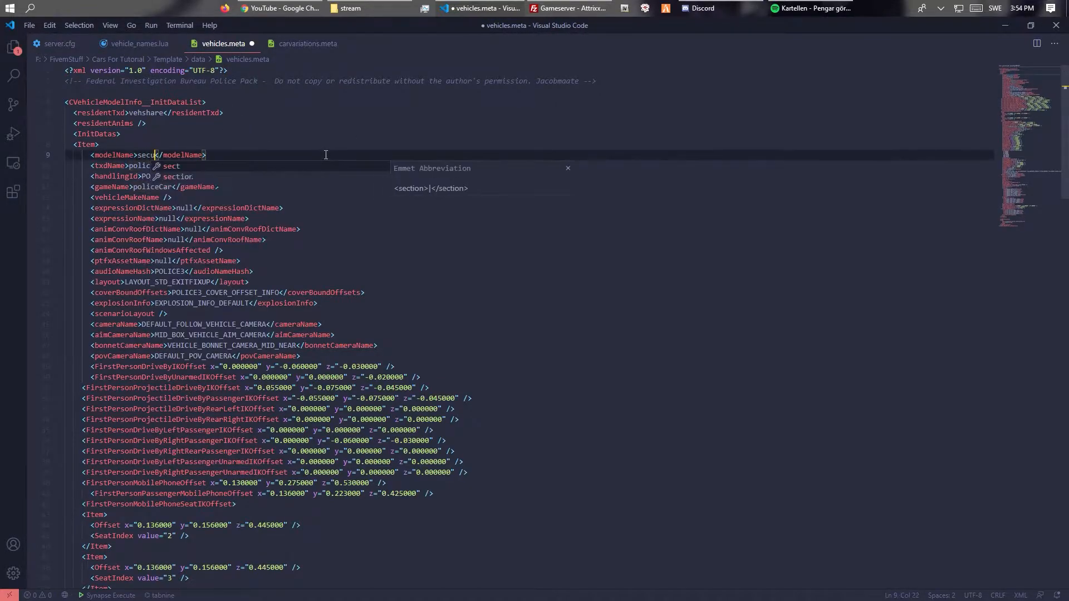
pyautogui.click(345, 7)
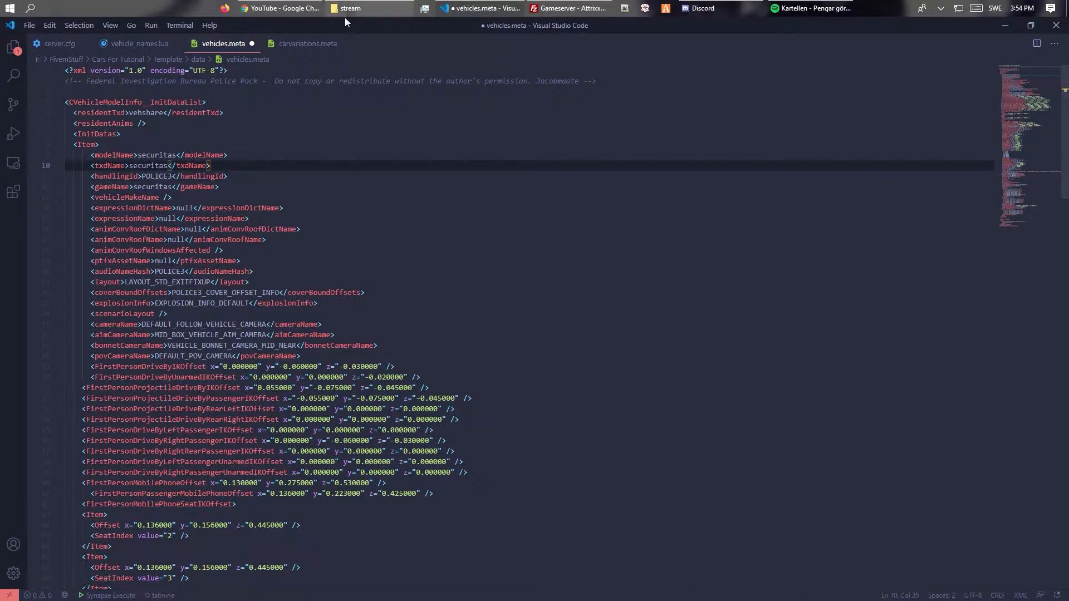
pyautogui.click(307, 43)
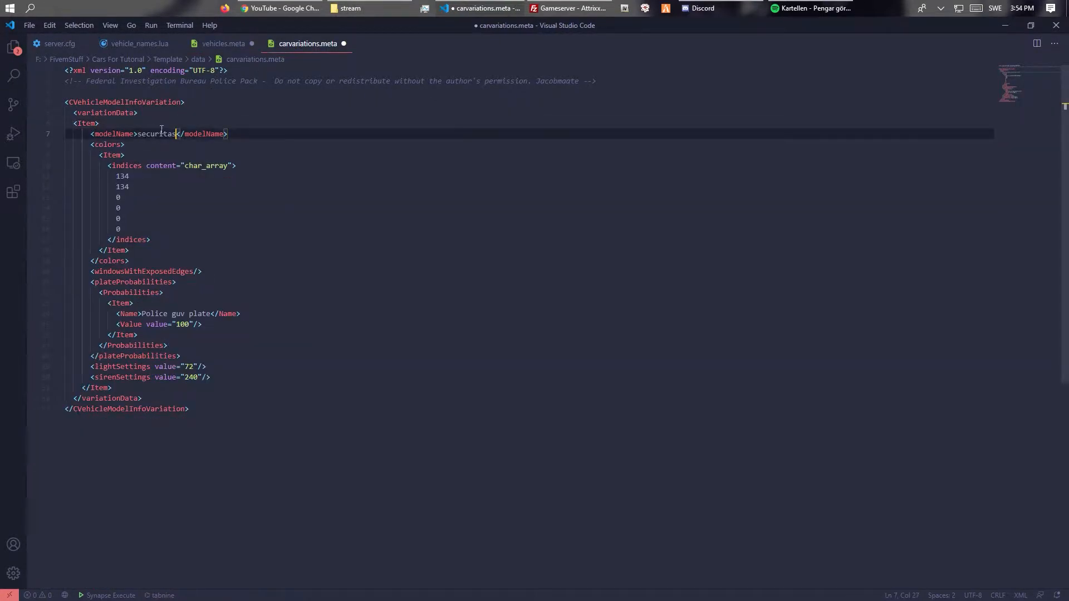
pyautogui.click(223, 43)
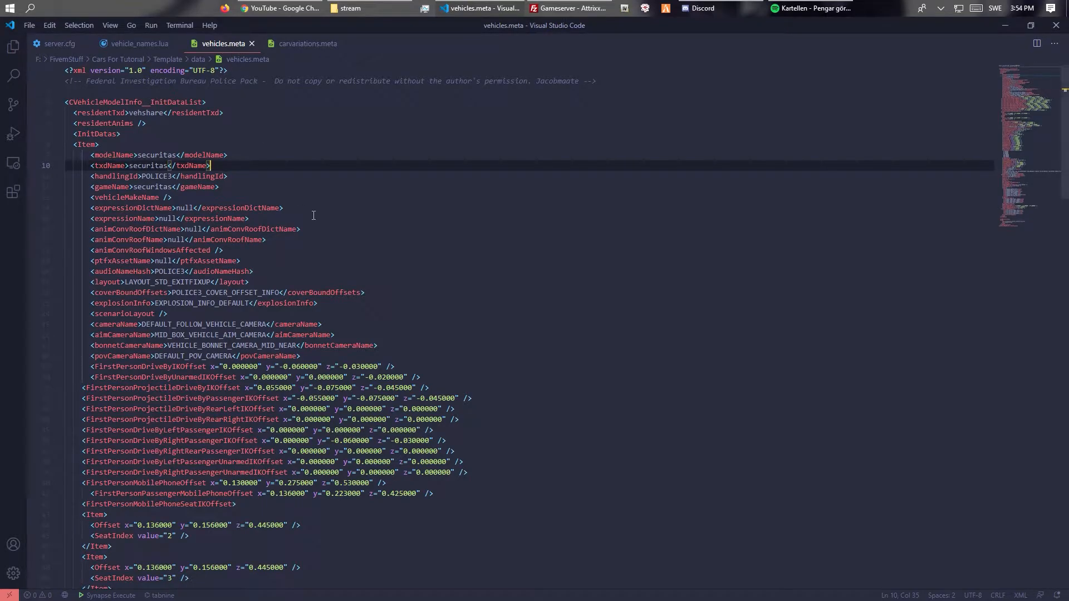
pyautogui.press('alt+tab')
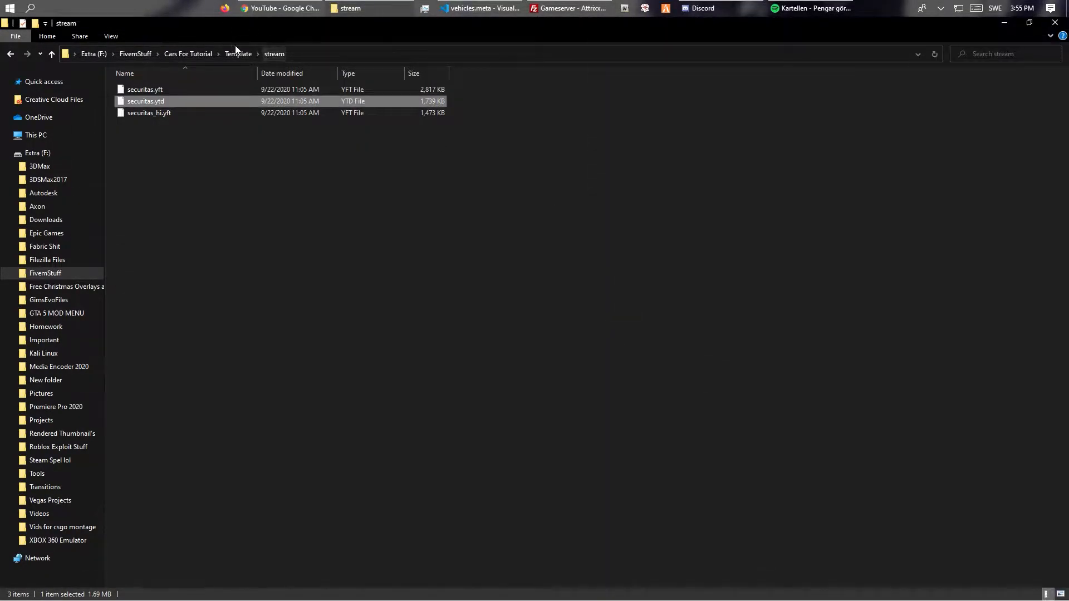
pyautogui.click(187, 53)
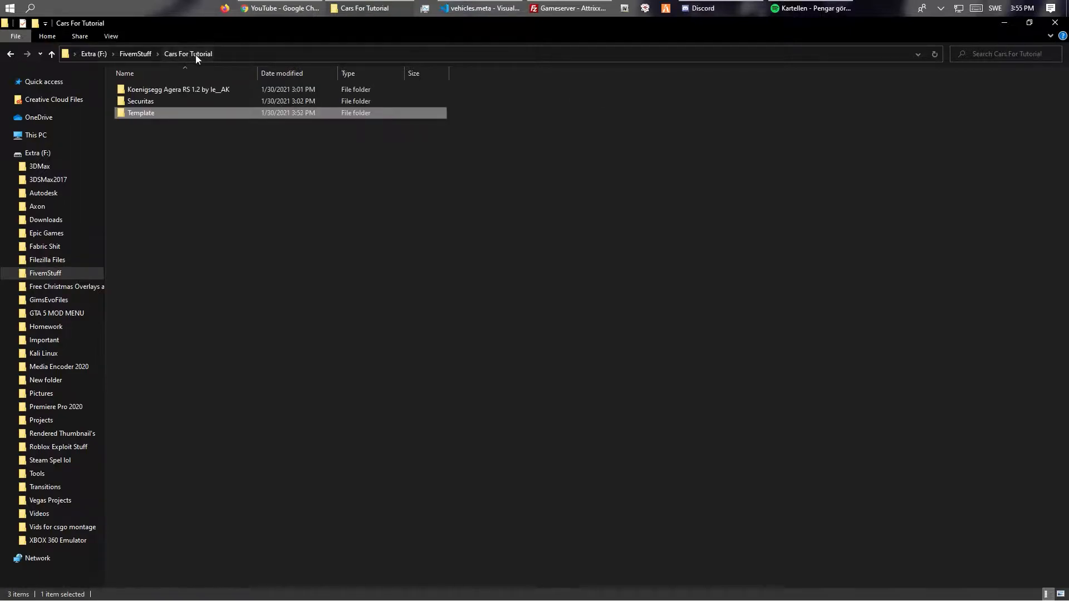
pyautogui.doubleClick(142, 113)
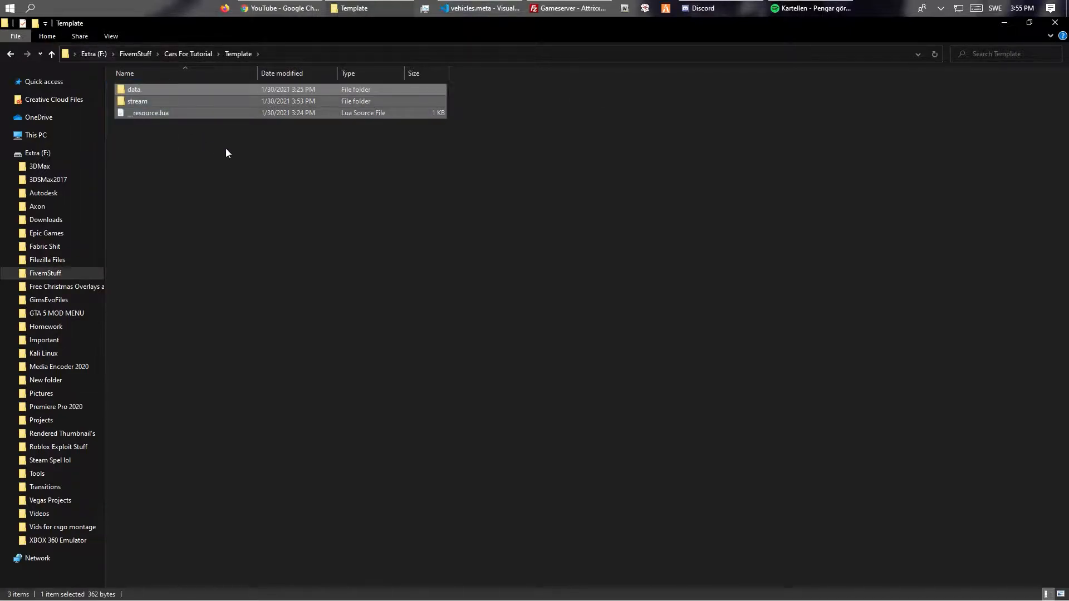
pyautogui.doubleClick(137, 102)
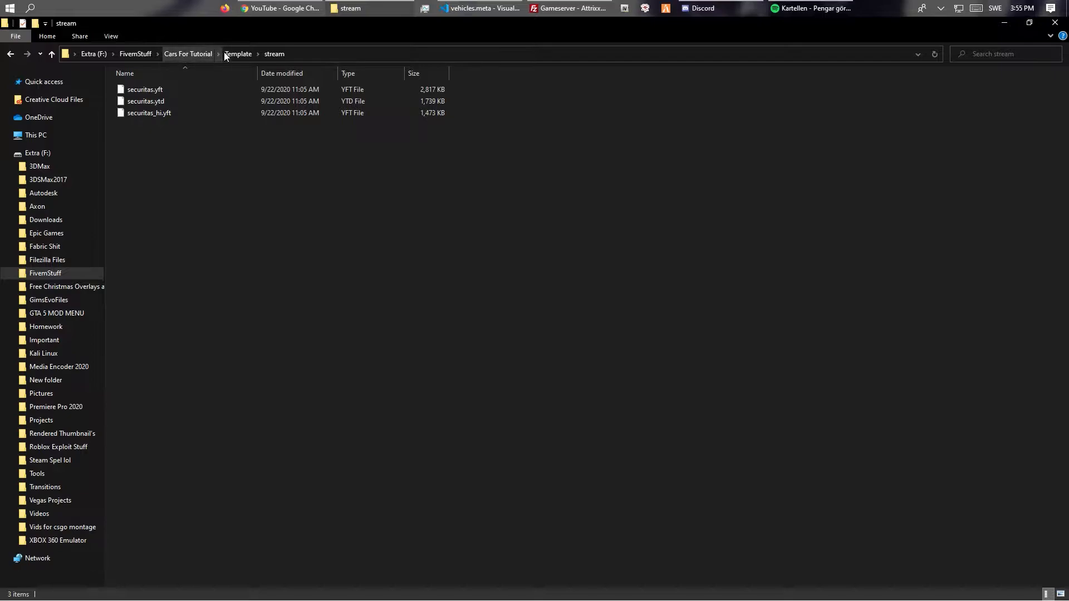
pyautogui.click(238, 54)
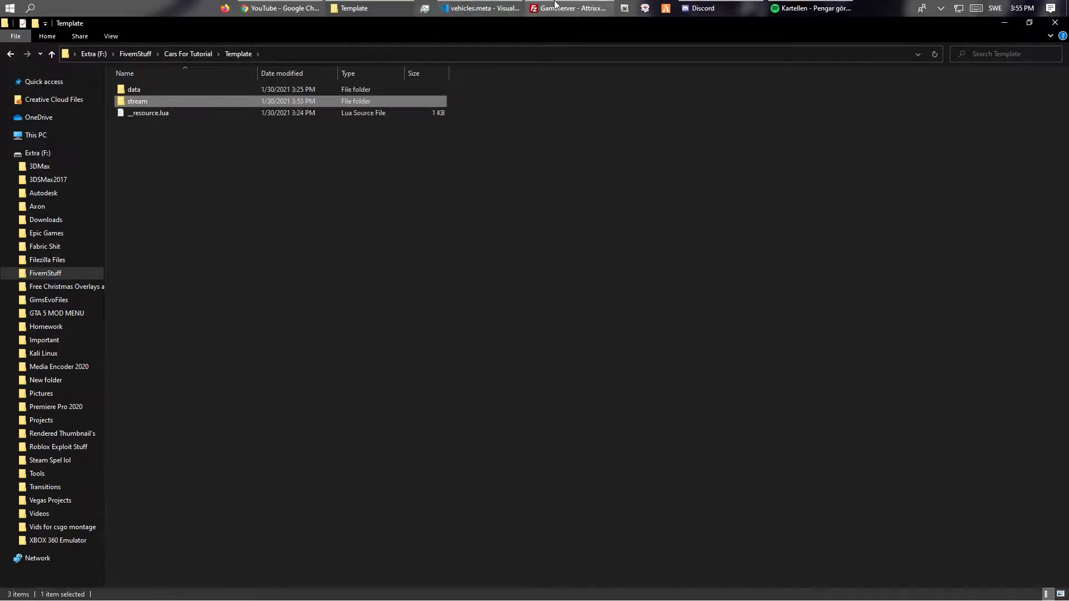
pyautogui.doubleClick(137, 102)
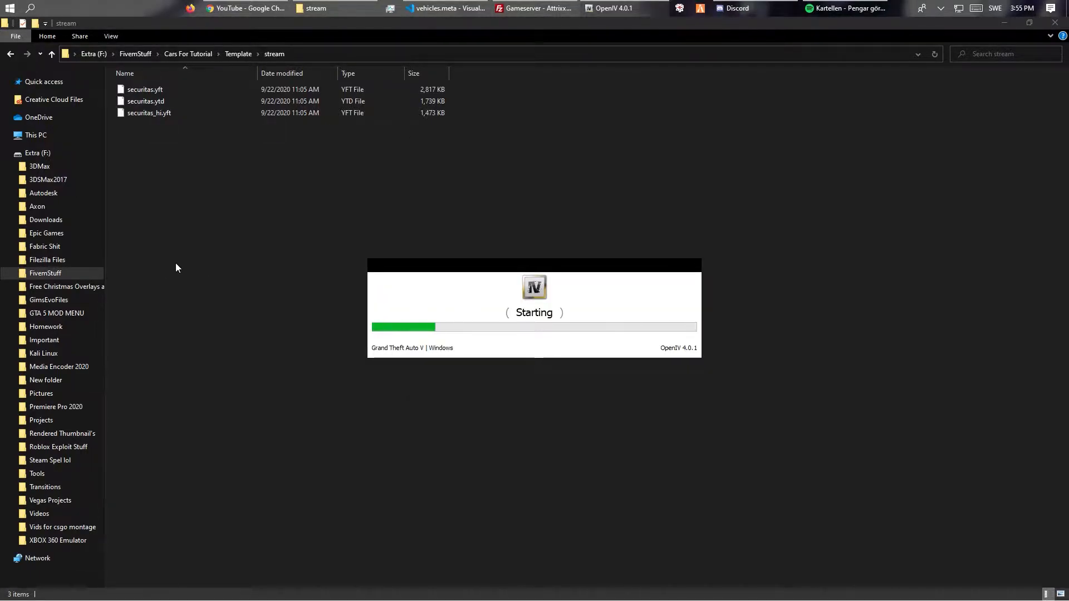
# Point OpenIV at the Template stream folder and load securitas.yft in the model viewer
pyautogui.click(478, 53)
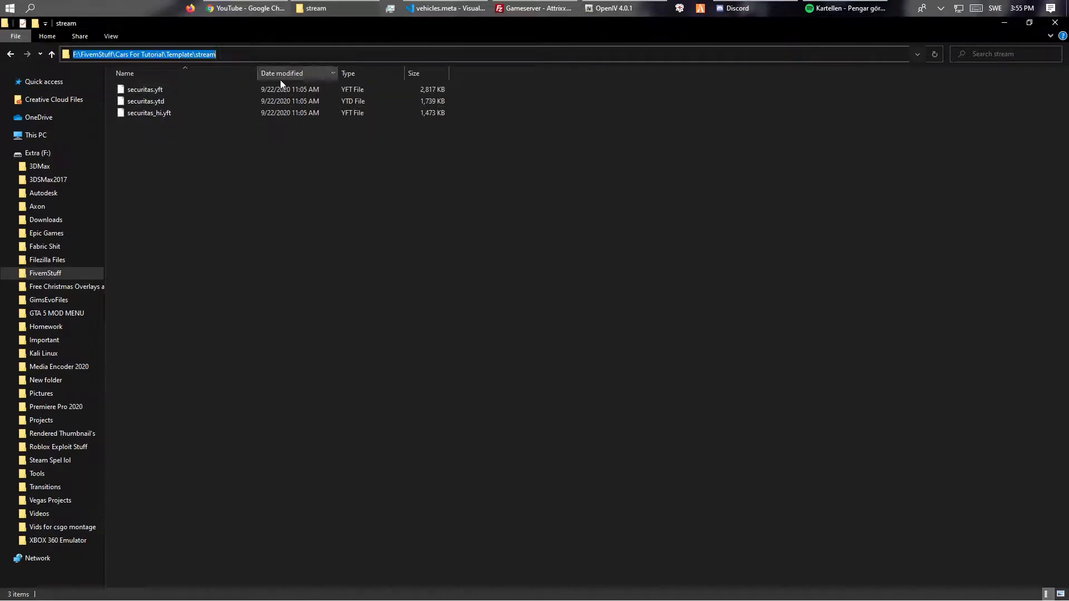
pyautogui.click(611, 7)
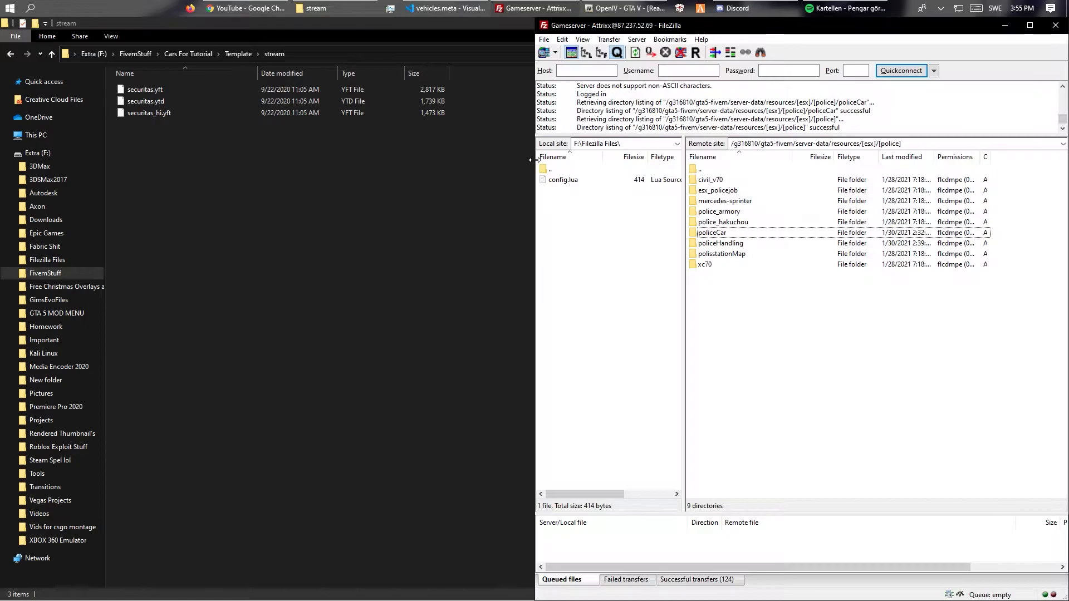
pyautogui.click(620, 8)
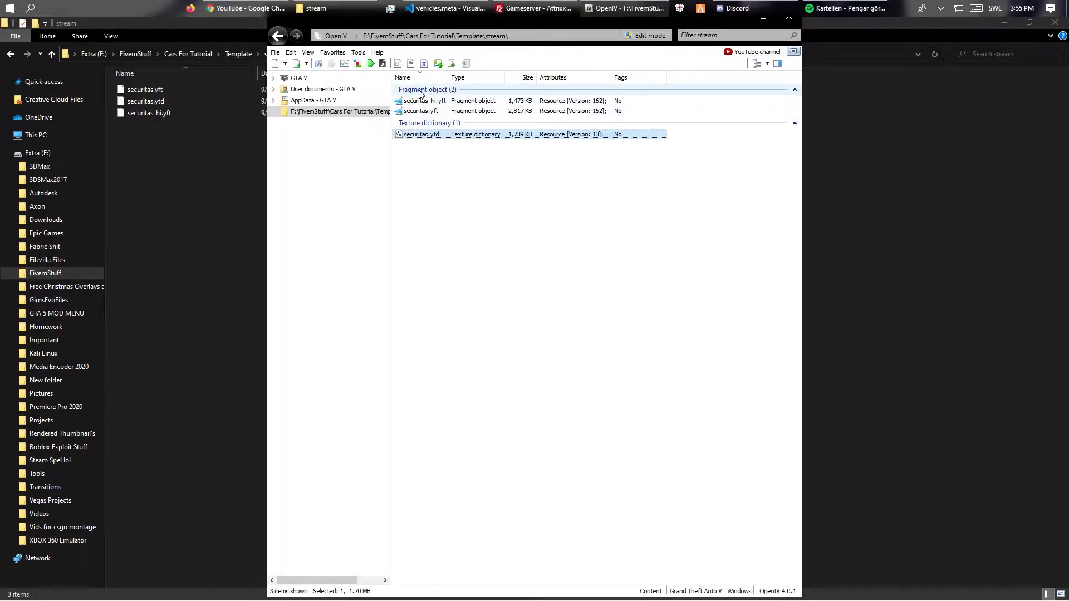
pyautogui.click(421, 111)
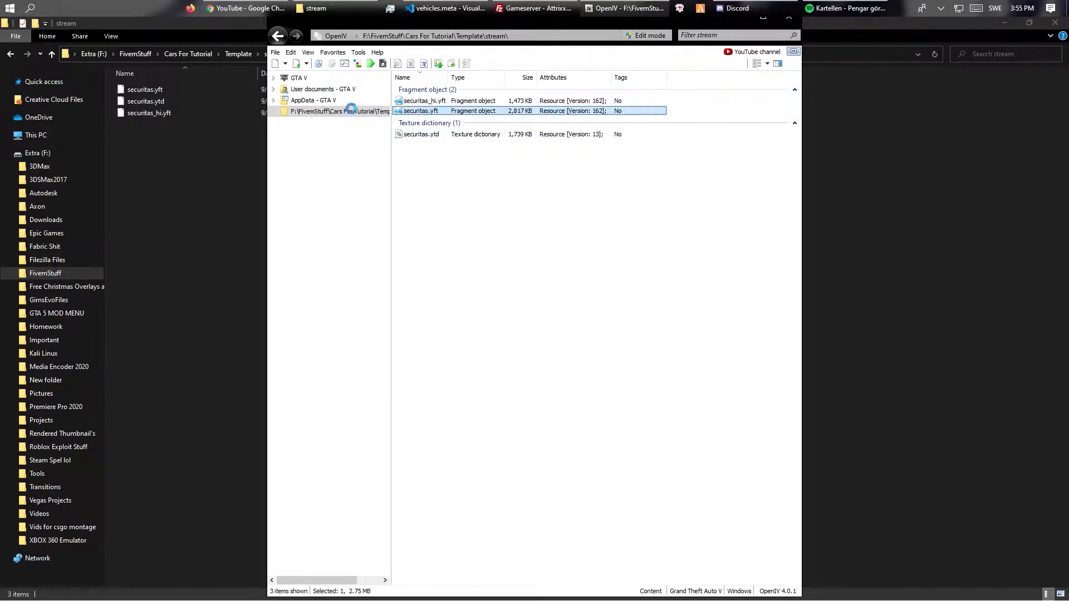
pyautogui.doubleClick(420, 110)
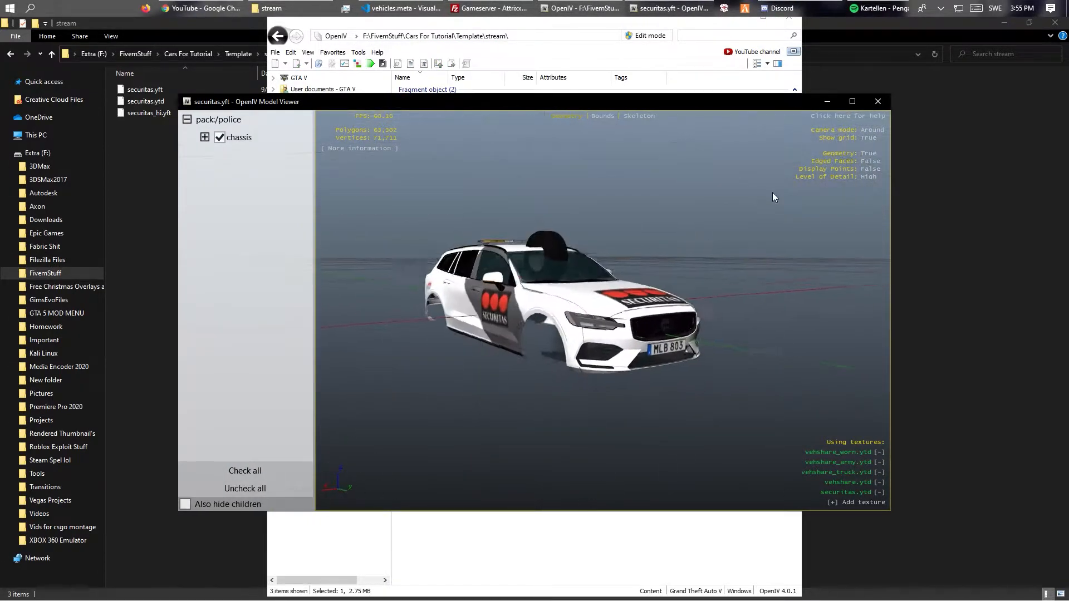
# Orbit the Securitas Volvo model to inspect its side and front, then close the preview
pyautogui.moveTo(774, 197); pyautogui.dragTo(441, 395)
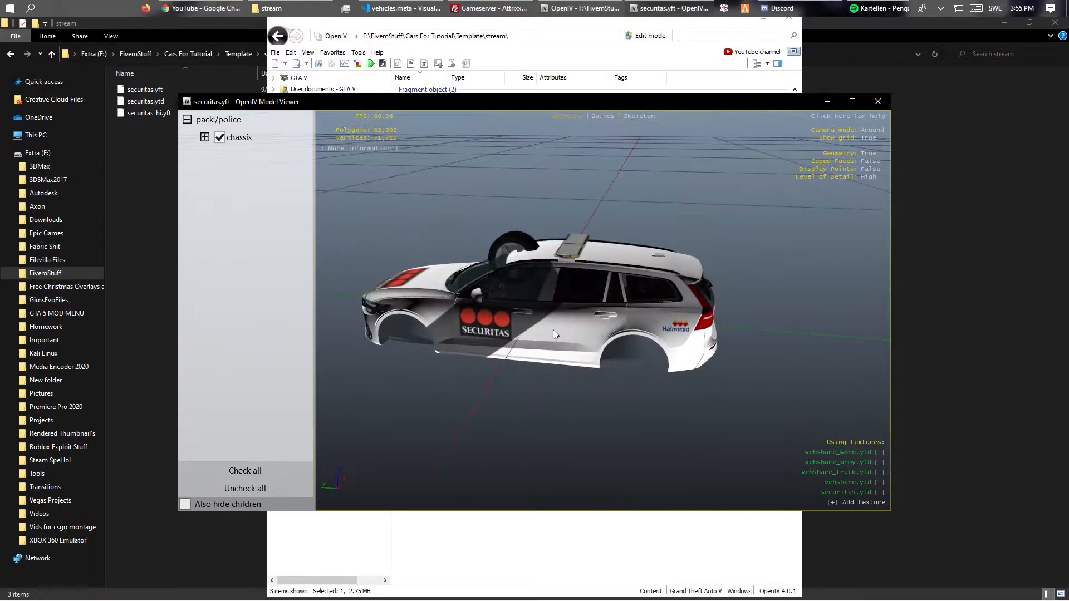
pyautogui.moveTo(552, 334); pyautogui.dragTo(334, 308)
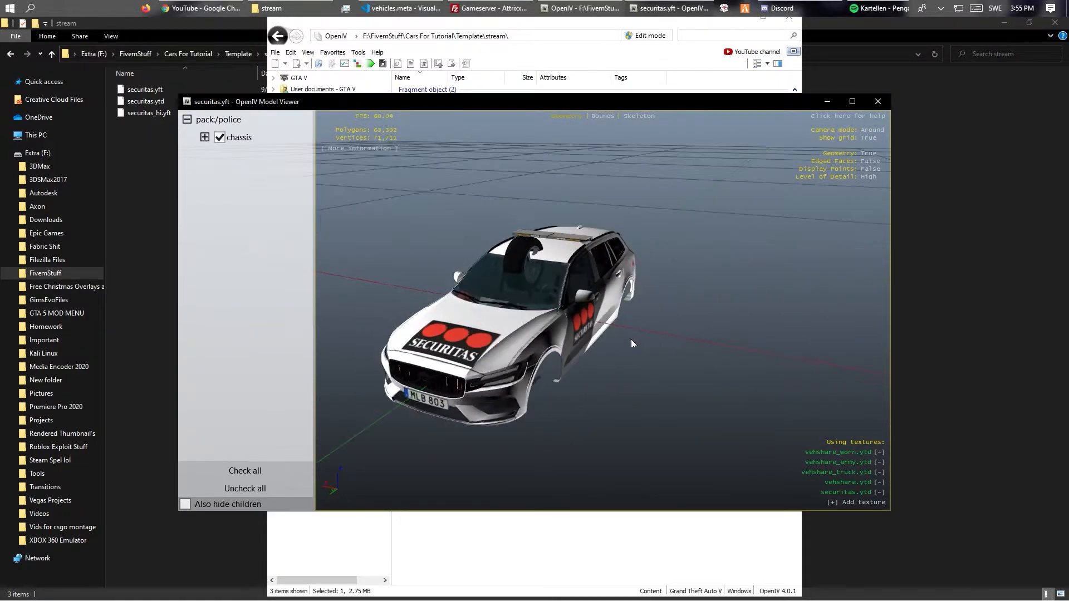
pyautogui.moveTo(630, 344); pyautogui.dragTo(559, 307)
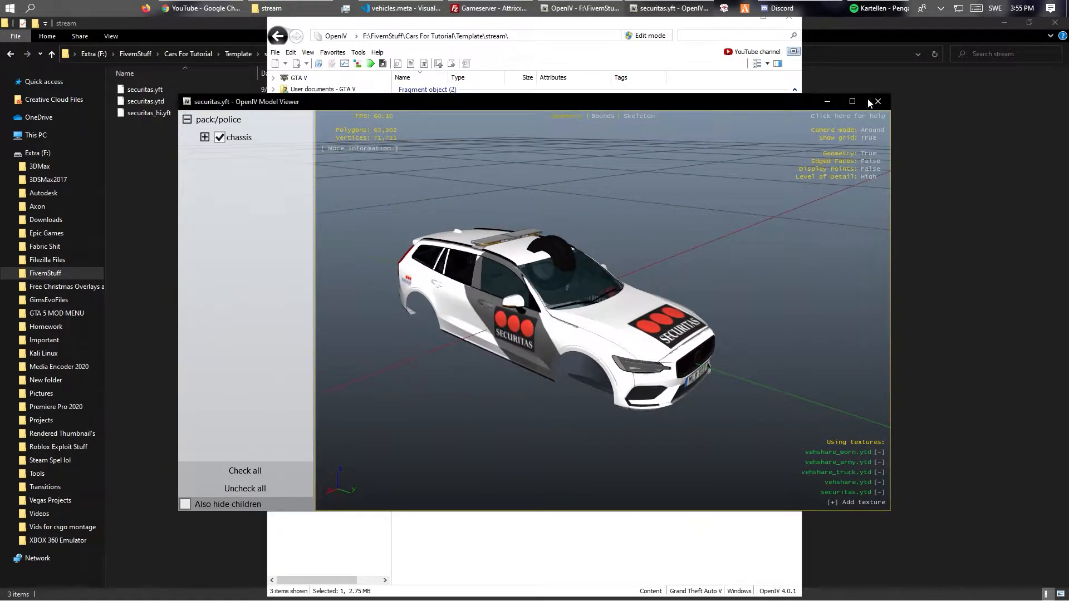
pyautogui.click(877, 102)
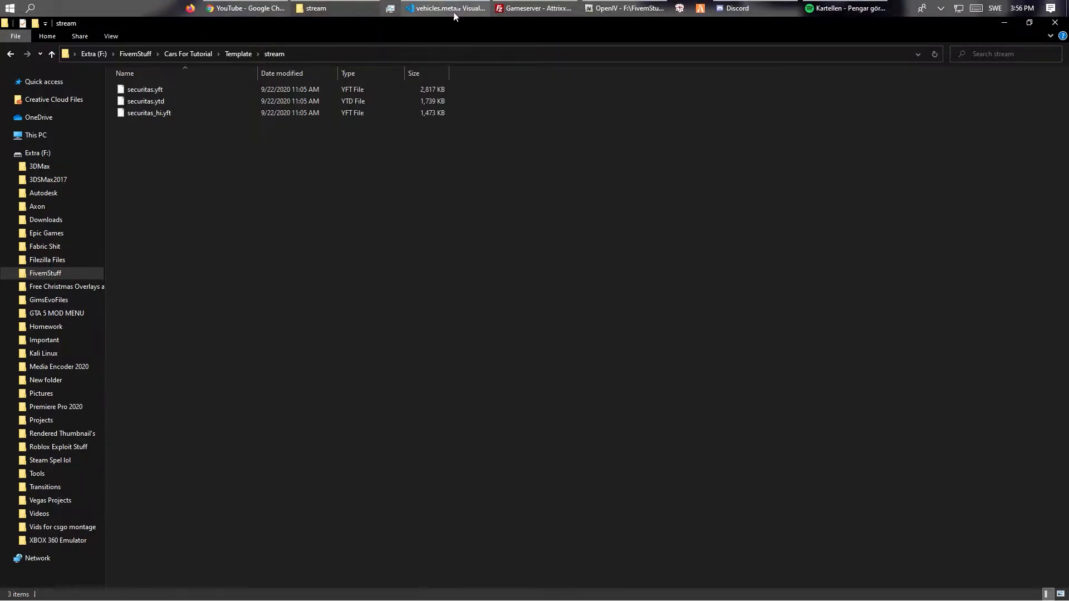
# Show server.cfg's YT Stuff section with the 'ensure securitasCar' line
pyautogui.click(442, 8)
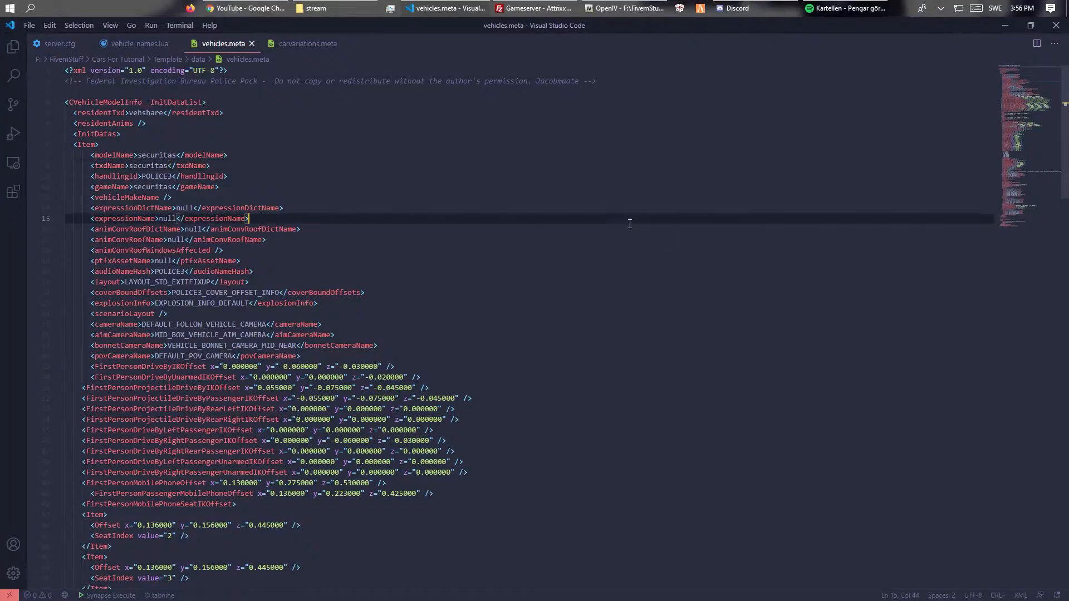
pyautogui.click(333, 7)
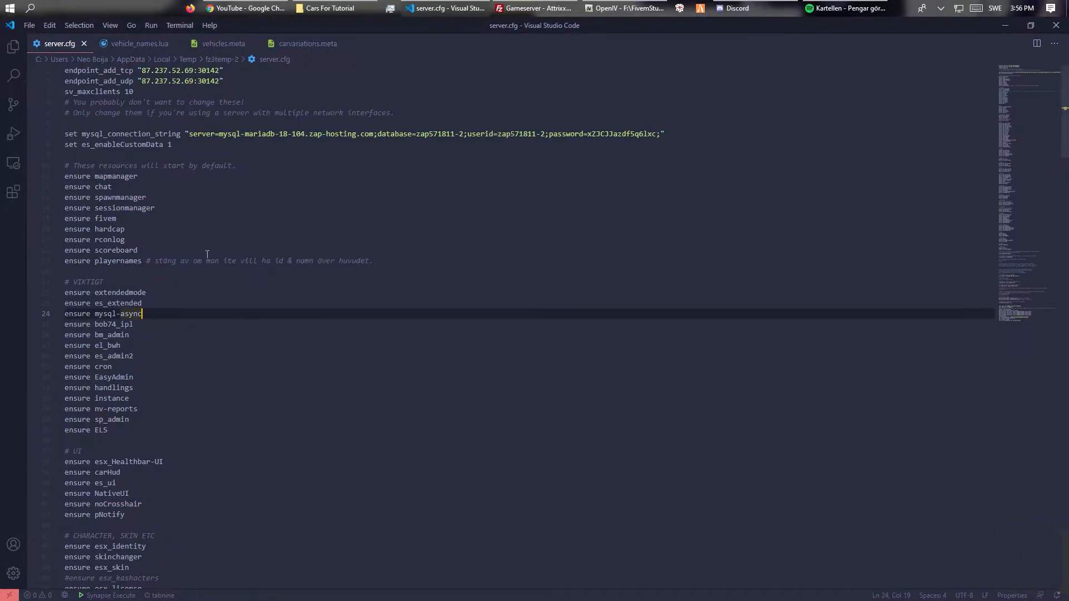
pyautogui.scroll(-3)
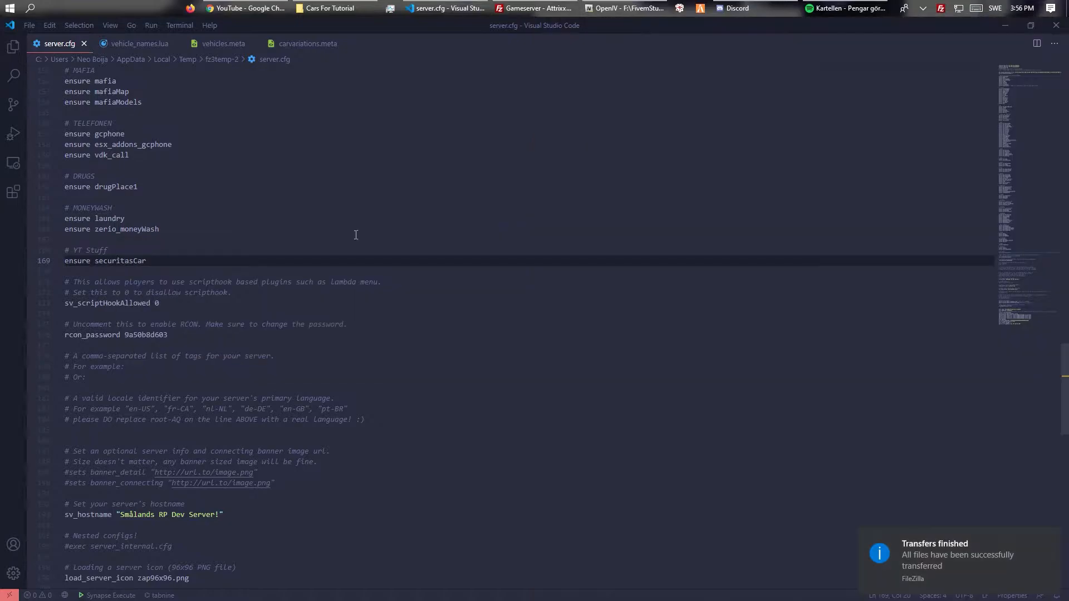
pyautogui.press('alt+tab')
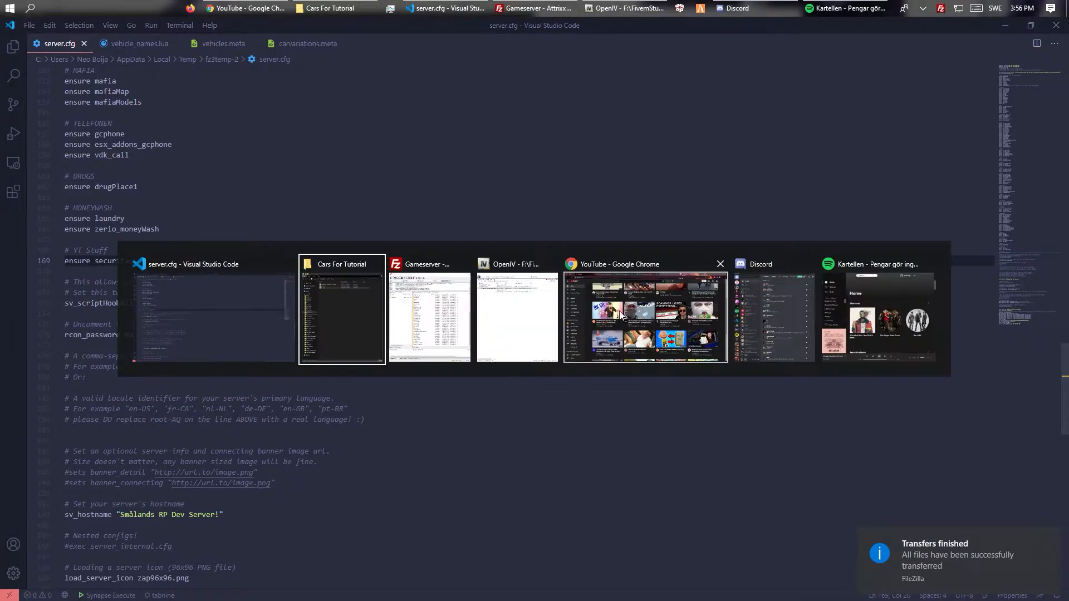
# Open the agerarsc dlc.rpf in OpenIV and view the model and texture files inside vehicles.rpf
pyautogui.click(340, 314)
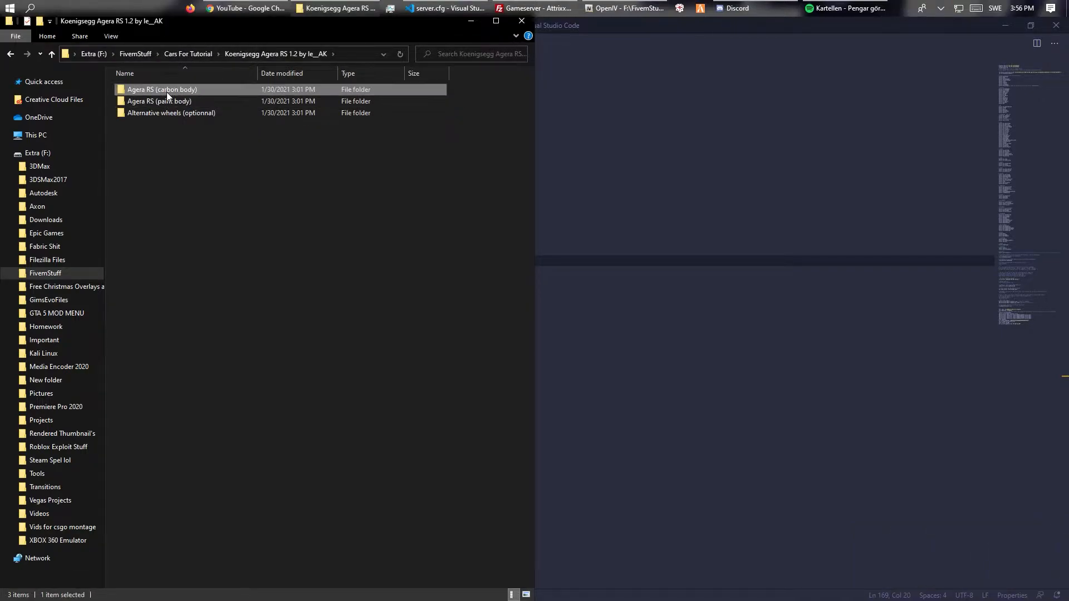
pyautogui.doubleClick(161, 89)
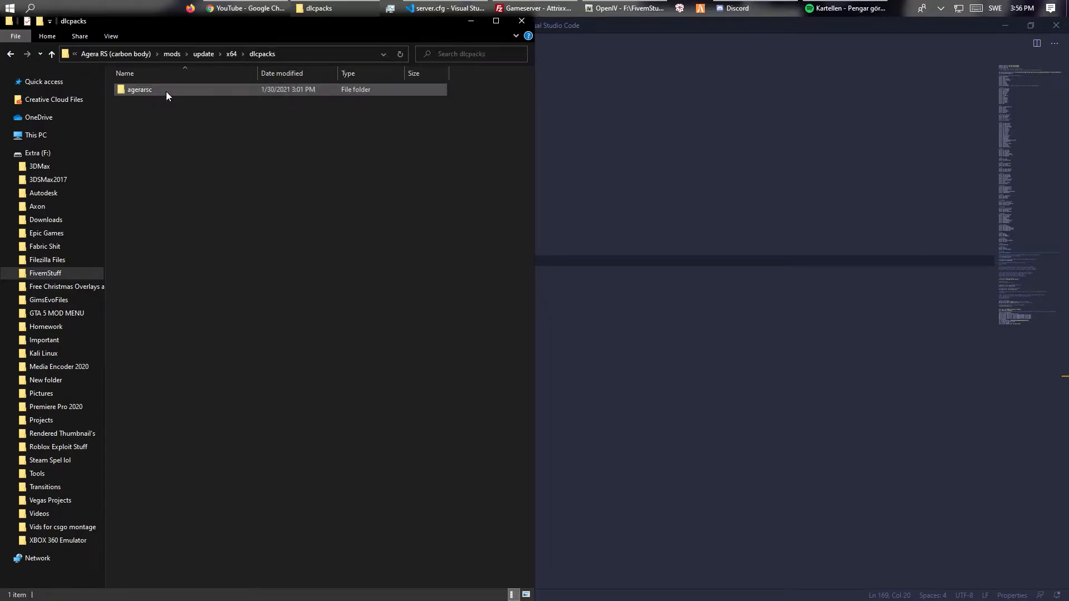
pyautogui.doubleClick(139, 89)
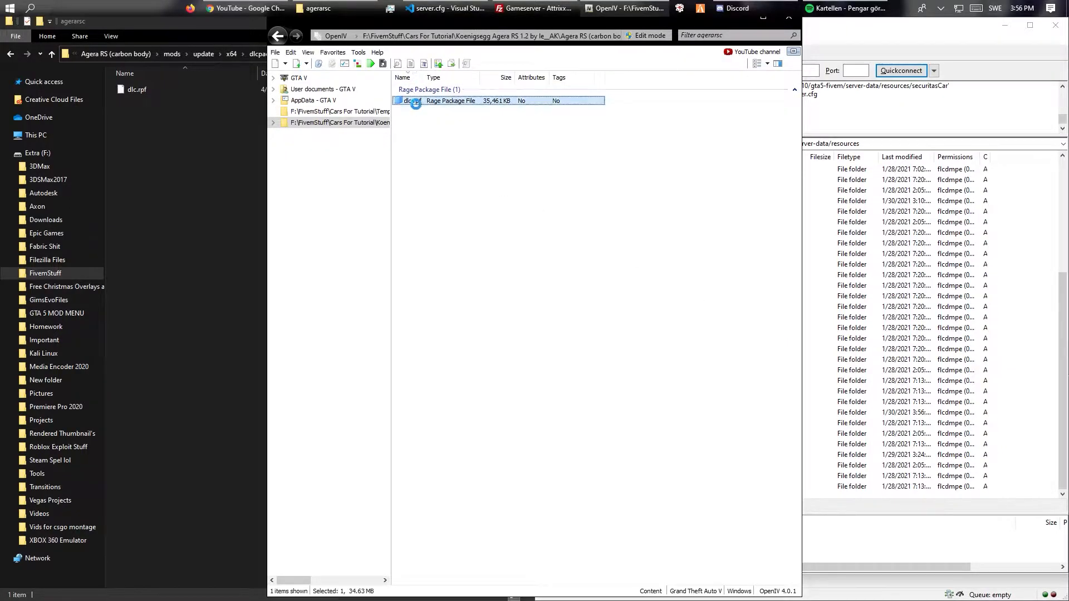
pyautogui.doubleClick(412, 100)
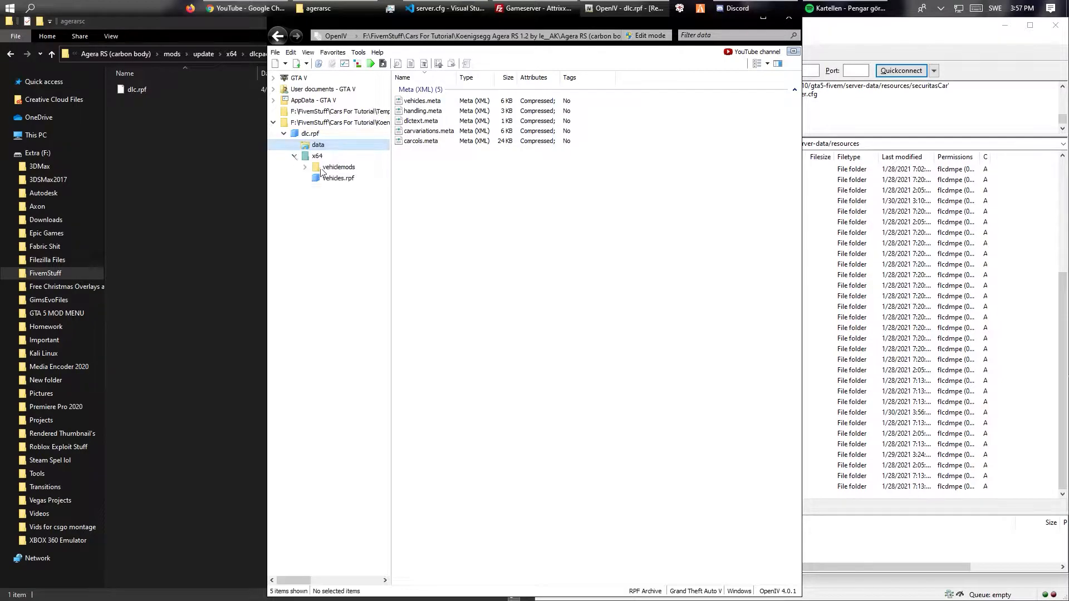
pyautogui.click(316, 156)
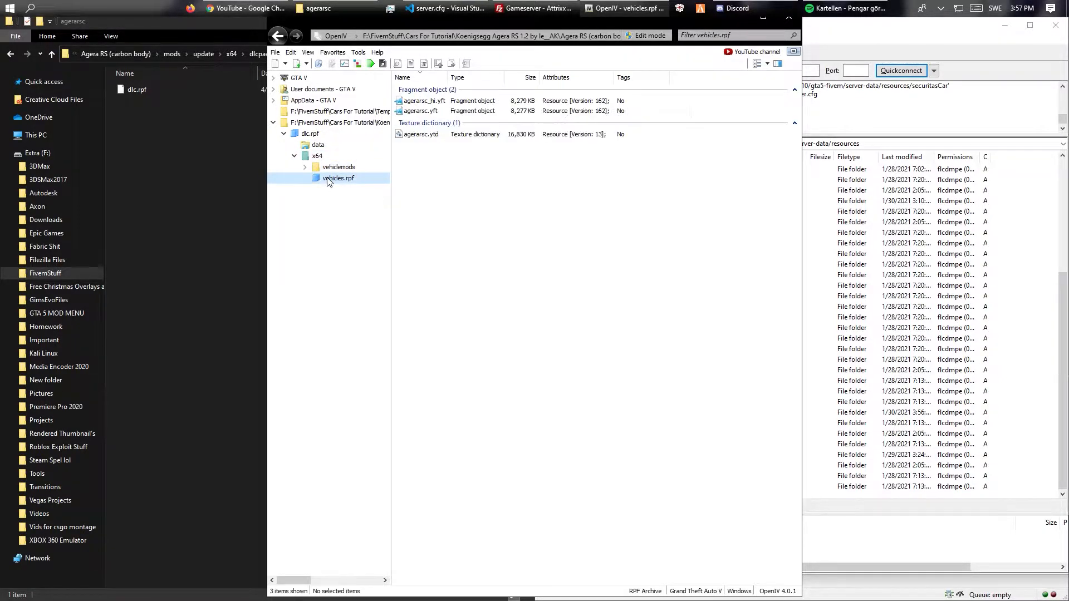
pyautogui.press('ctrl+a')
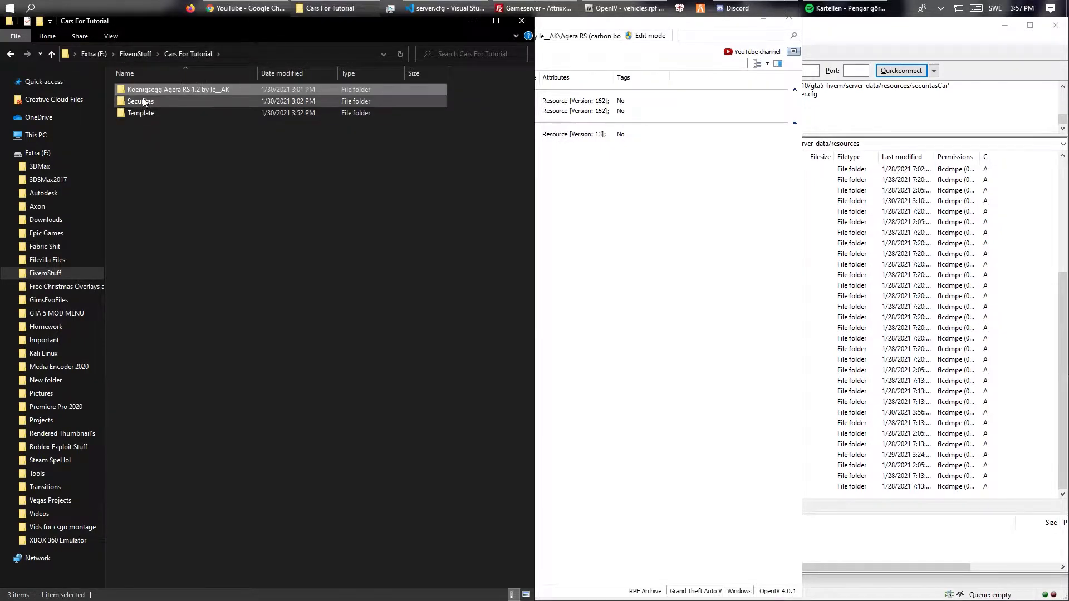
# Export handling.meta from the dlc.rpf data folder into the Template data folder
pyautogui.doubleClick(141, 112)
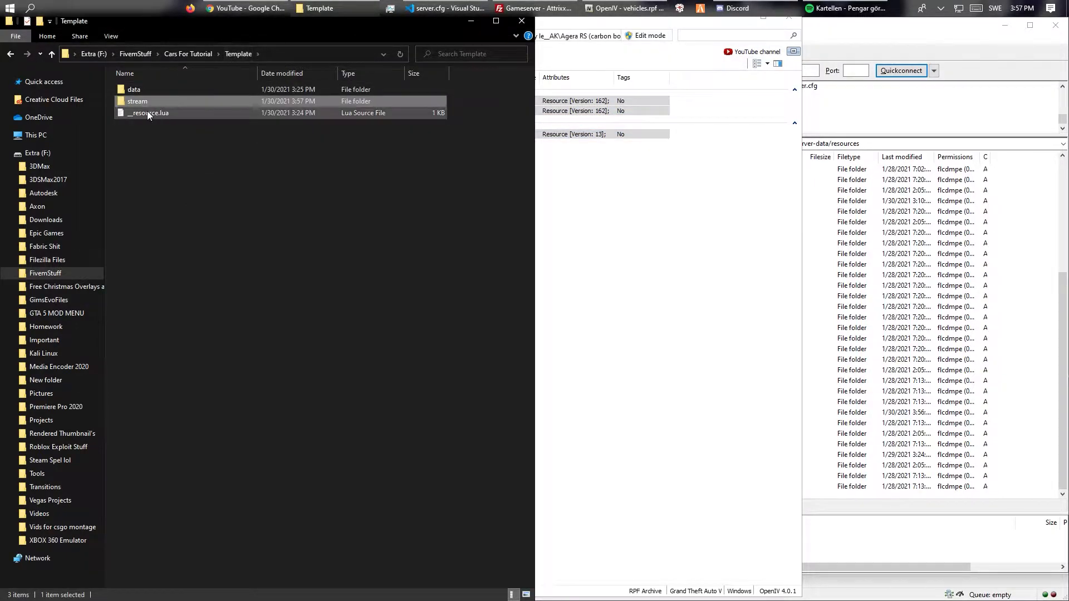
pyautogui.doubleClick(133, 89)
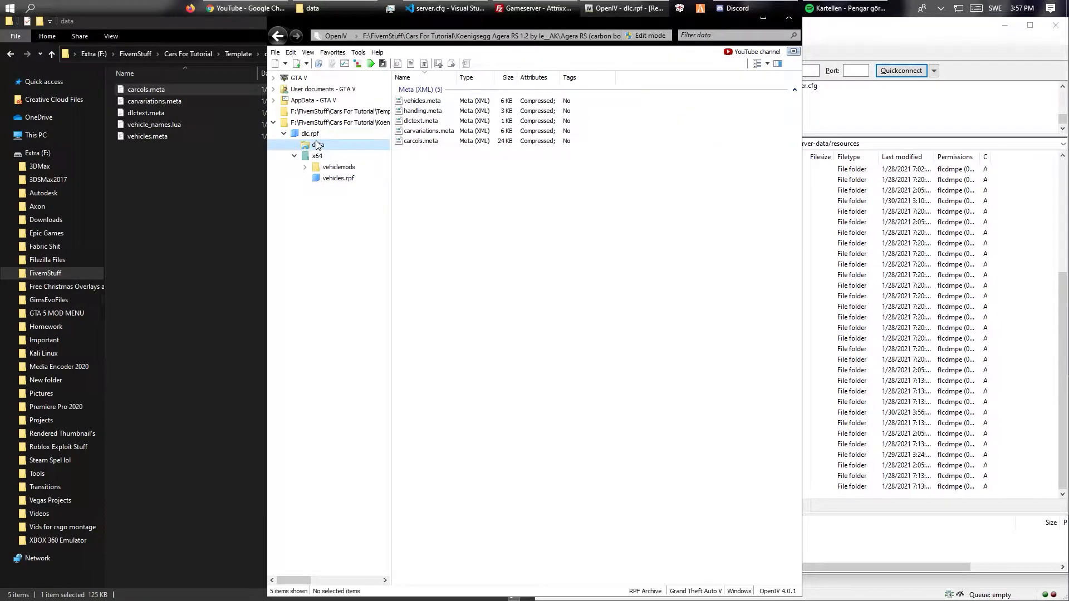
pyautogui.click(423, 110)
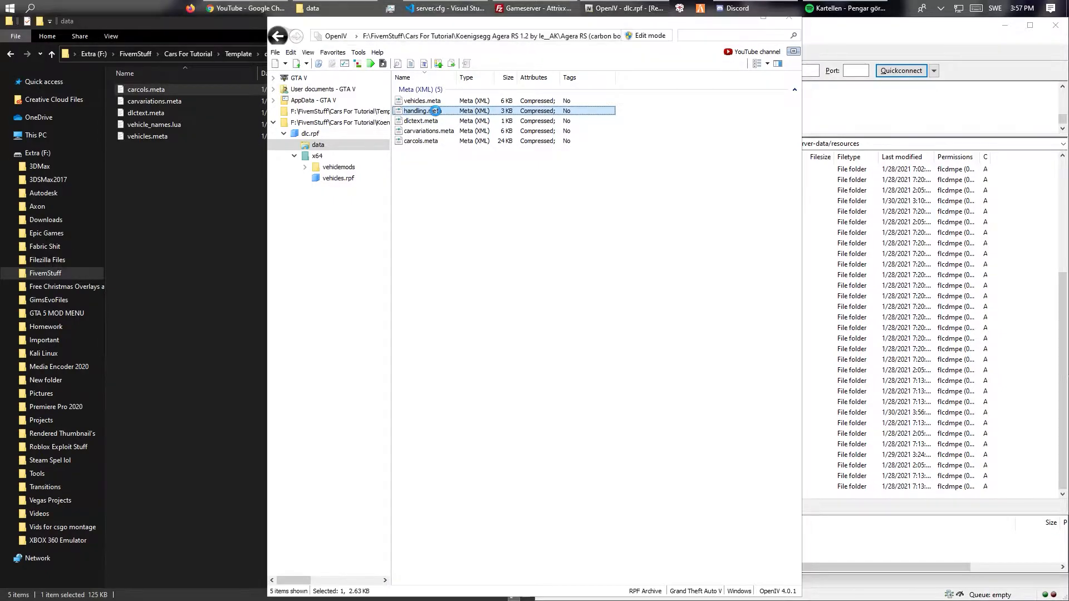
pyautogui.doubleClick(420, 110)
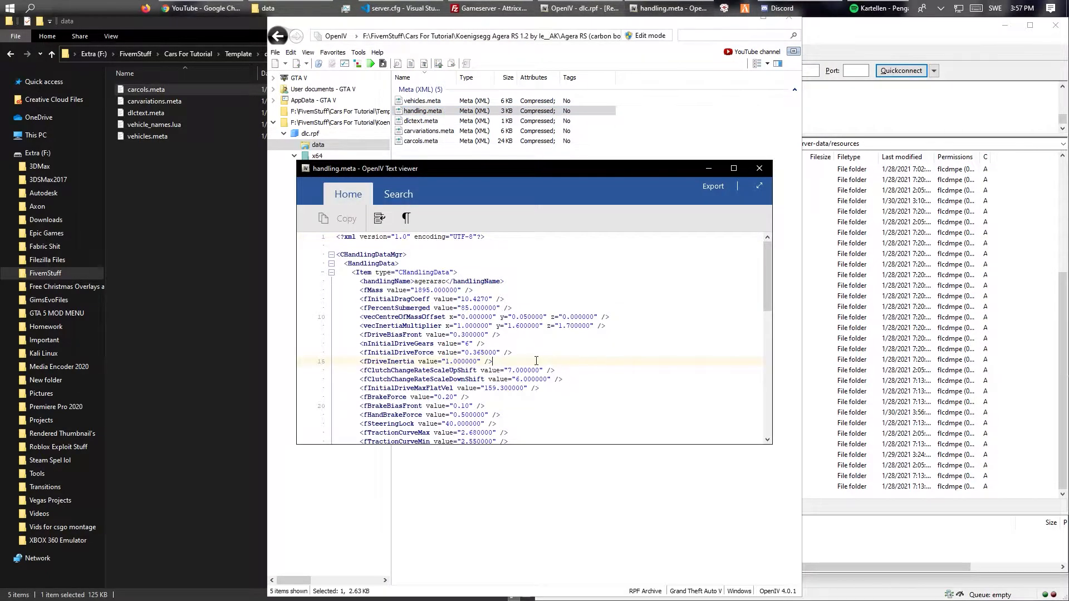
pyautogui.click(758, 169)
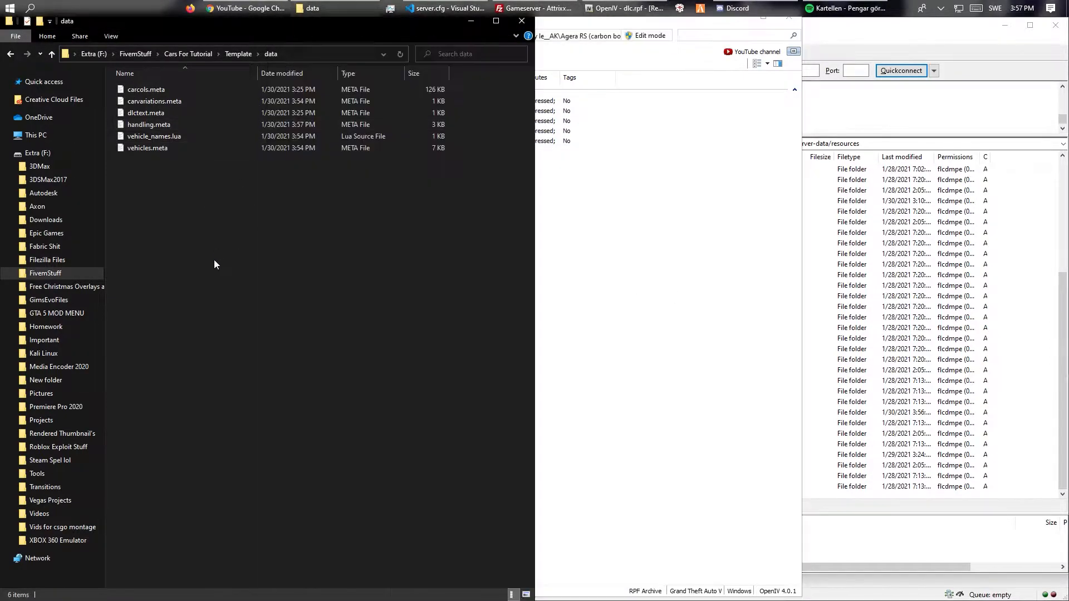
pyautogui.write('__resource.lua handl')
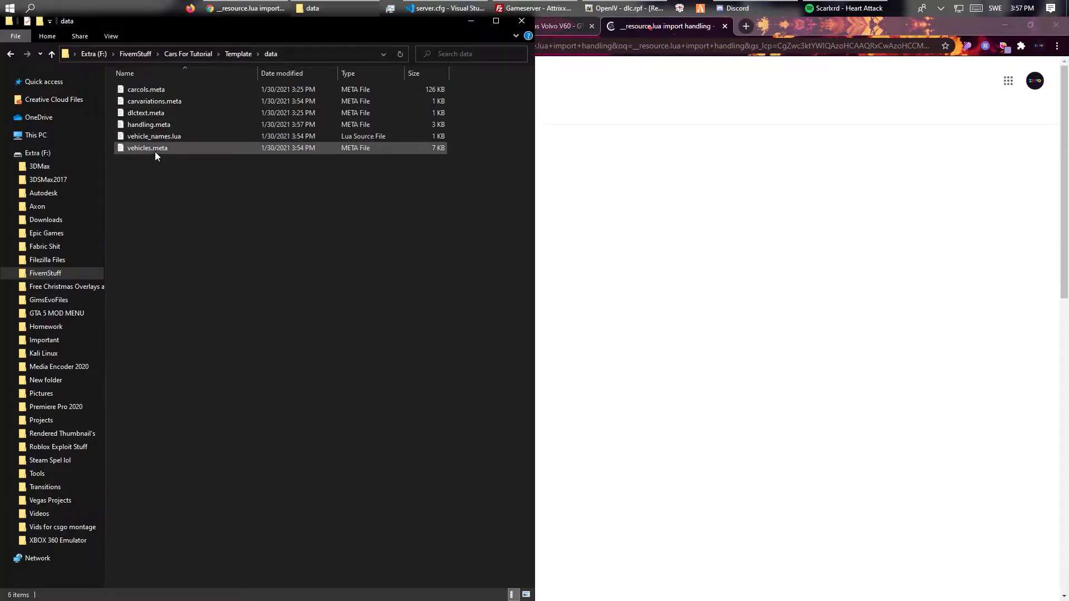
# Open the Template folder in the editor and add 'data/handling.meta' to the __resource.lua files list
pyautogui.rightClick(163, 116)
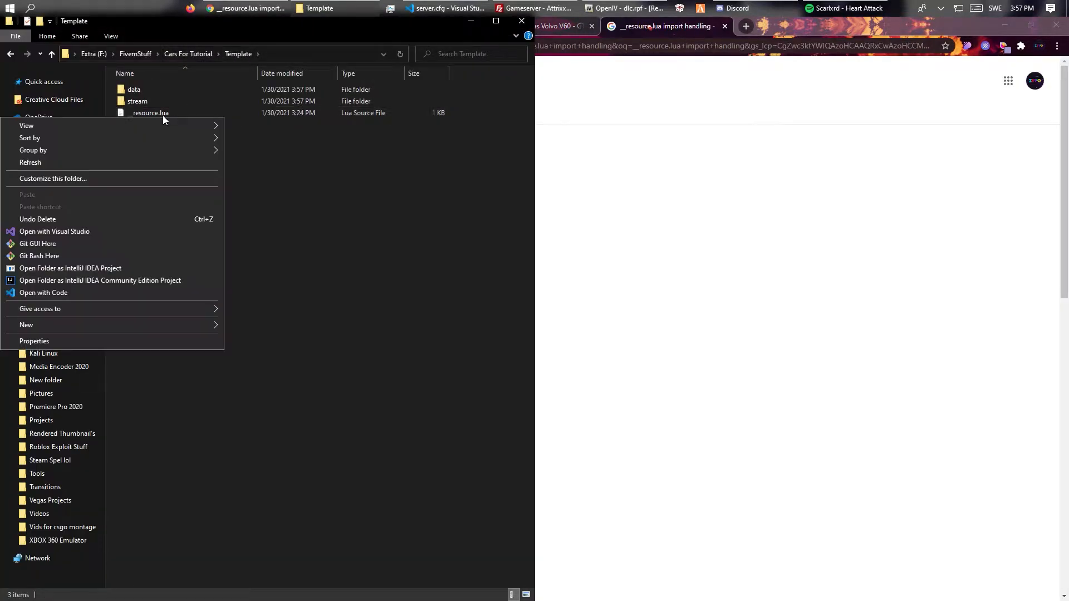
pyautogui.rightClick(148, 112)
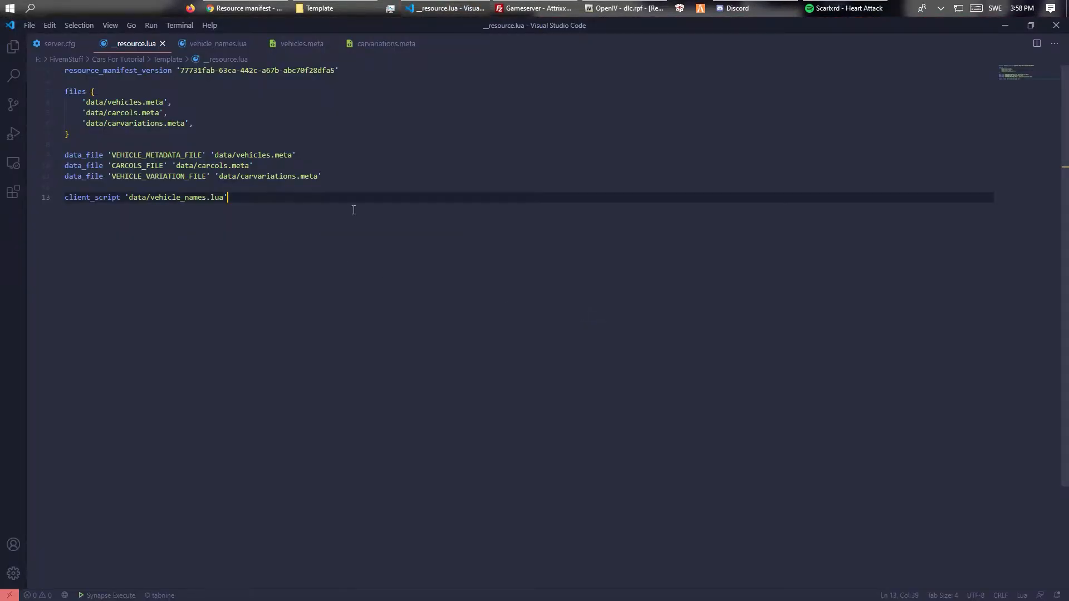
pyautogui.press('Enter')
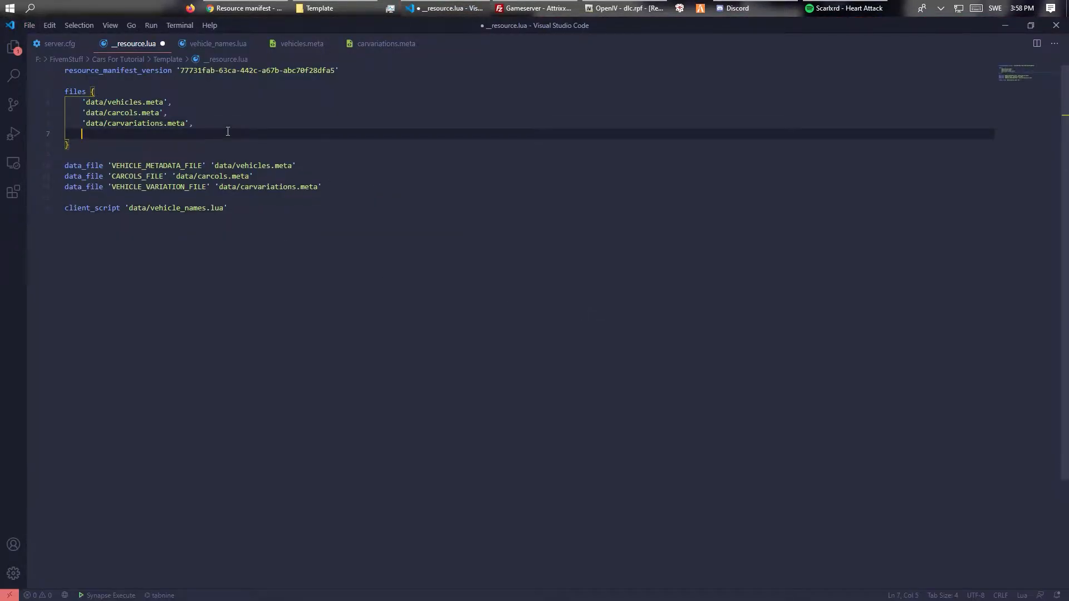
pyautogui.write("'data'")
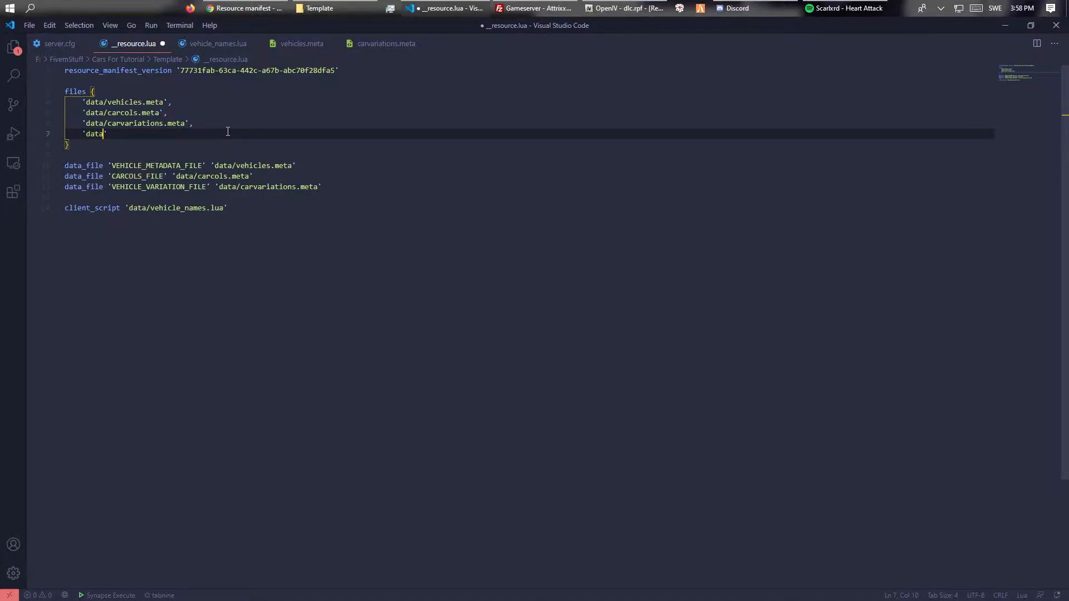
pyautogui.write('/handling.meta')
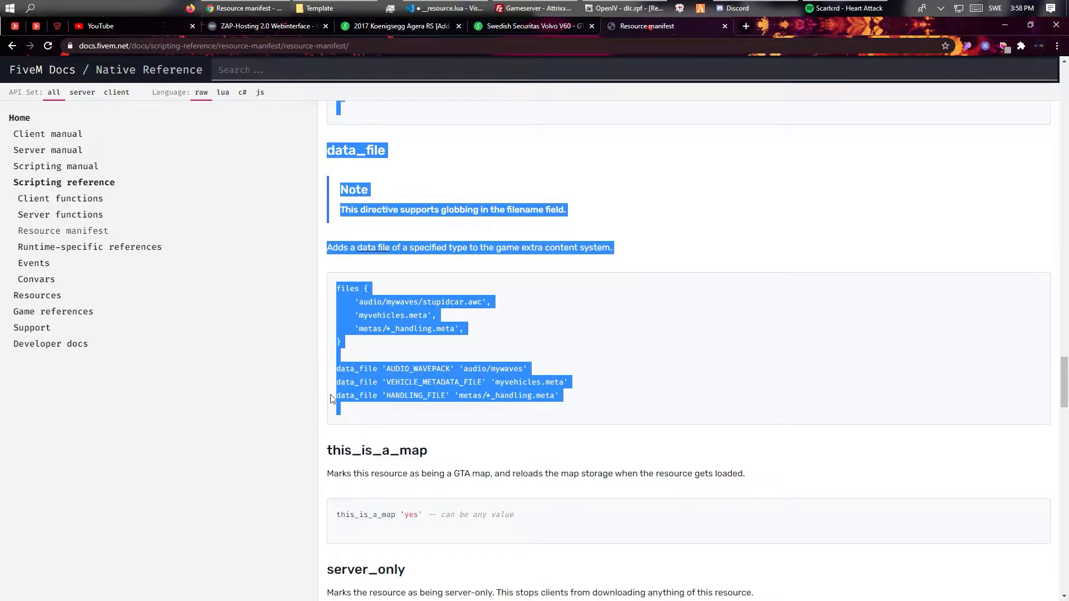
# Add a data_file 'HANDLING_FILE' 'data/handling.meta' line to __resource.lua
pyautogui.click(445, 8)
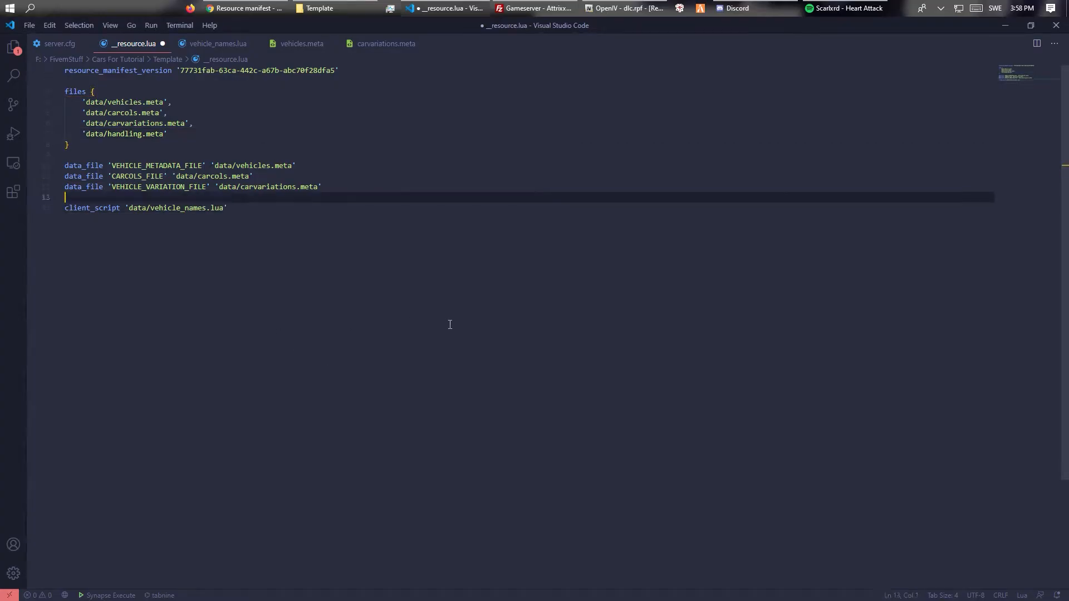
pyautogui.write('data_')
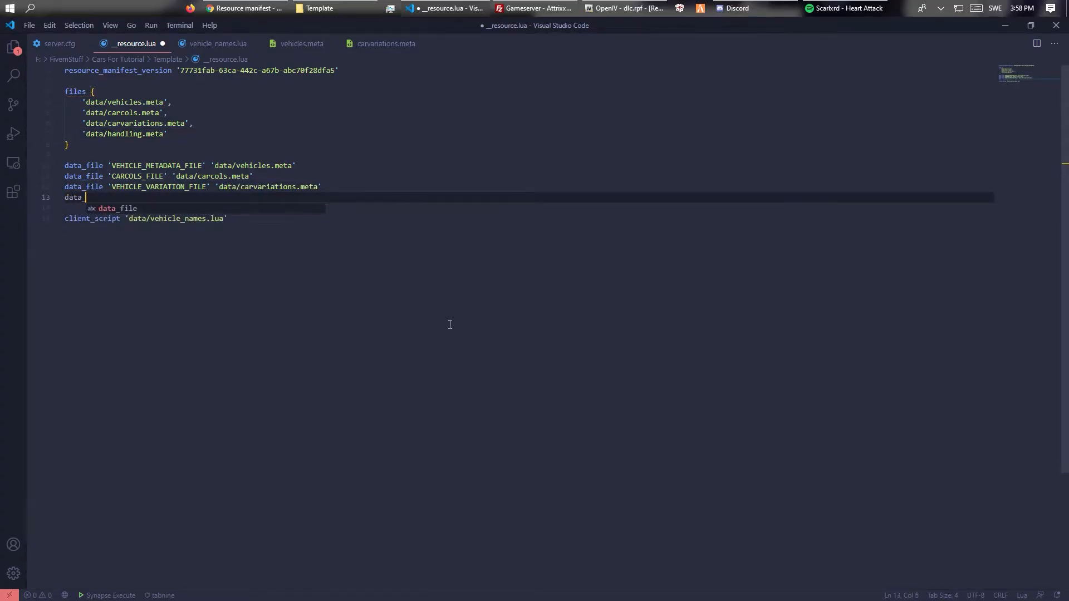
pyautogui.write("file 'V'")
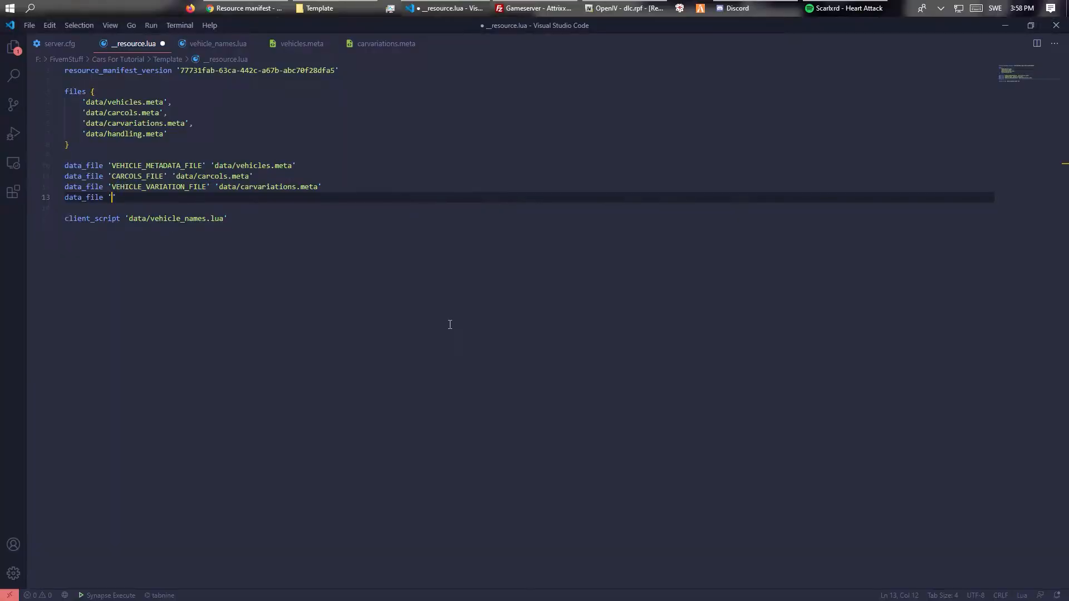
pyautogui.write('HADNL')
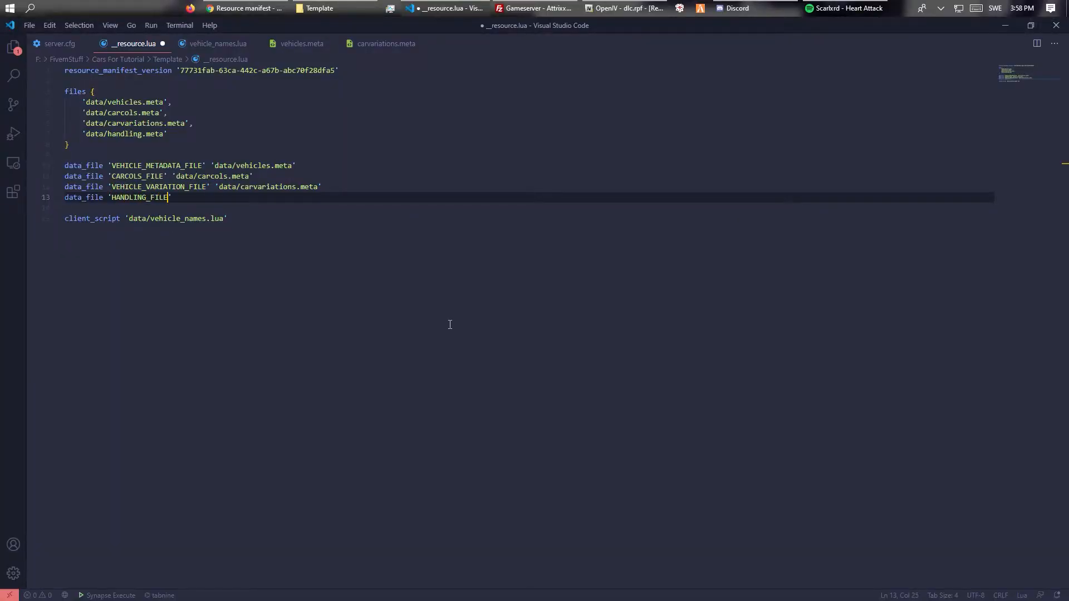
pyautogui.write("'")
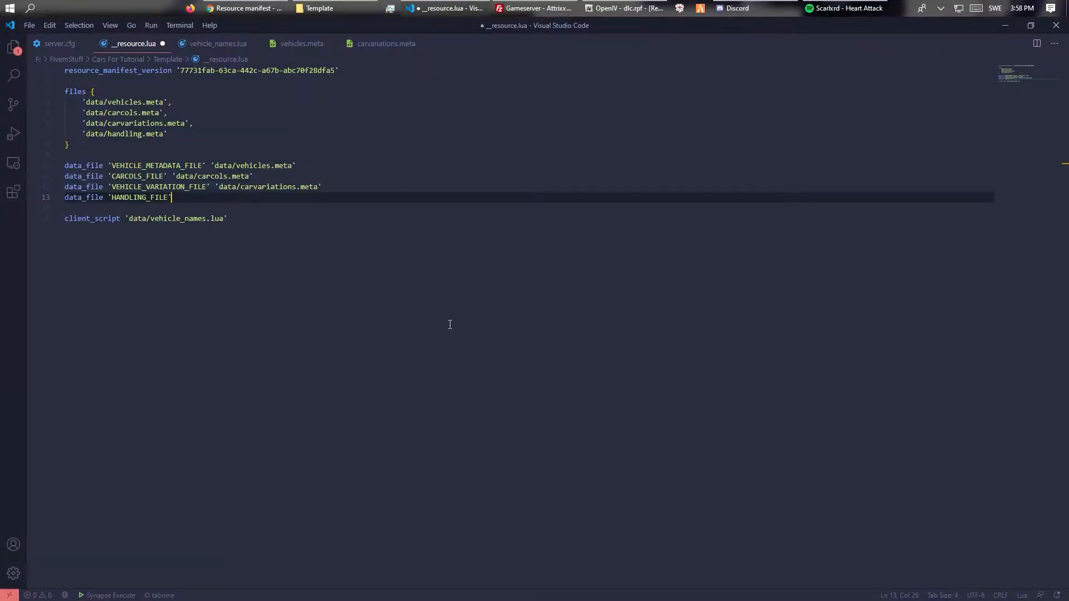
pyautogui.write("'data/'")
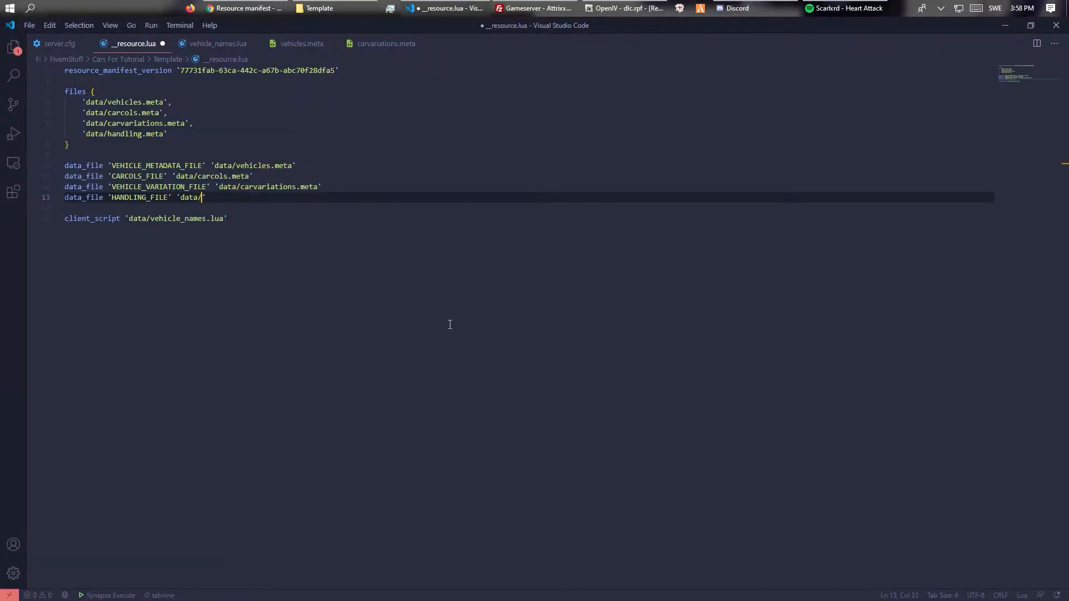
pyautogui.write("hadnling.meta'")
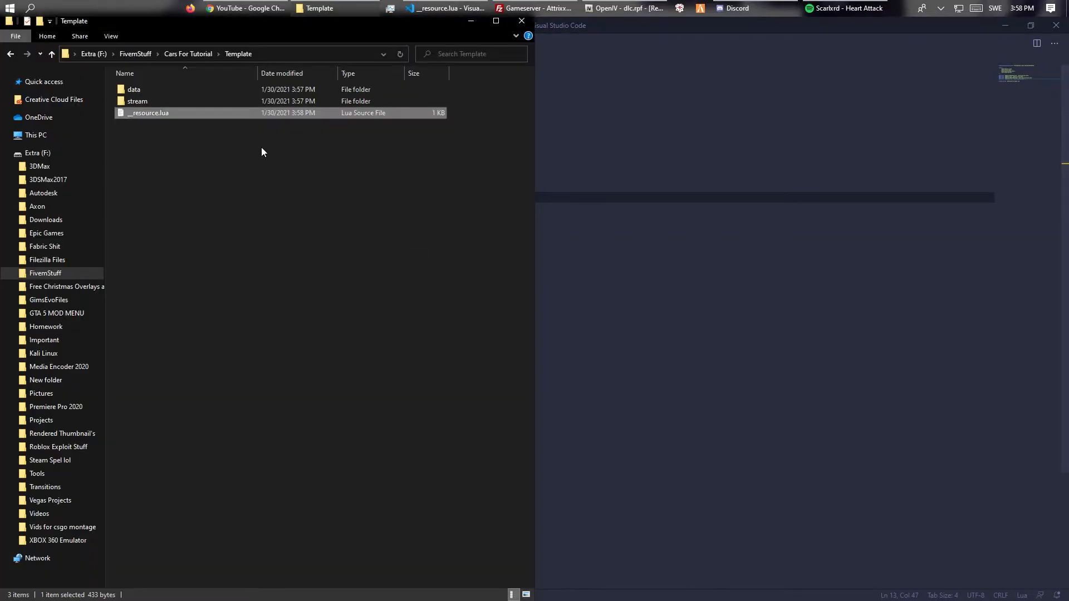
# Browse the Template resource's data and stream folders, opening the handling meta file
pyautogui.doubleClick(136, 102)
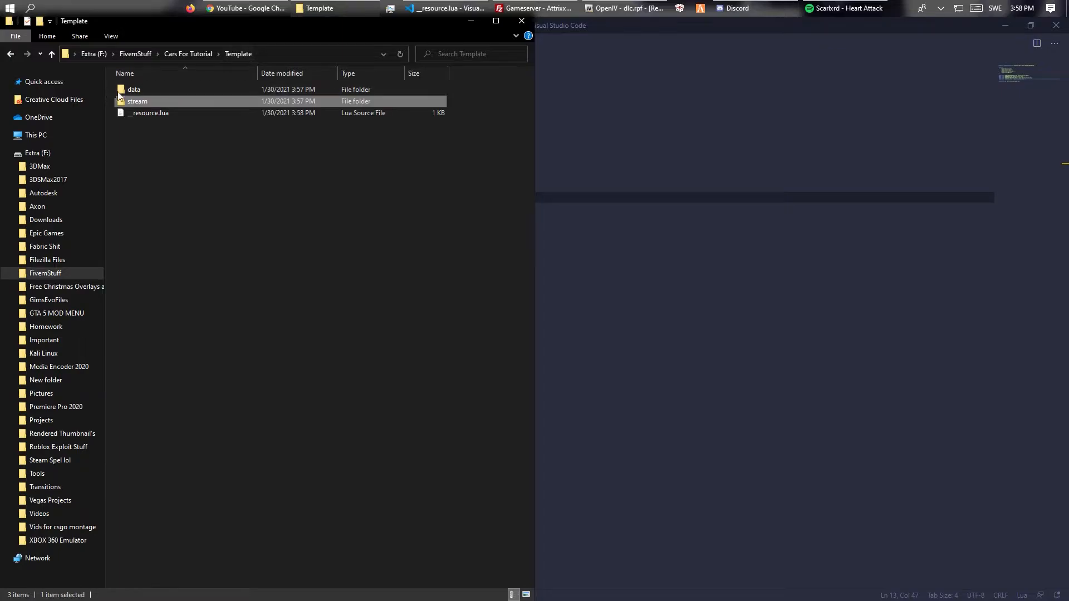
pyautogui.doubleClick(134, 89)
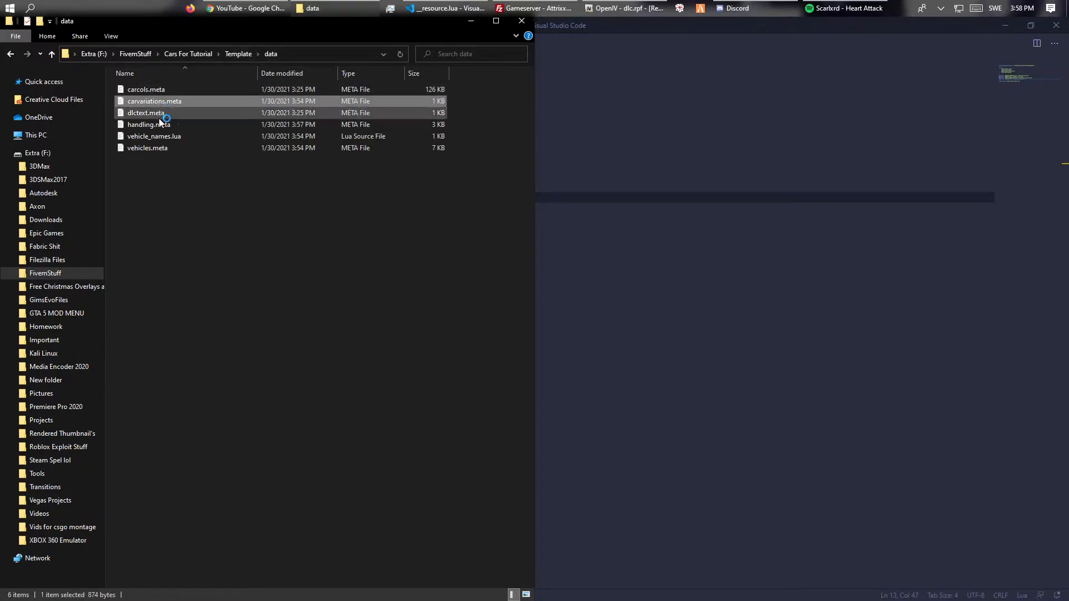
pyautogui.click(147, 148)
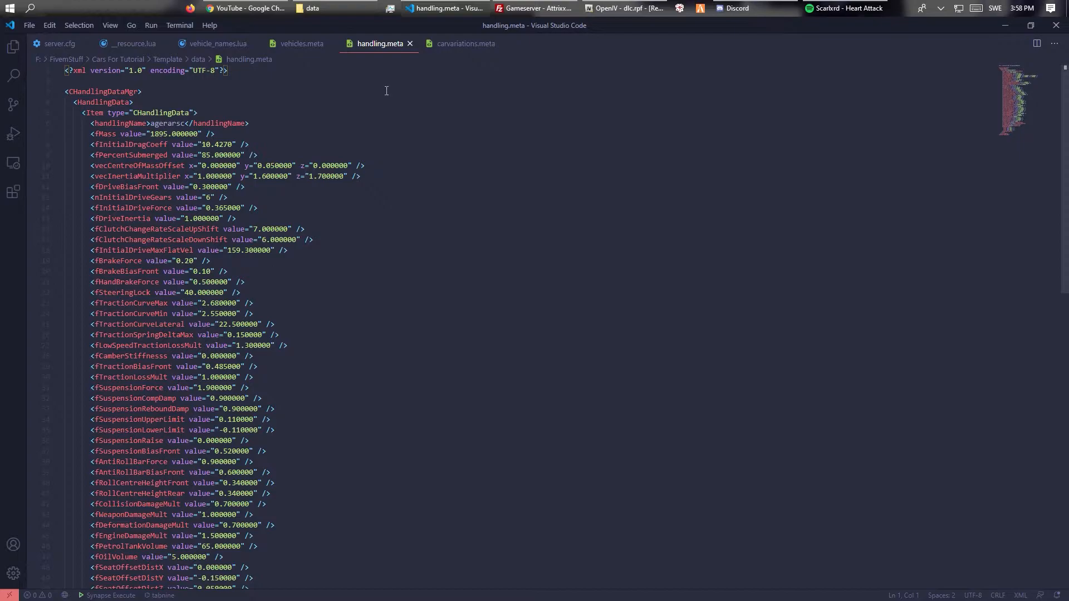
pyautogui.doubleClick(168, 123)
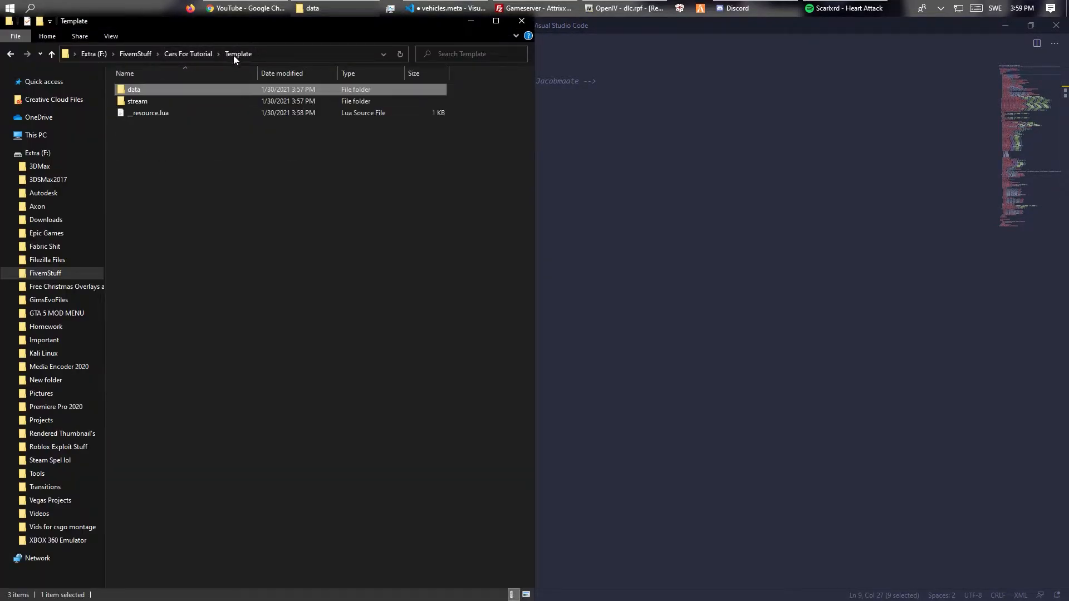
pyautogui.doubleClick(137, 102)
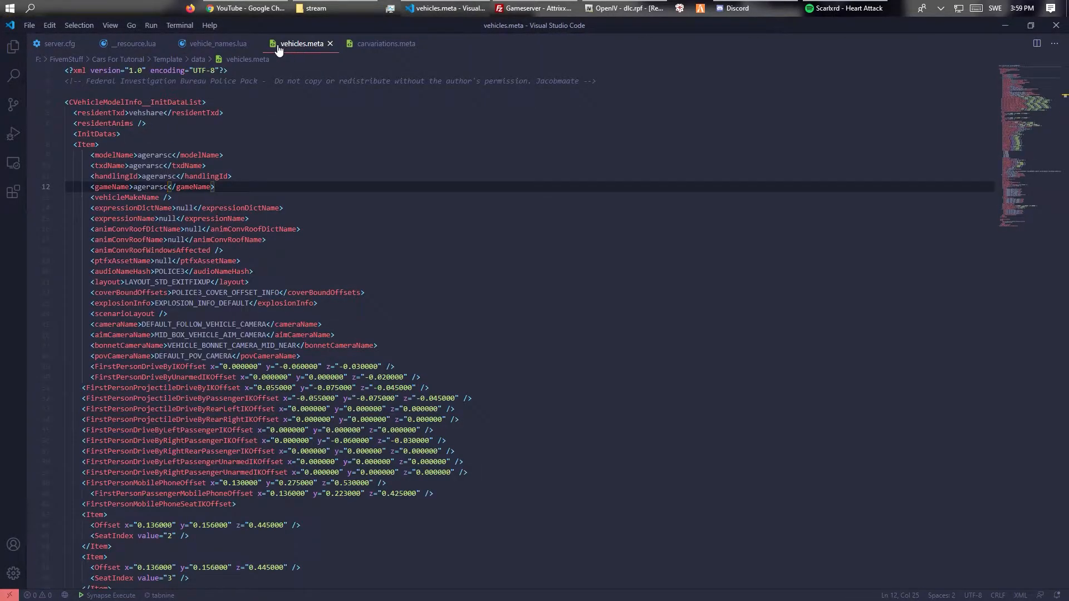
# Set the display name to 'Agera RS' in vehicle_names.lua and modelName to agerarsc in carvariations.meta
pyautogui.click(219, 44)
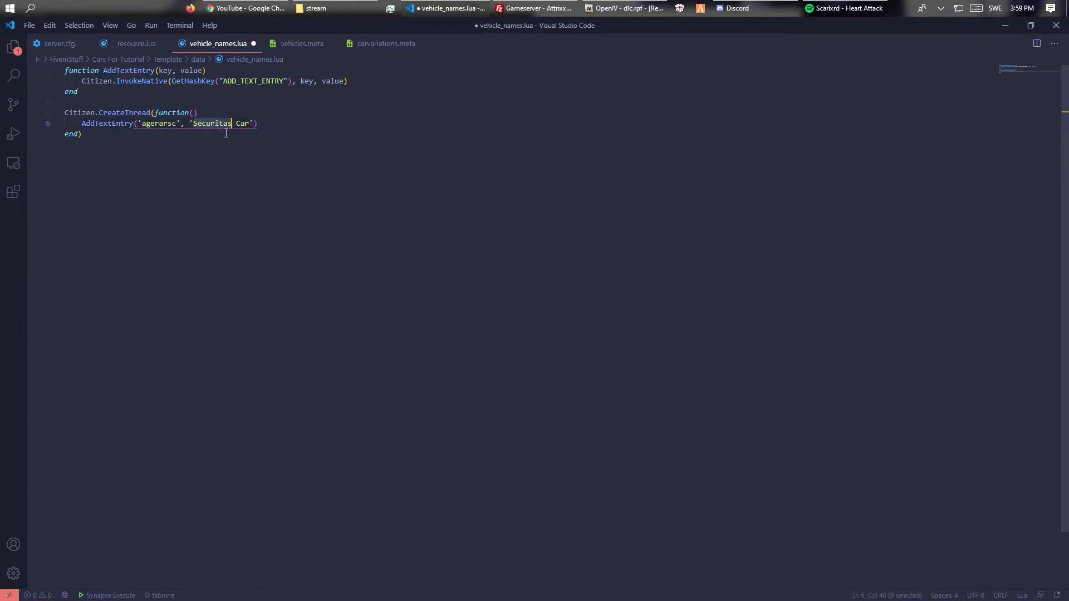
pyautogui.write('Agera RS')
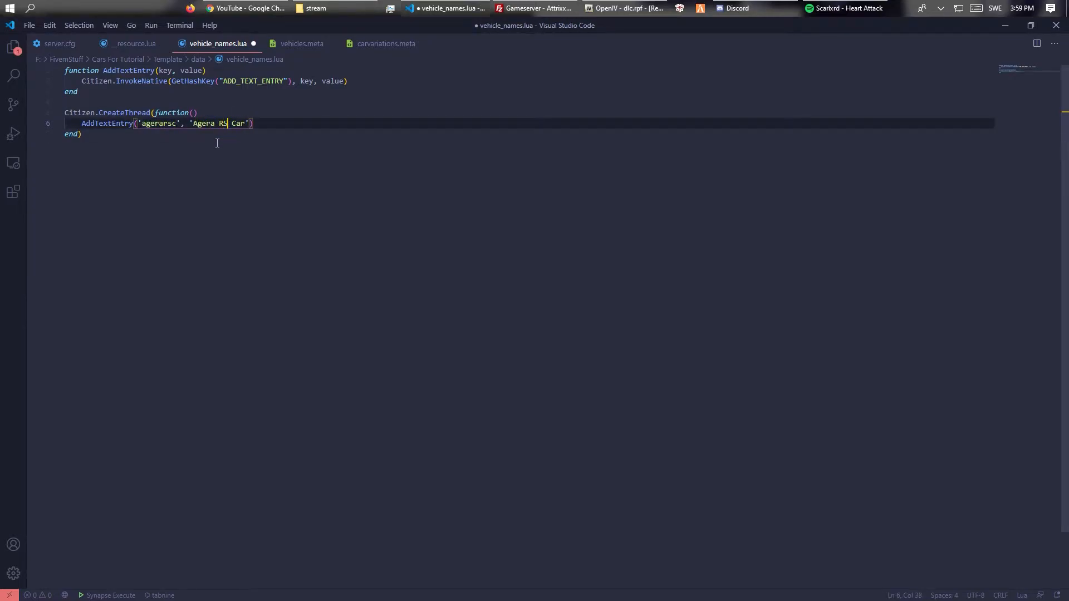
pyautogui.click(386, 43)
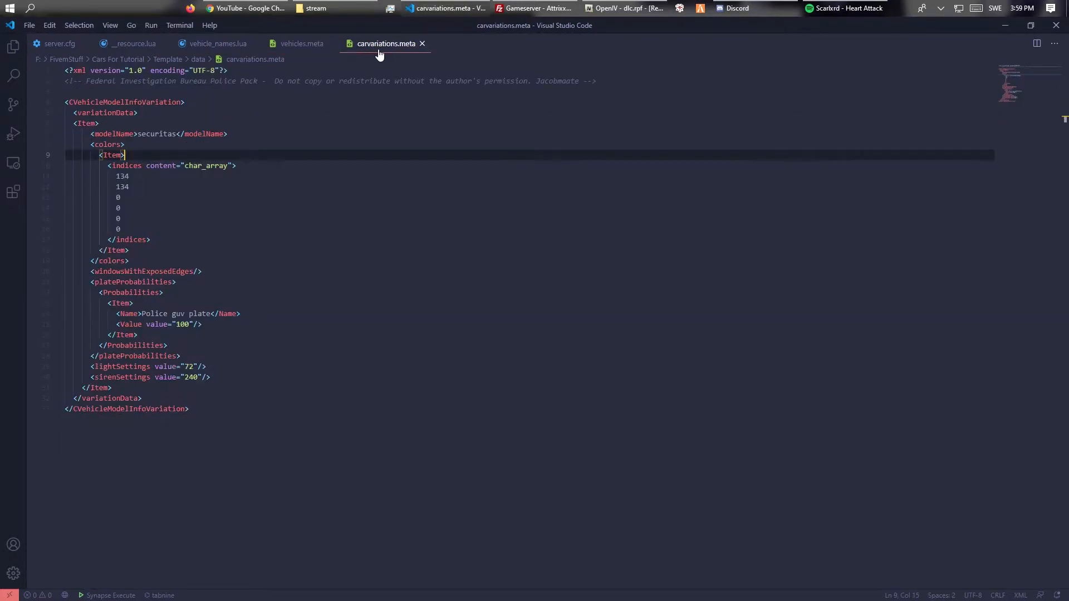
pyautogui.write('agerarsc')
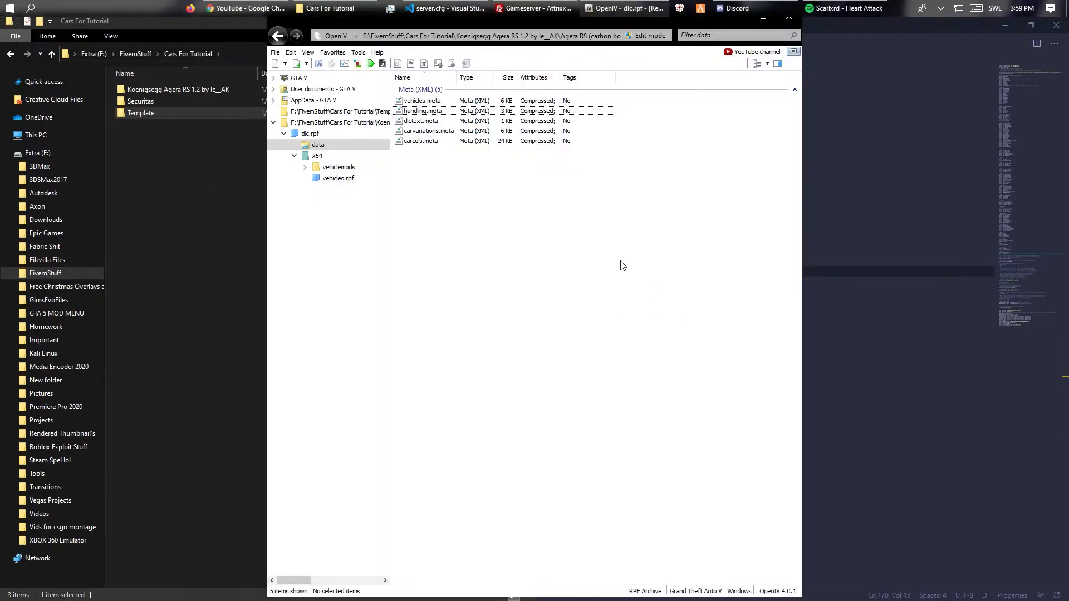
# Upload the Template folder to server-data/resources and rename it ageRS
pyautogui.click(532, 7)
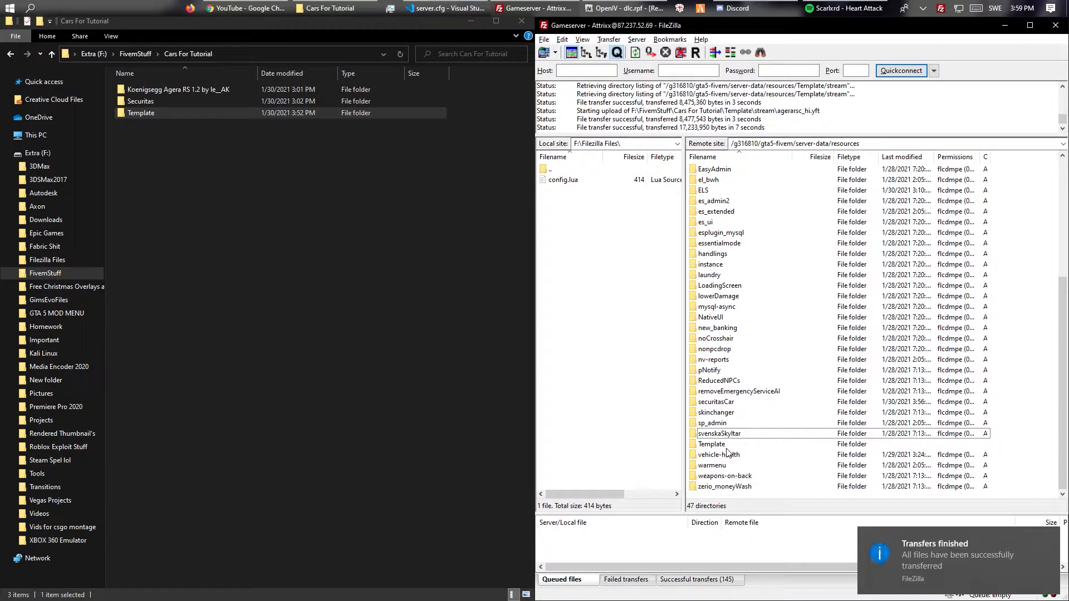
pyautogui.click(711, 444)
pyautogui.write('agerRS')
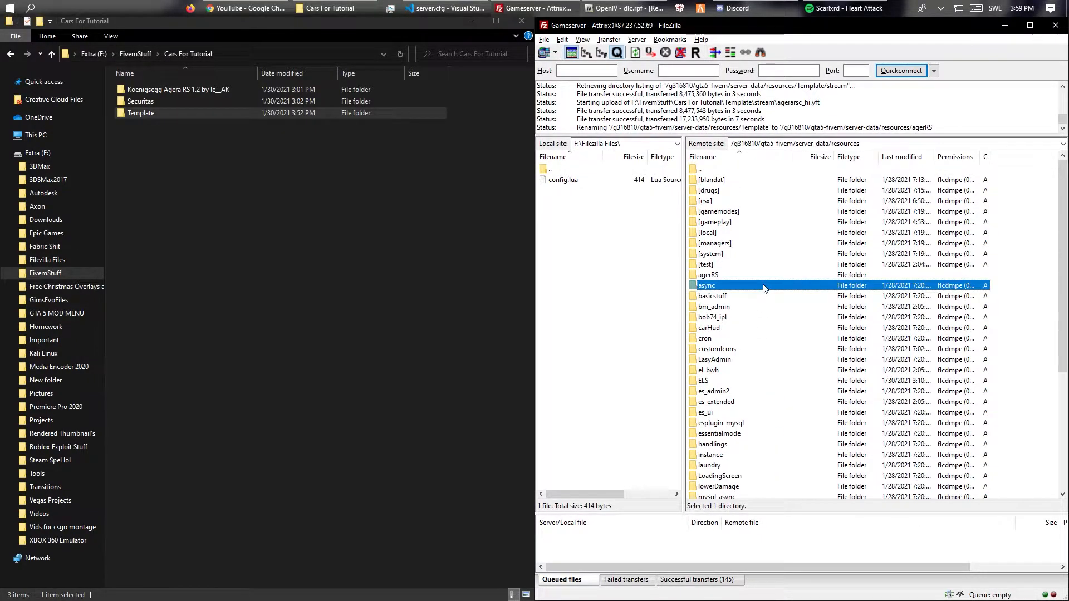
pyautogui.click(708, 275)
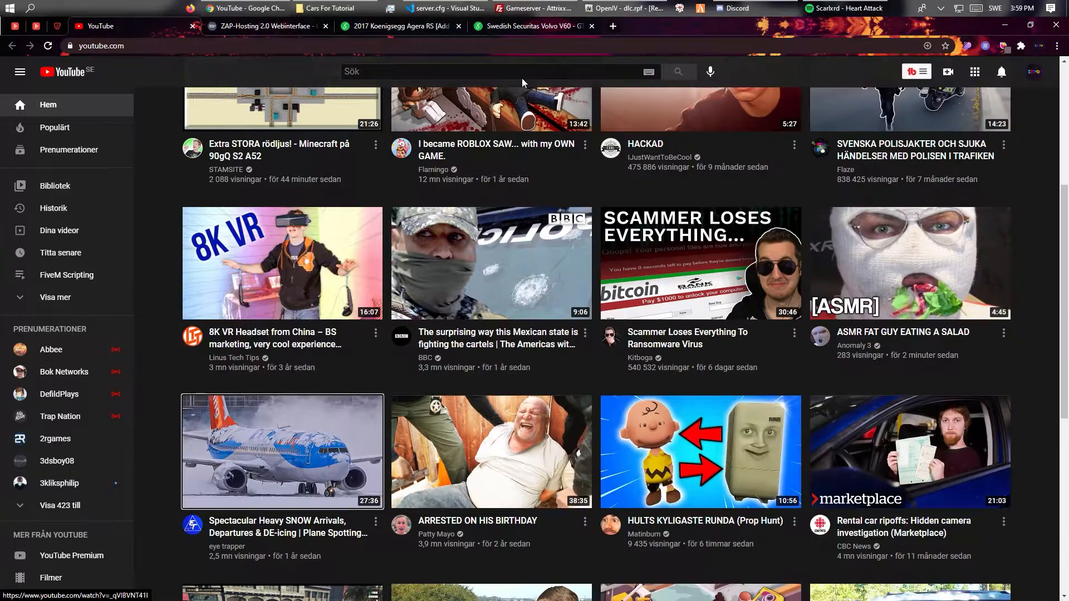
# Stop the game server in the ZAP-Hosting console for a restart and tidy up browser tabs
pyautogui.click(263, 25)
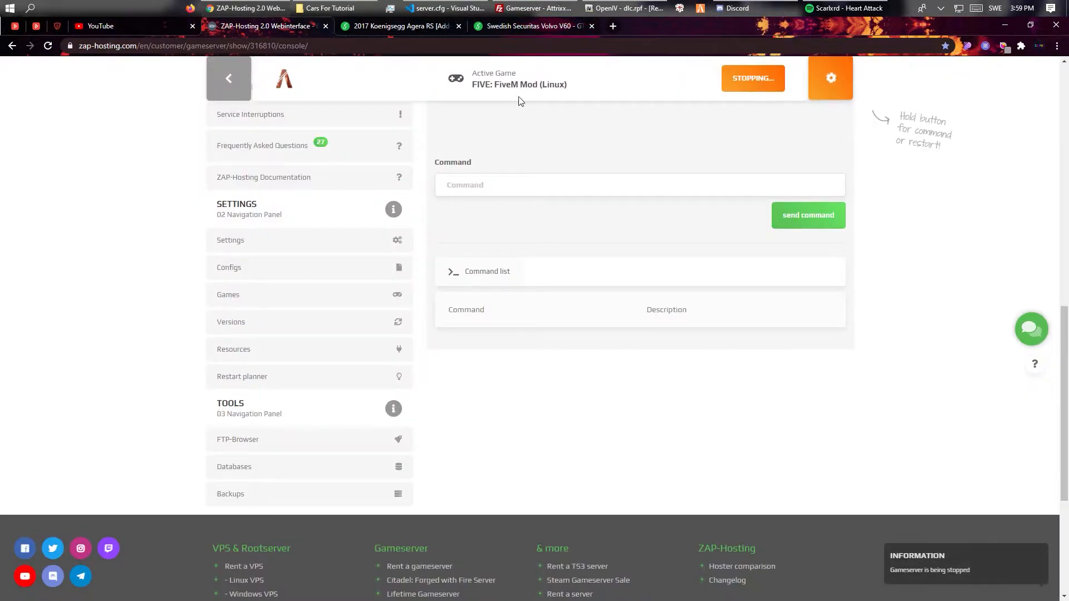
pyautogui.click(100, 25)
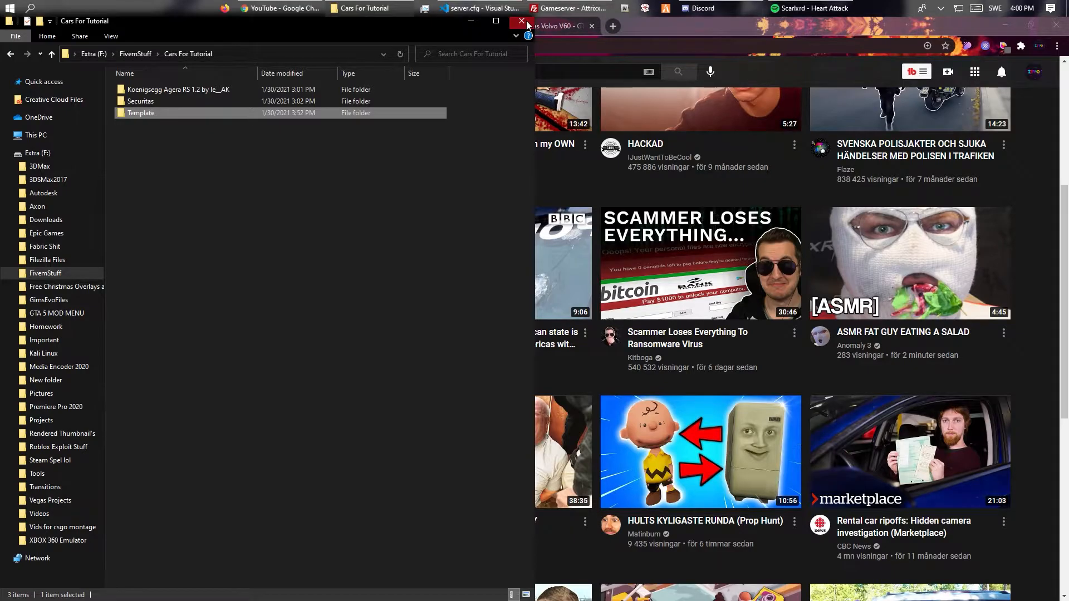
pyautogui.click(520, 20)
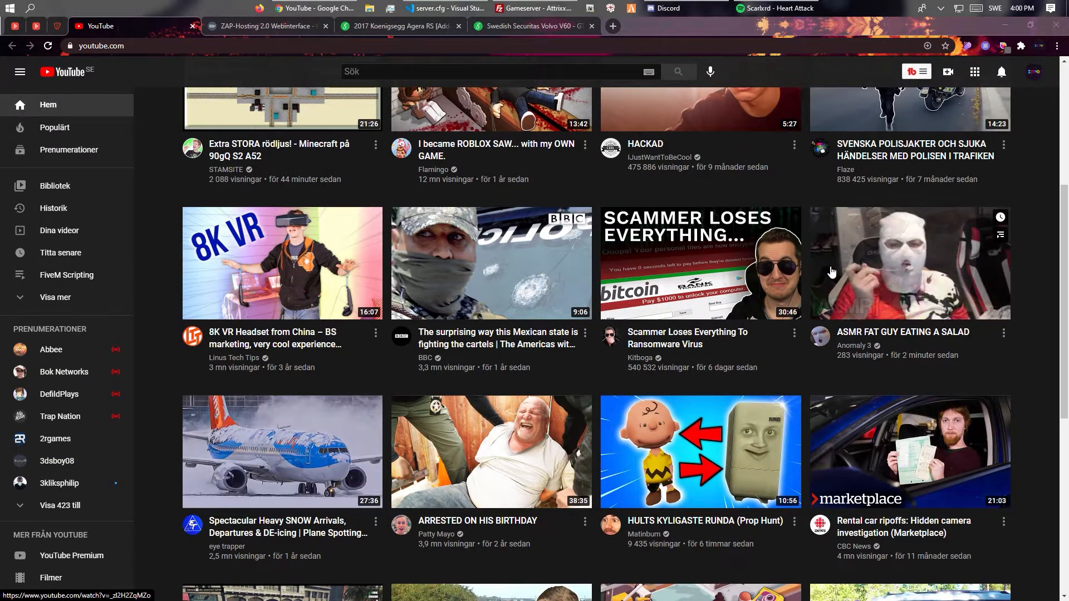
pyautogui.click(399, 25)
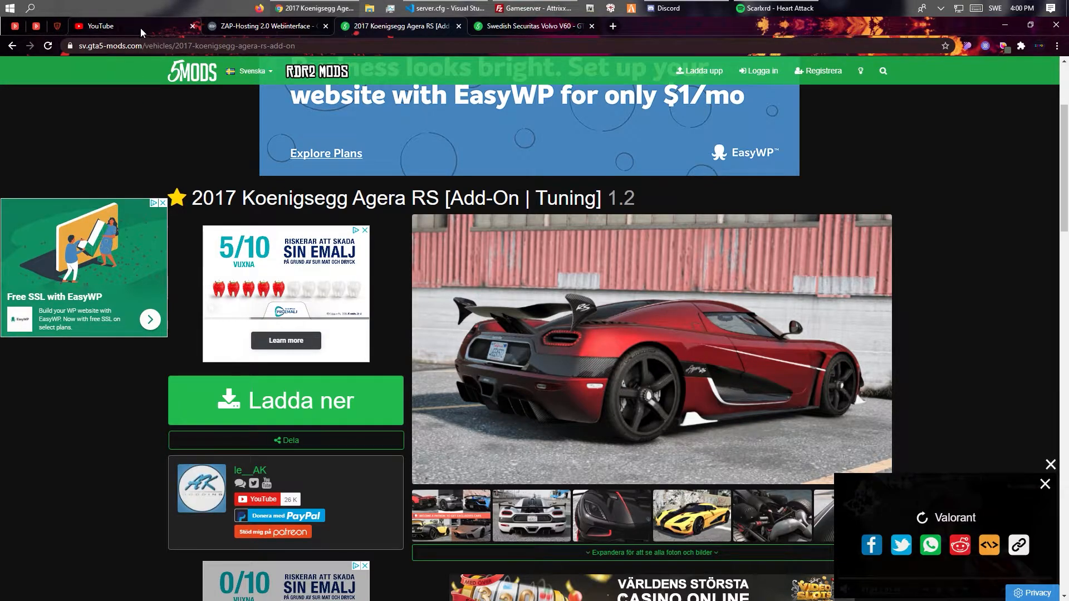
pyautogui.click(99, 25)
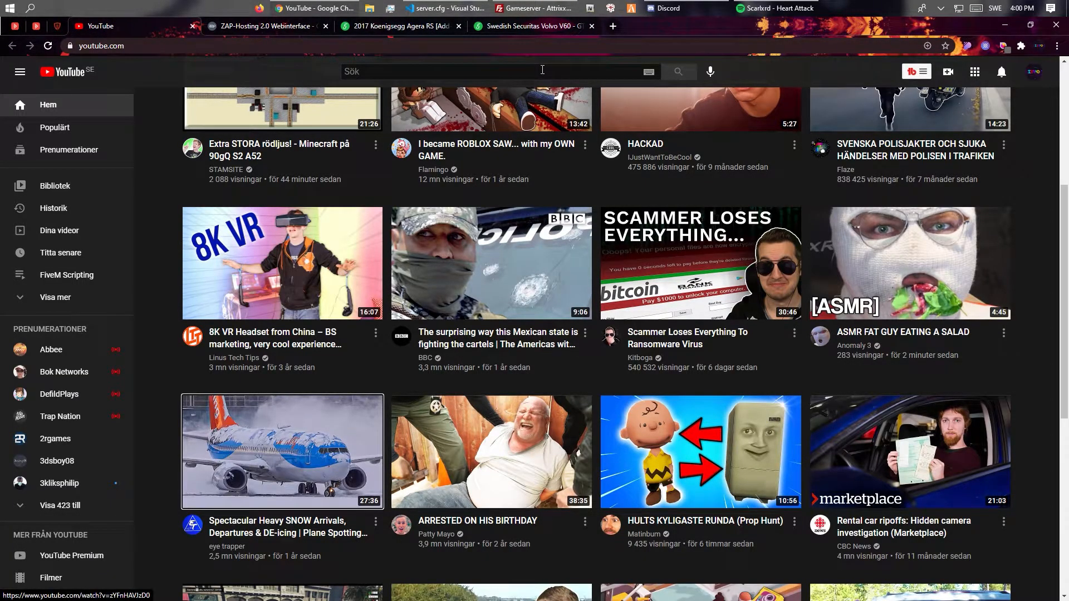
# Confirm 'ensure ageraRS' in server.cfg and return to the control panel while FiveM connects
pyautogui.click(665, 8)
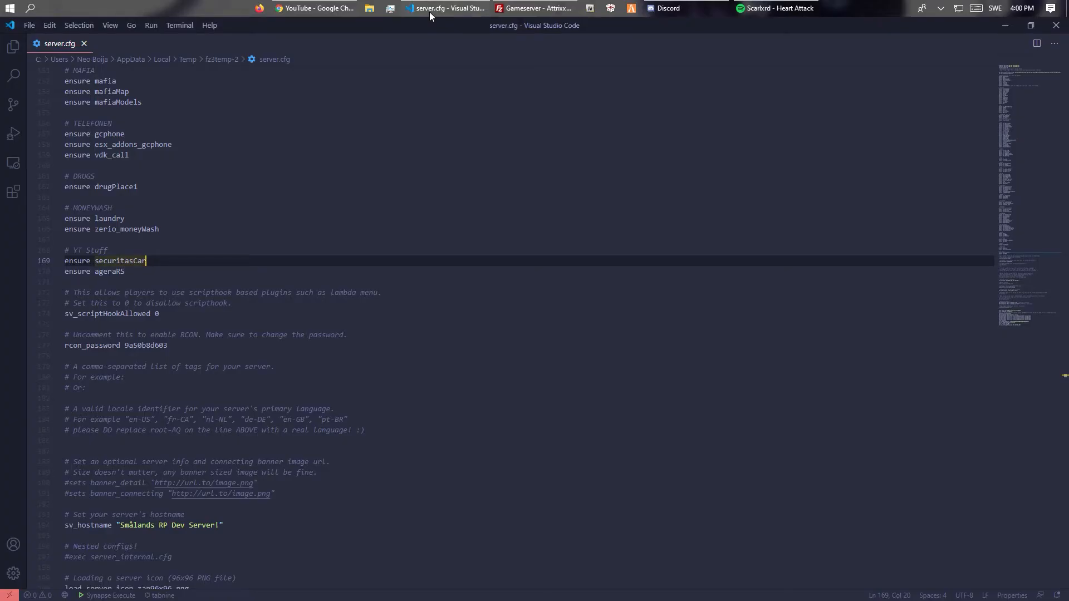
pyautogui.click(316, 7)
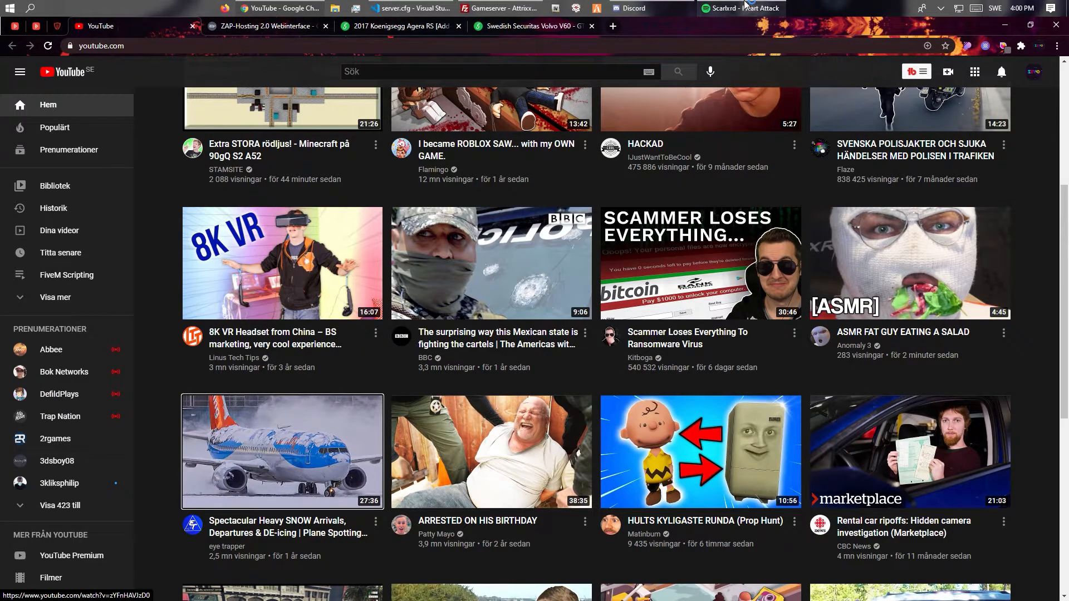
pyautogui.moveTo(677, 124)
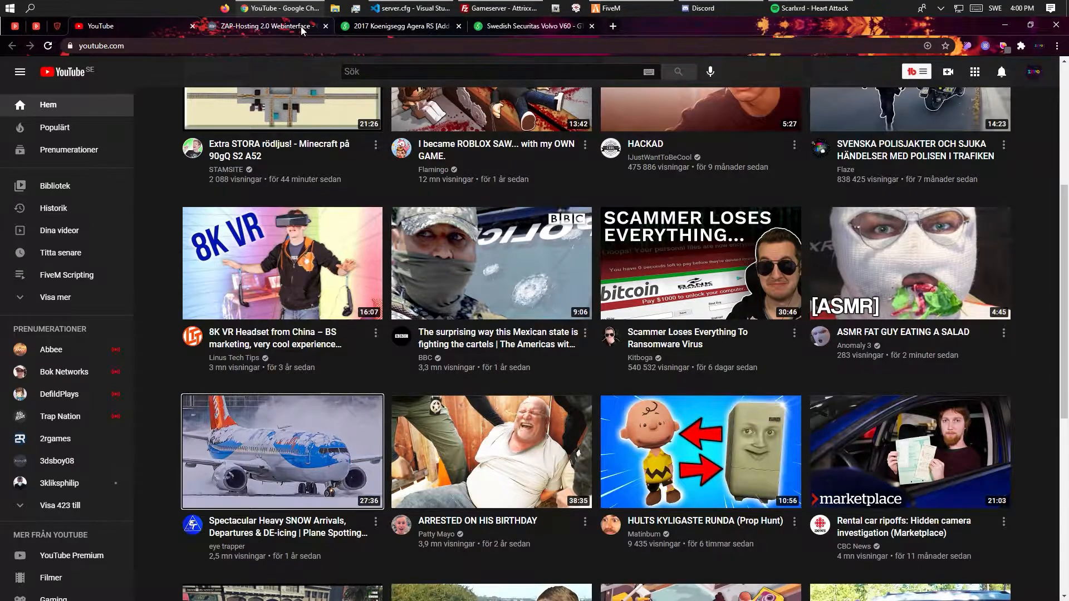
pyautogui.click(266, 26)
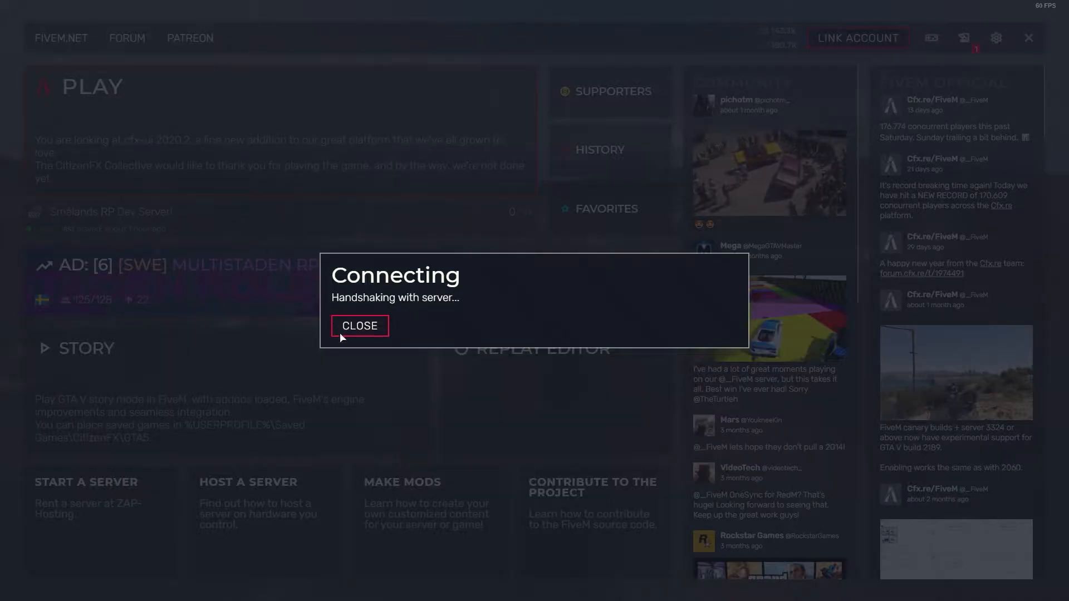
# Leave FiveM and confirm in ZAP-Hosting that the server shows ONLINE
pyautogui.press('alt+tab')
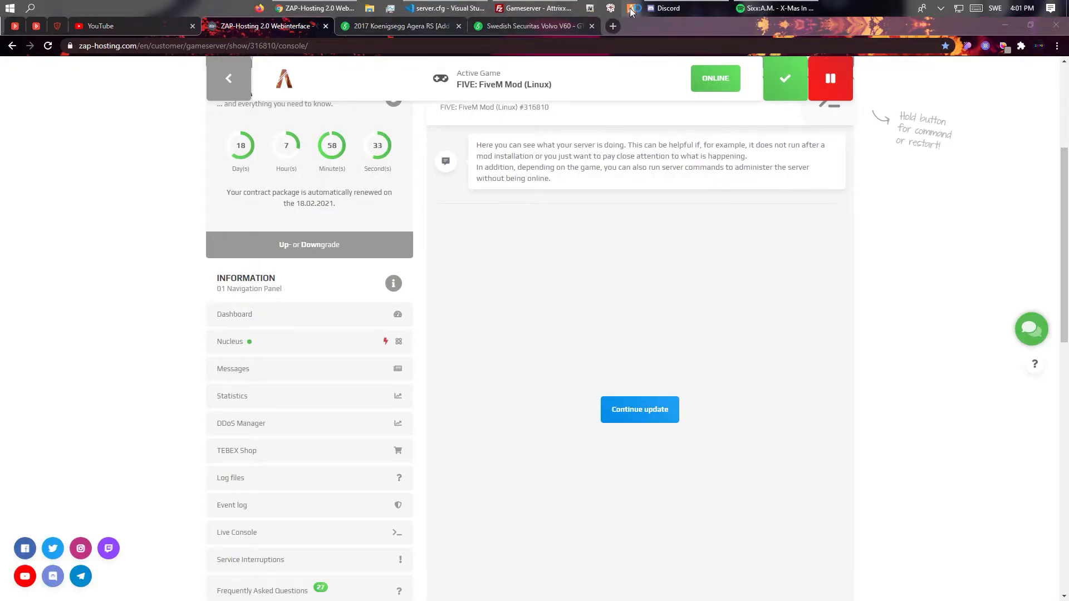
pyautogui.moveTo(543, 70)
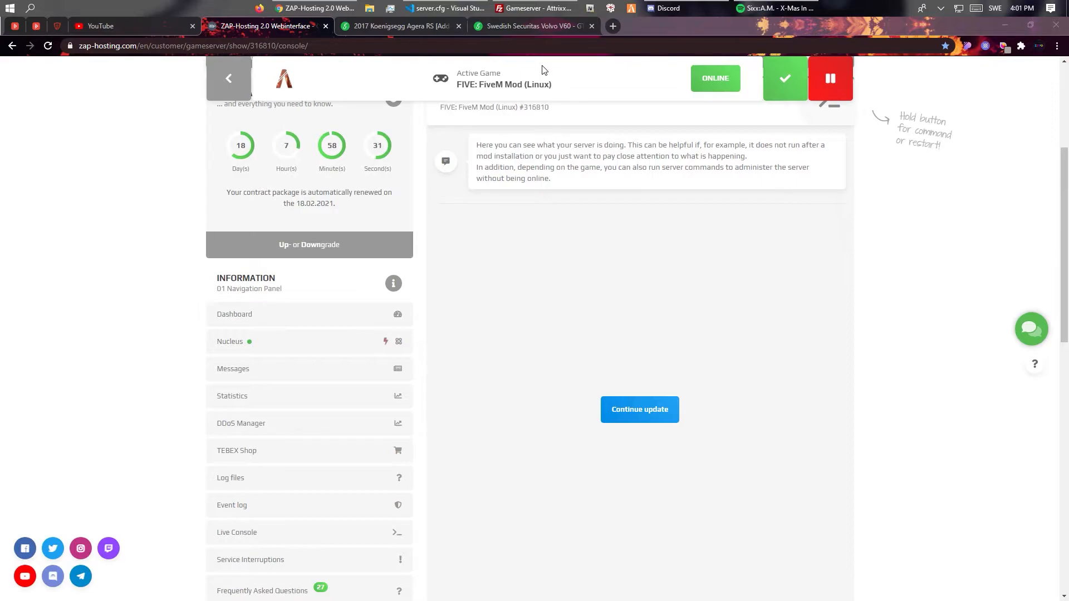
pyautogui.moveTo(507, 73)
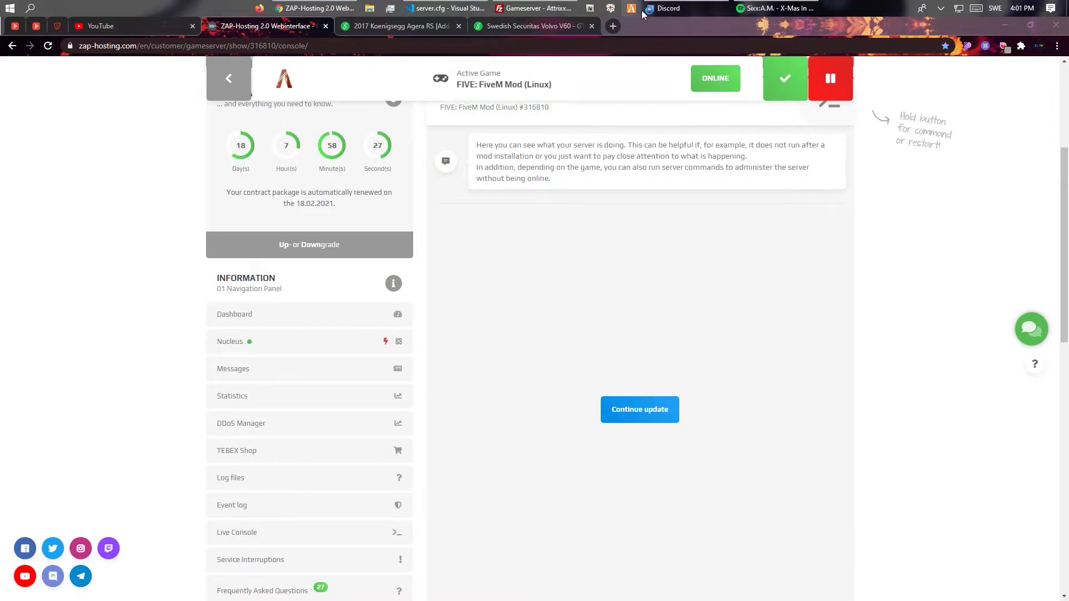
pyautogui.click(639, 409)
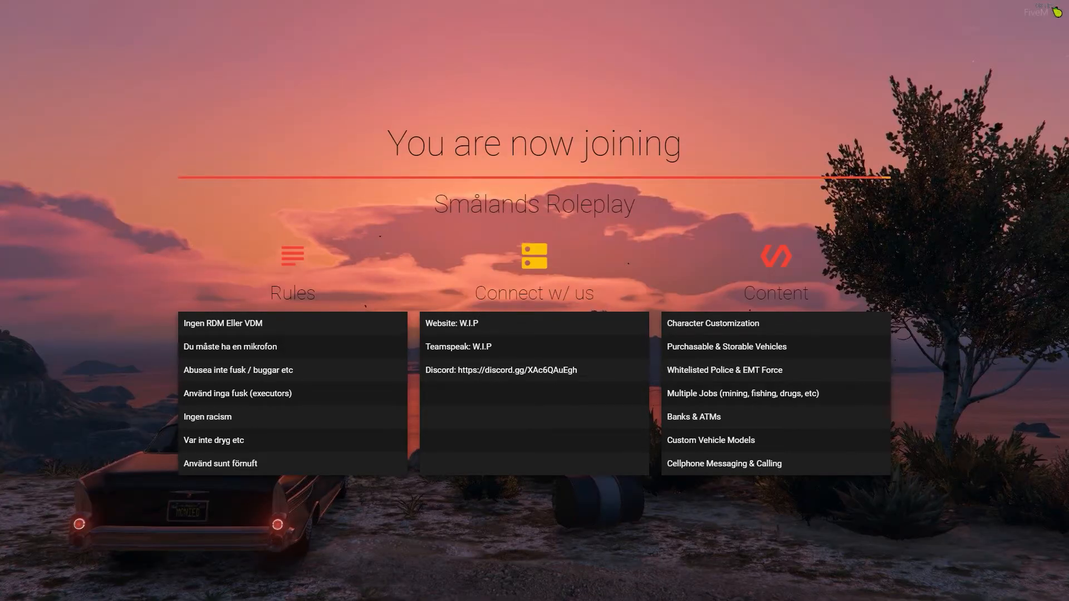
# Review the ensure securitasCar and ensure ageraRS lines in server.cfg, then show the resources folder in FileZilla
pyautogui.press('alt+tab')
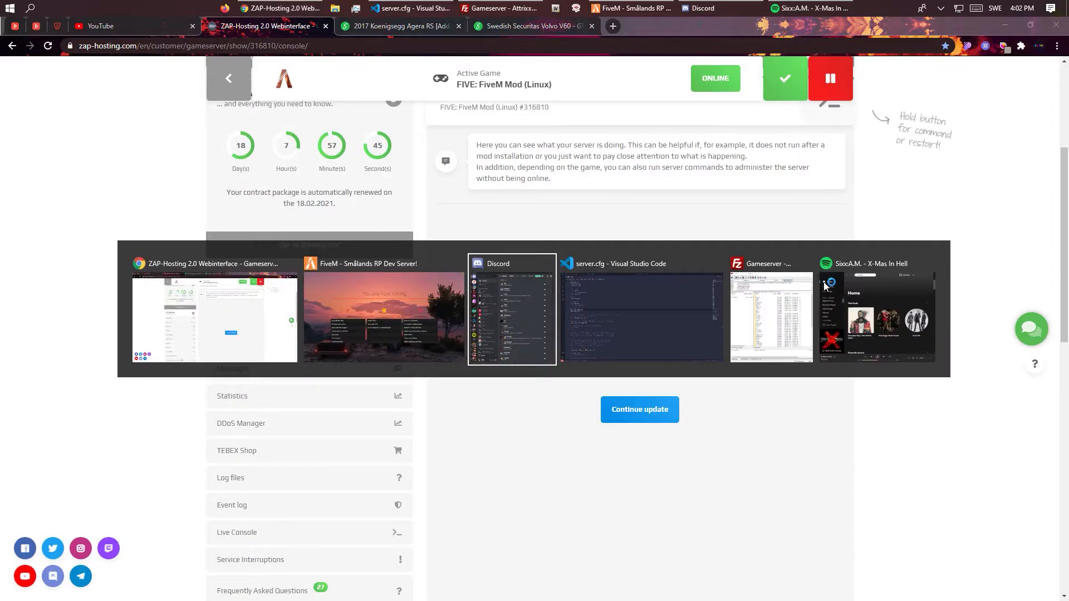
pyautogui.click(639, 315)
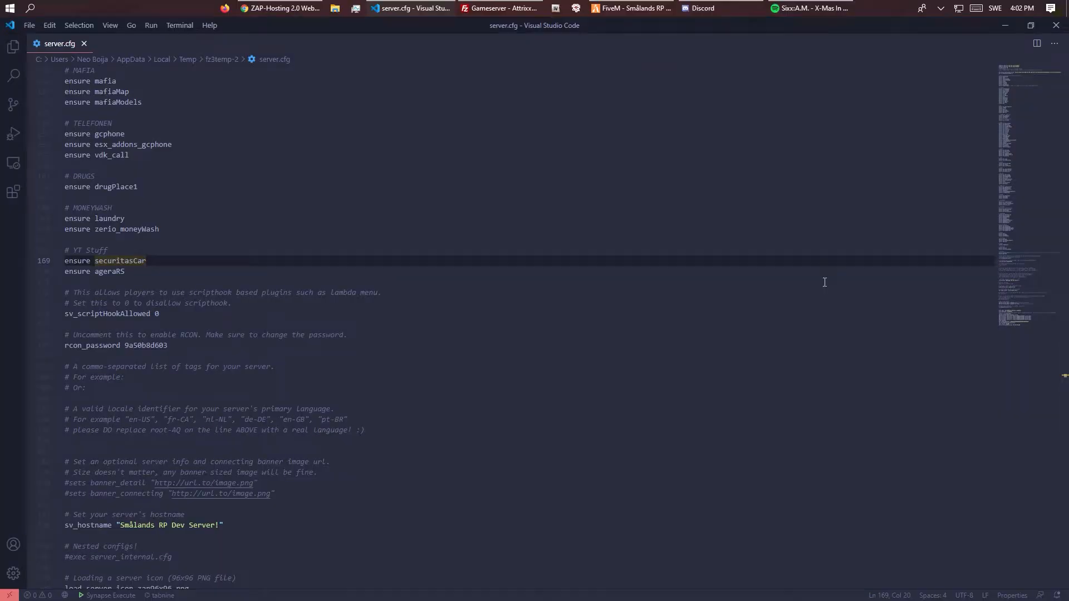
pyautogui.click(630, 8)
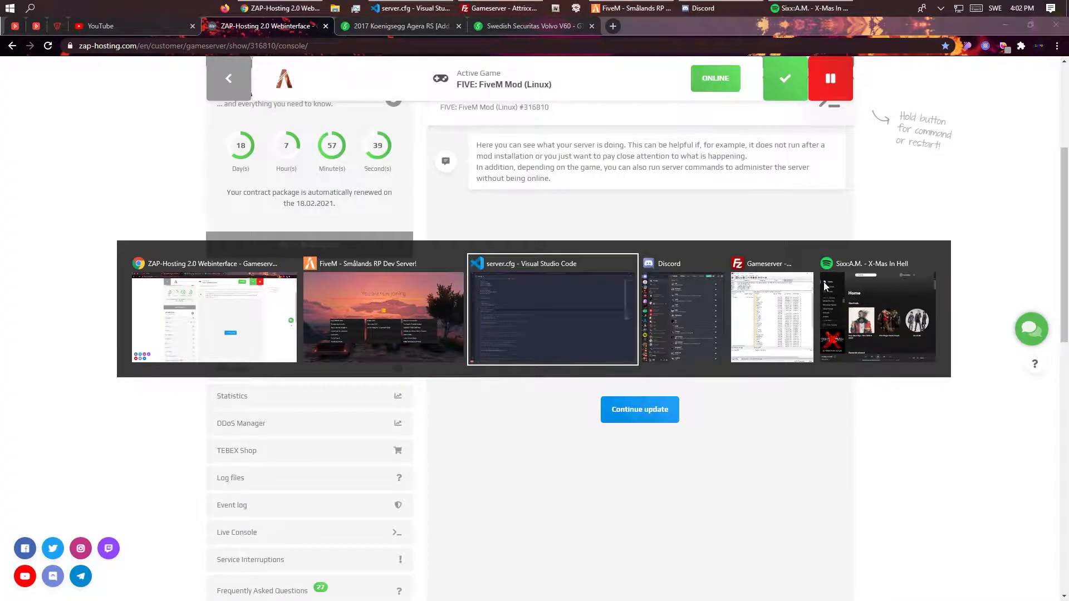
pyautogui.click(552, 311)
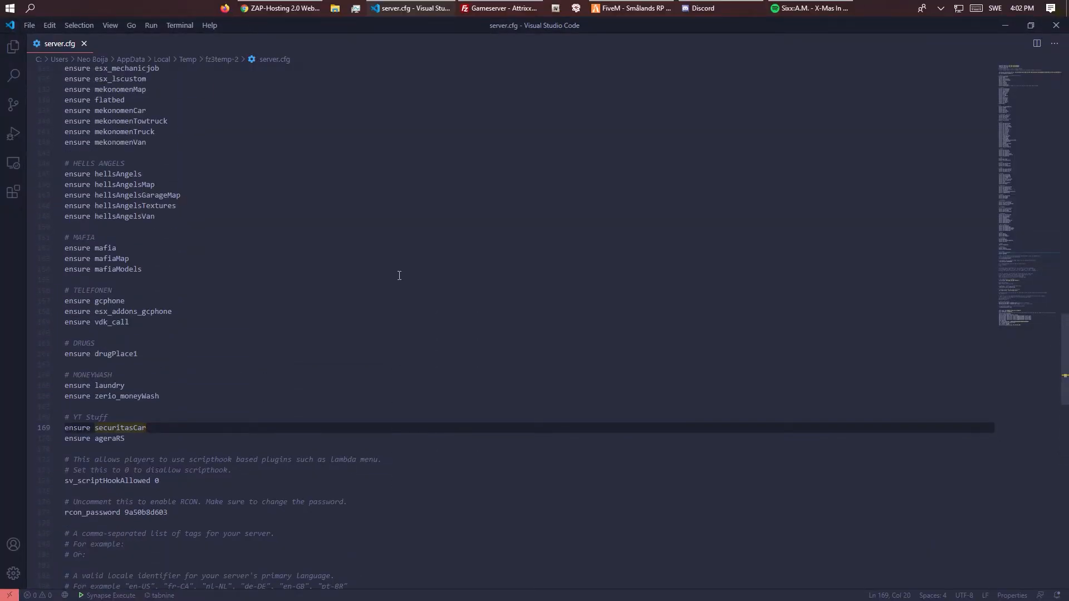
pyautogui.click(497, 8)
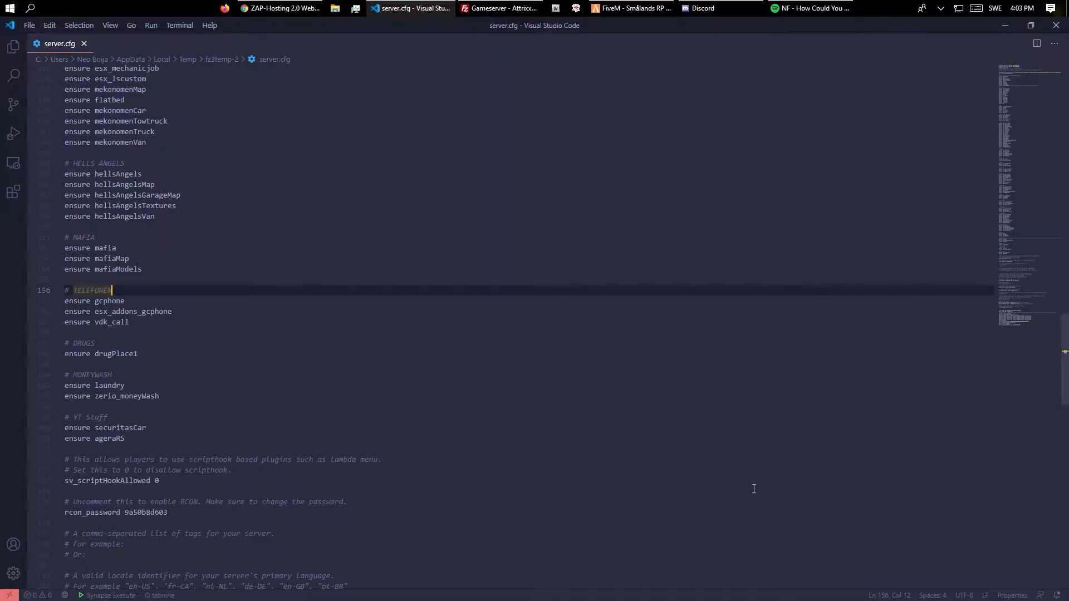
pyautogui.click(498, 7)
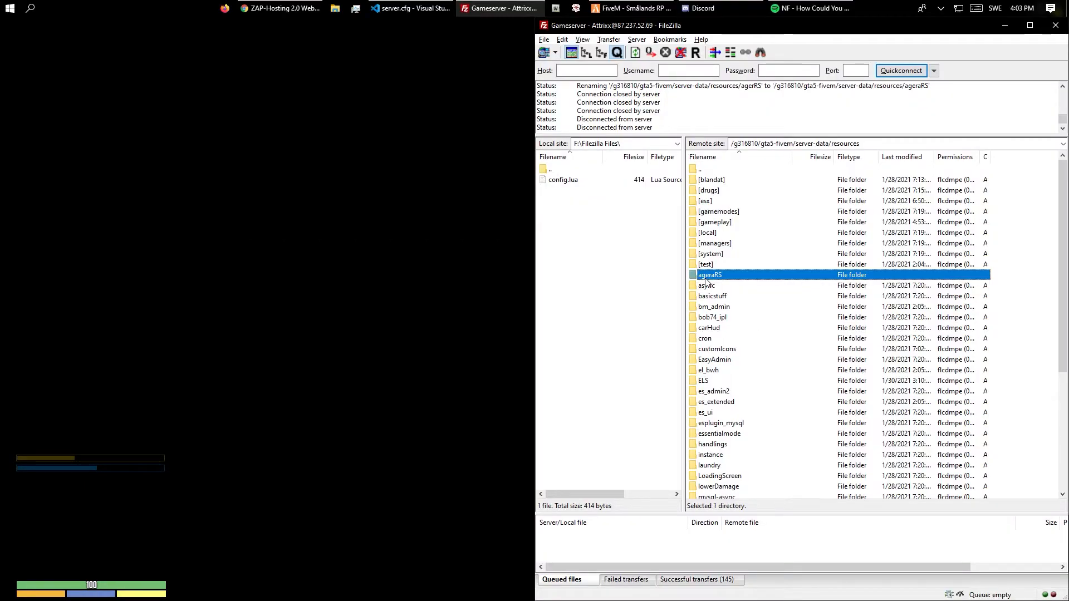
# Inspect the ageraRS resource showing data, stream and __resource.lua, then enter its stream folder
pyautogui.doubleClick(709, 275)
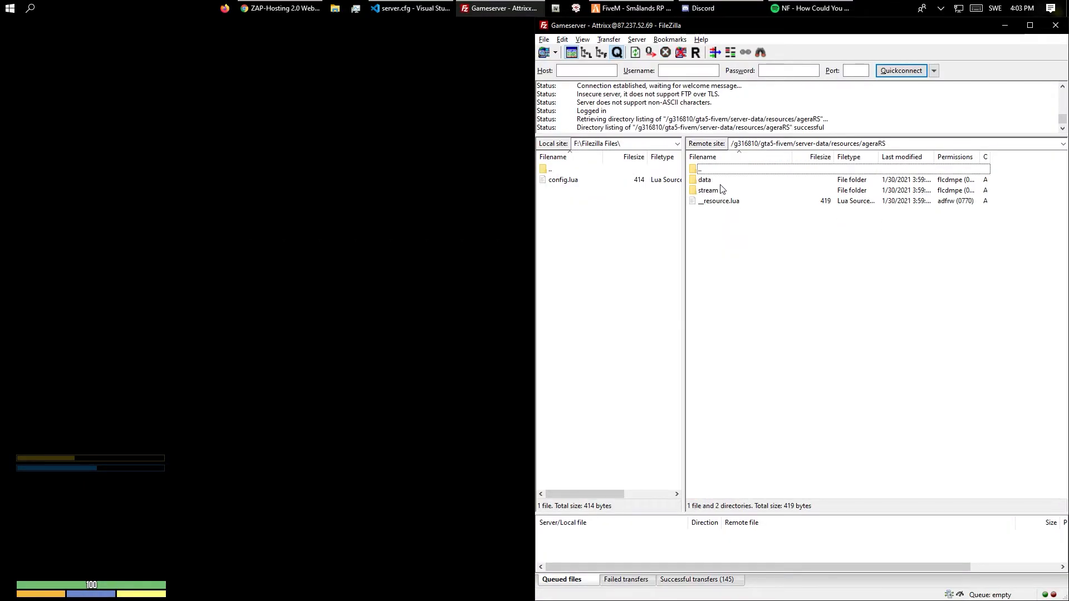
pyautogui.click(702, 169)
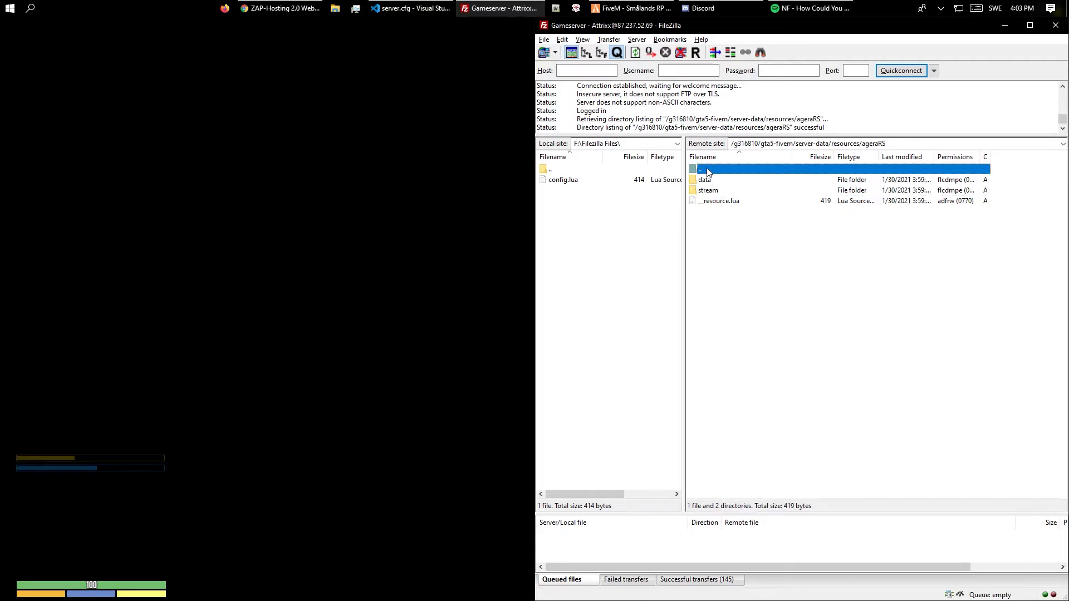
pyautogui.doubleClick(701, 169)
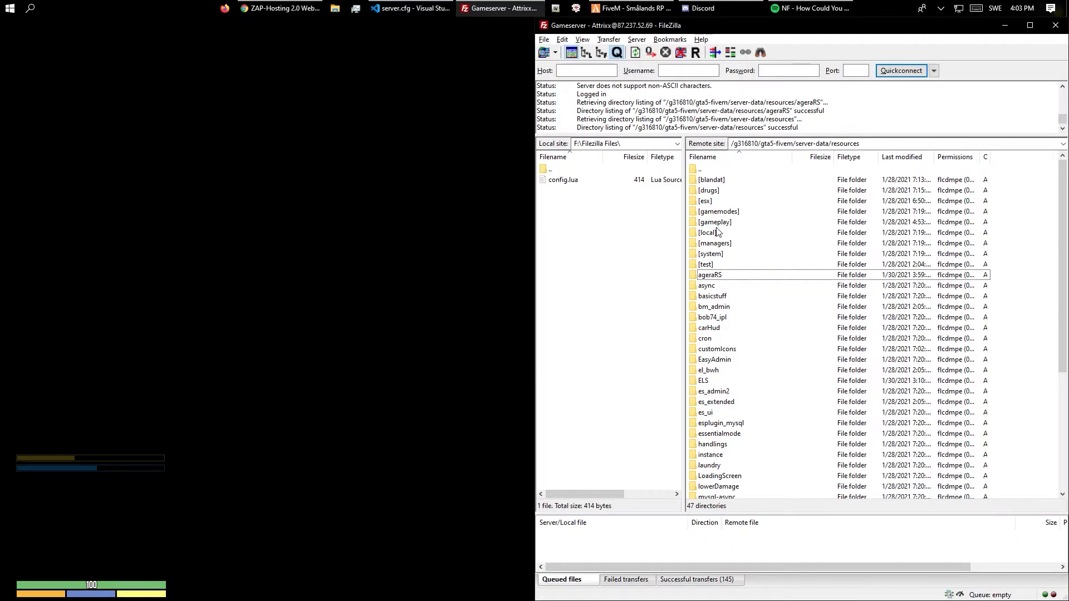
pyautogui.moveTo(712, 204)
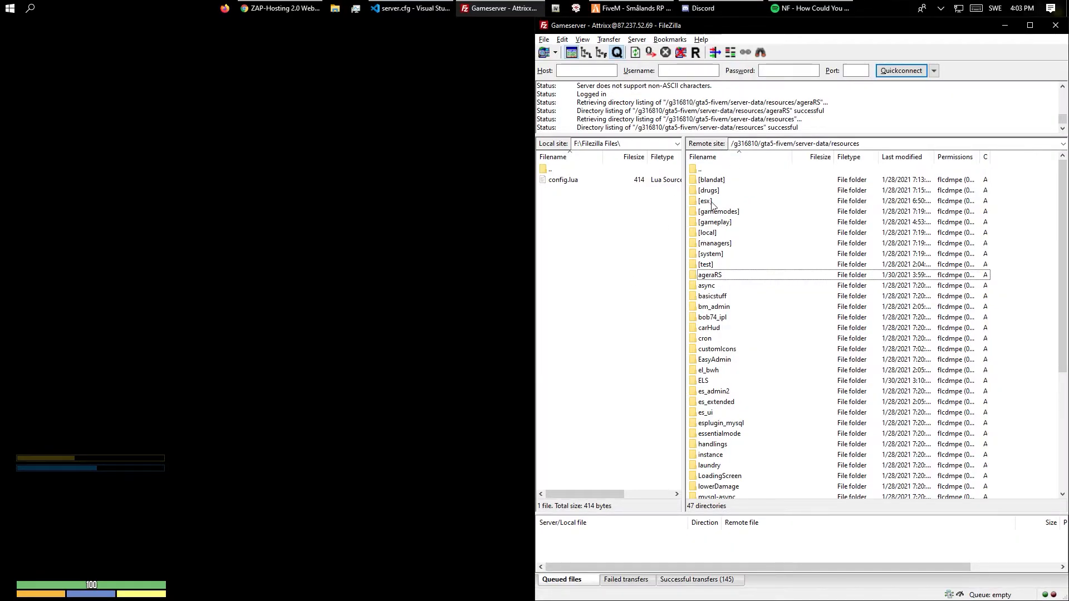
pyautogui.doubleClick(709, 275)
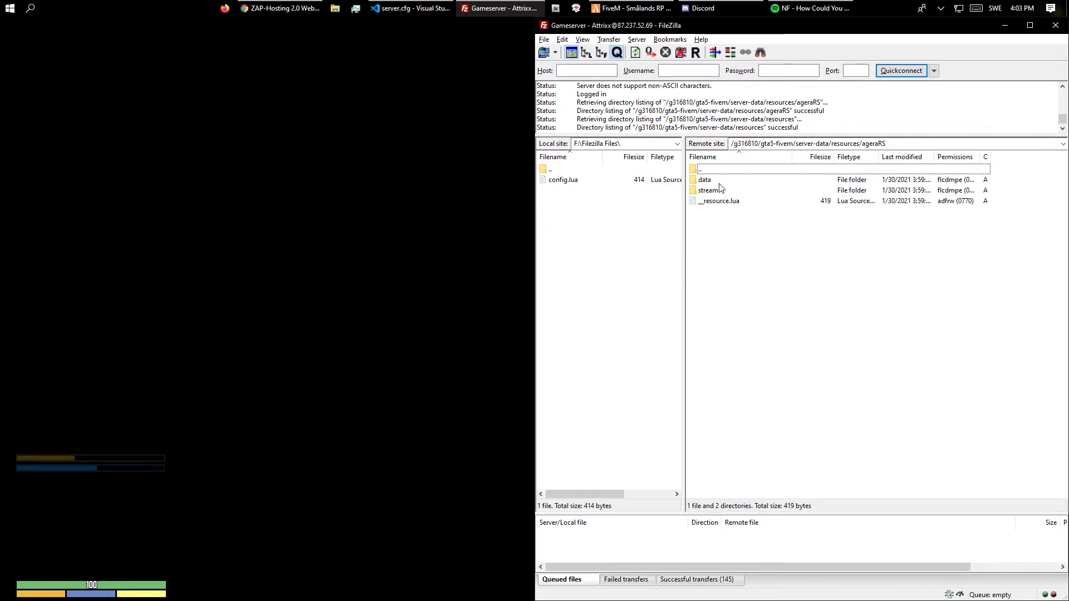
pyautogui.click(709, 190)
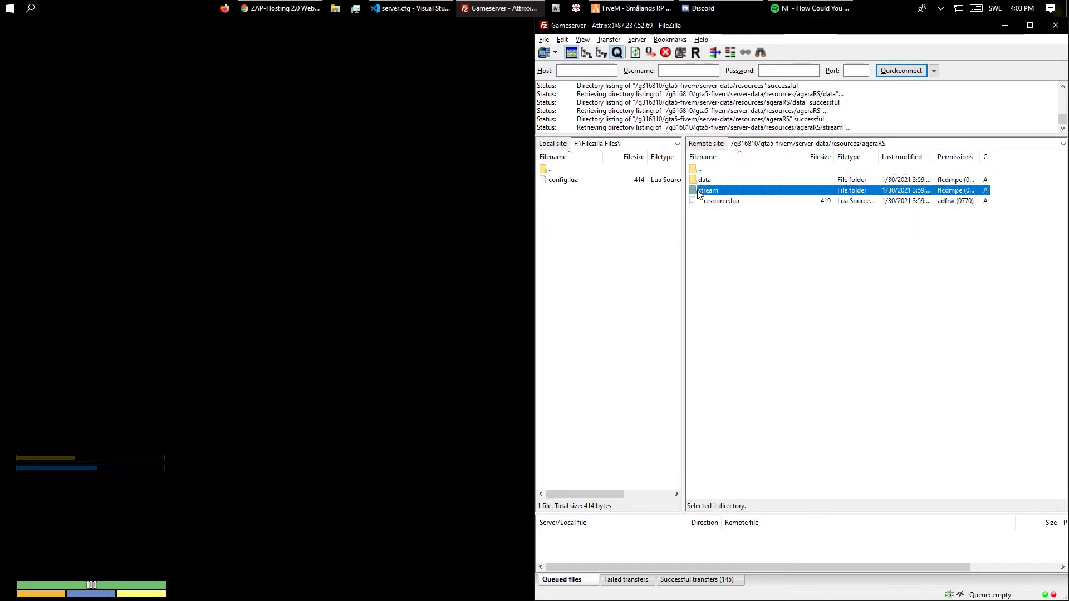
pyautogui.doubleClick(708, 191)
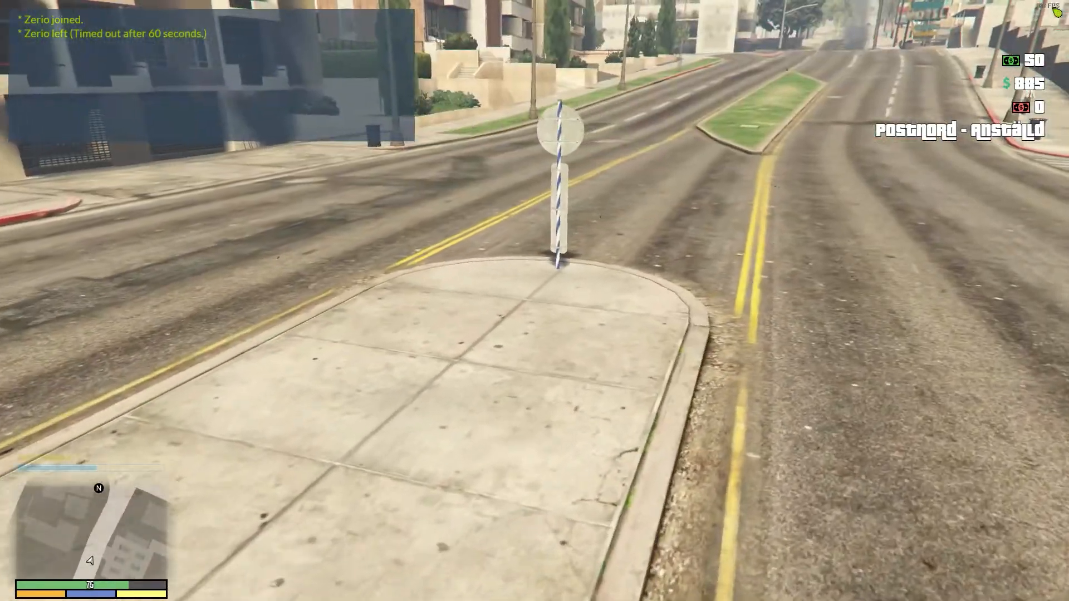
# Spawn the Agera RS with /car agerarsc, drive it down the road with W, then delete it with /dv
pyautogui.press('alt+tab')
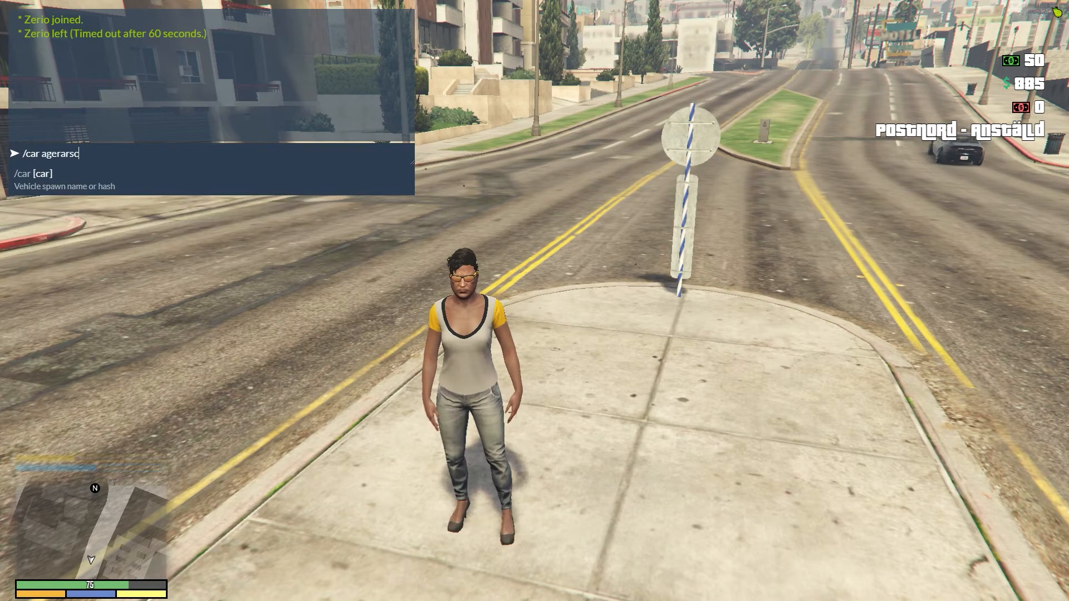
pyautogui.press('alt+tab')
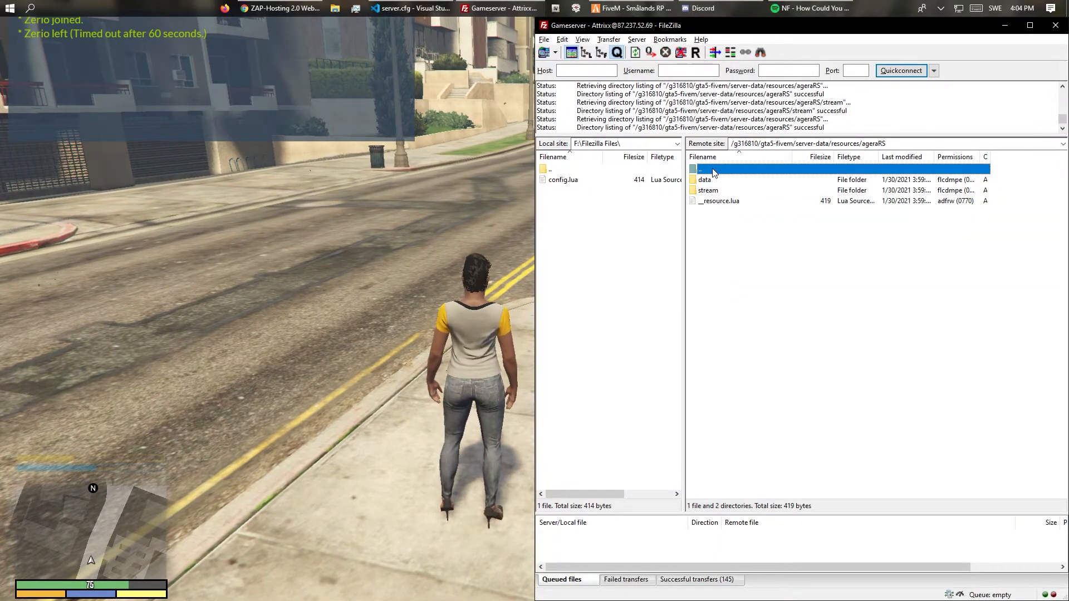
pyautogui.doubleClick(700, 169)
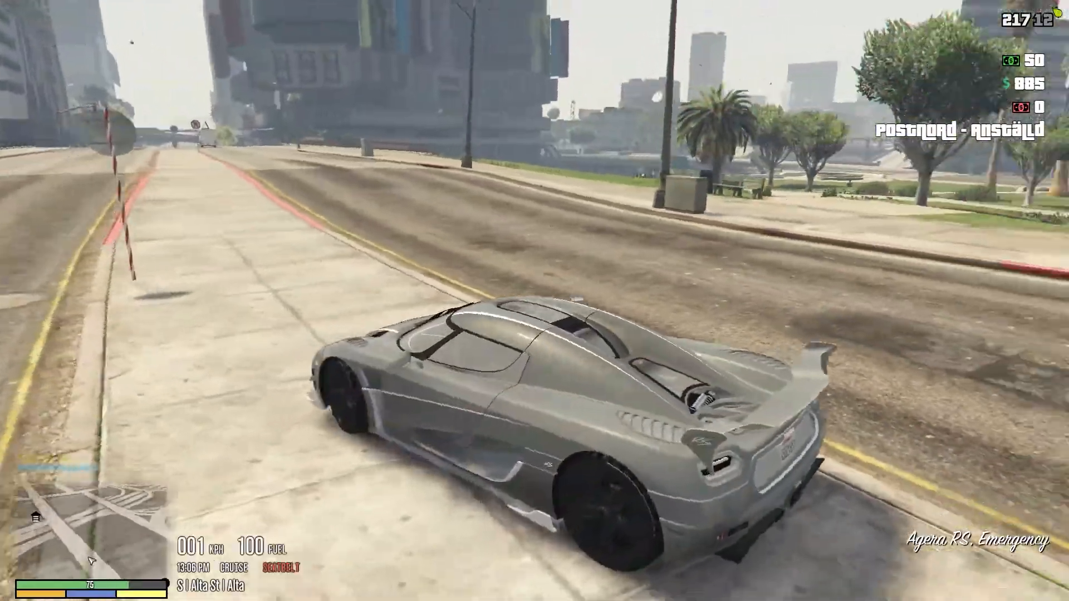
pyautogui.press('w')
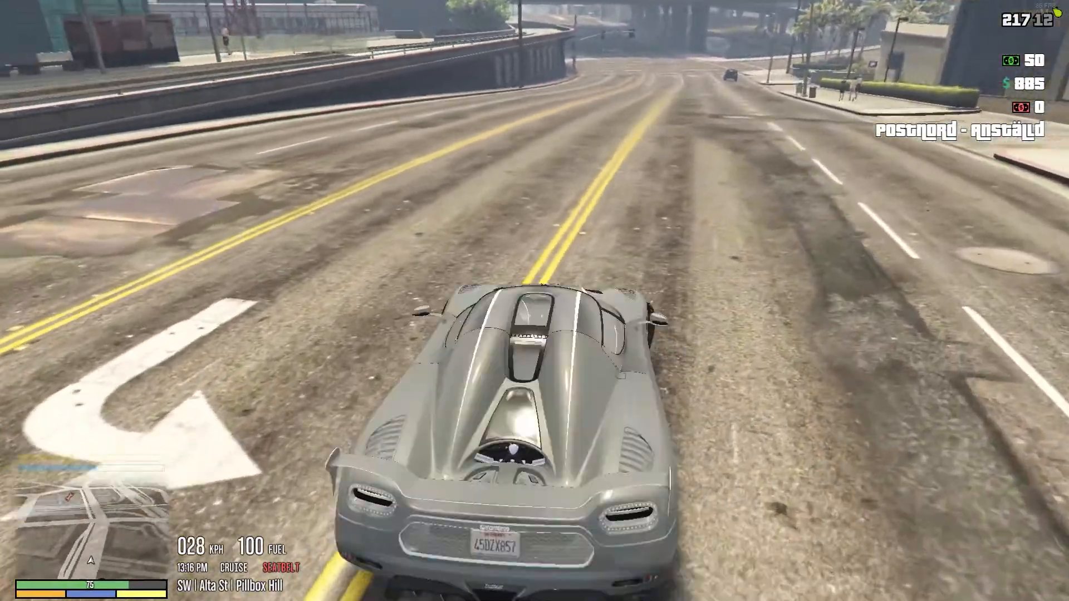
pyautogui.write('/dv')
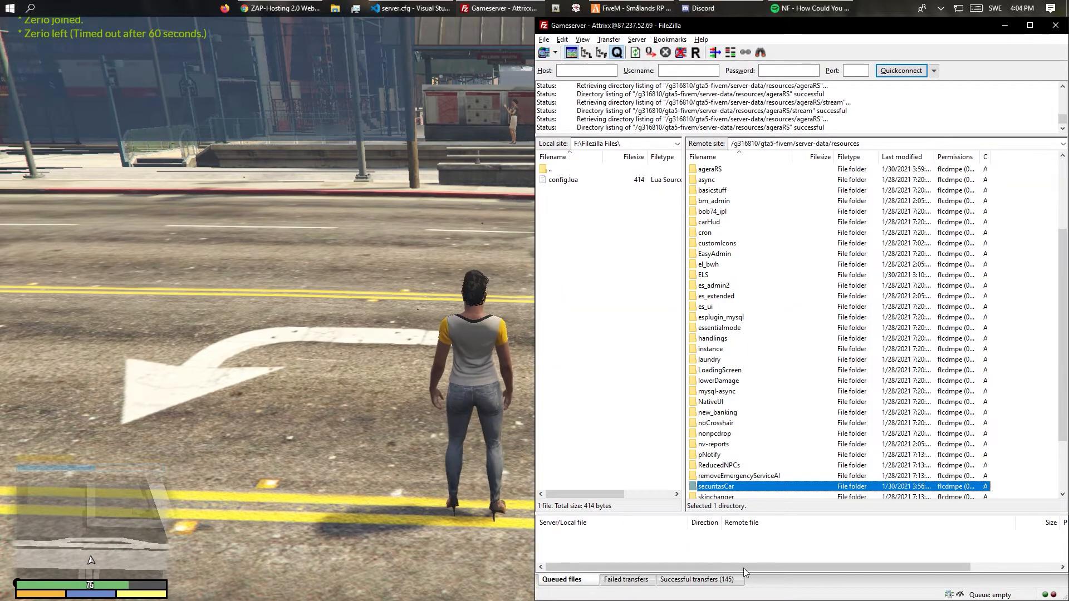
# Enter the securitasCar resource and its stream folder in the remote list
pyautogui.doubleClick(716, 487)
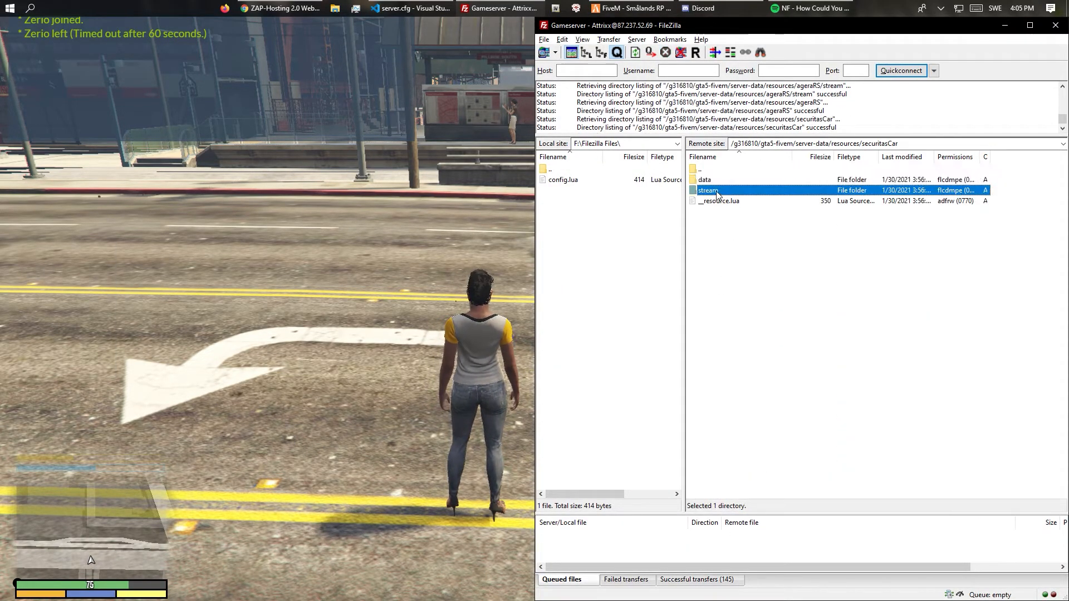
pyautogui.doubleClick(707, 190)
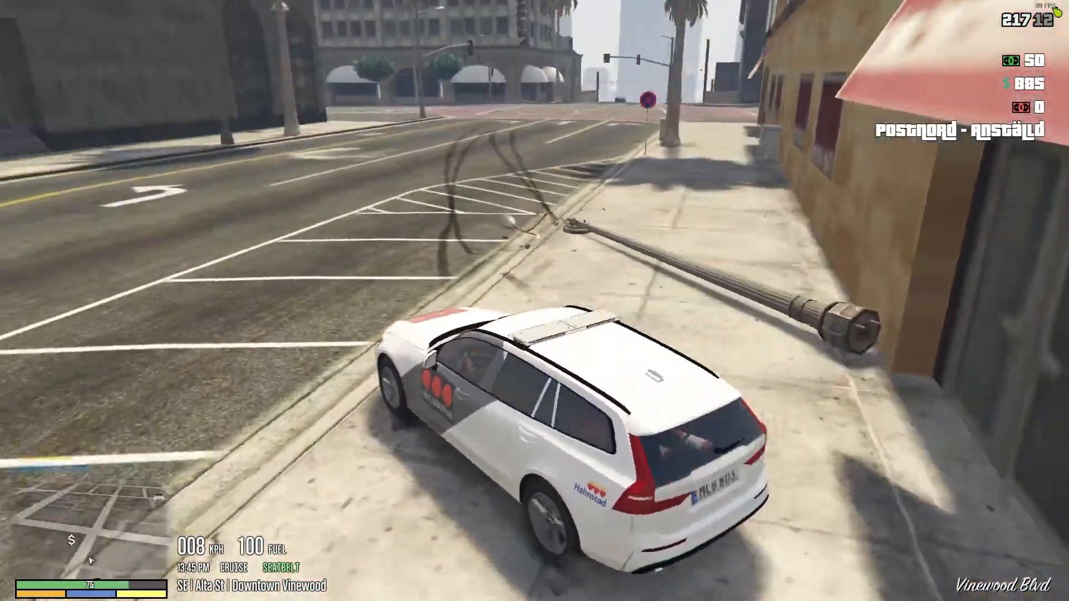
# Drive the Securitas Volvo off the pavement and accelerate along Alta St to about 177 km/h
pyautogui.press('w')
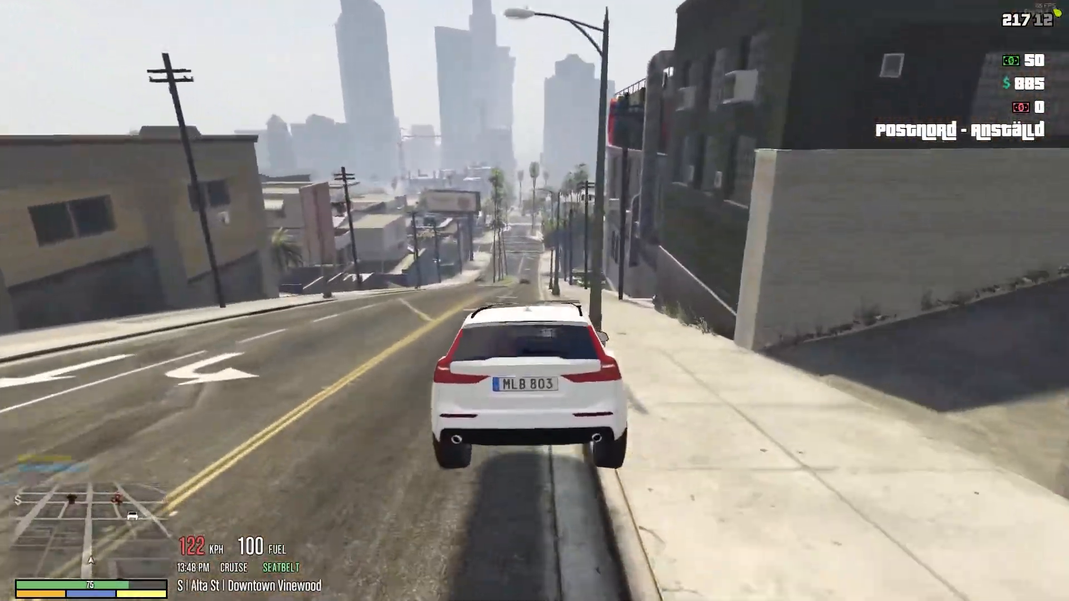
pyautogui.press('w')
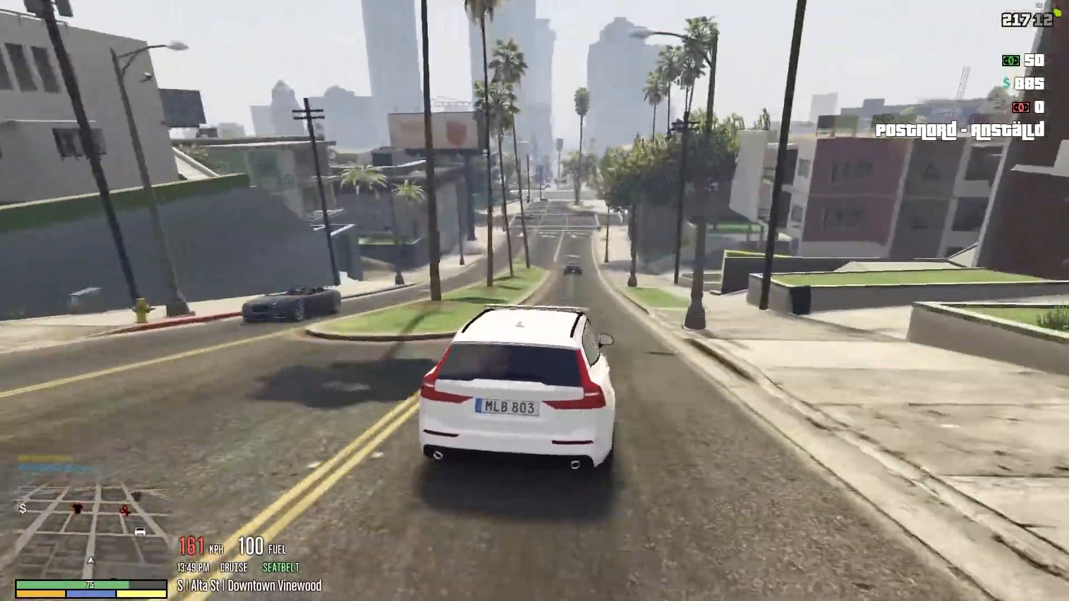
pyautogui.press('w')
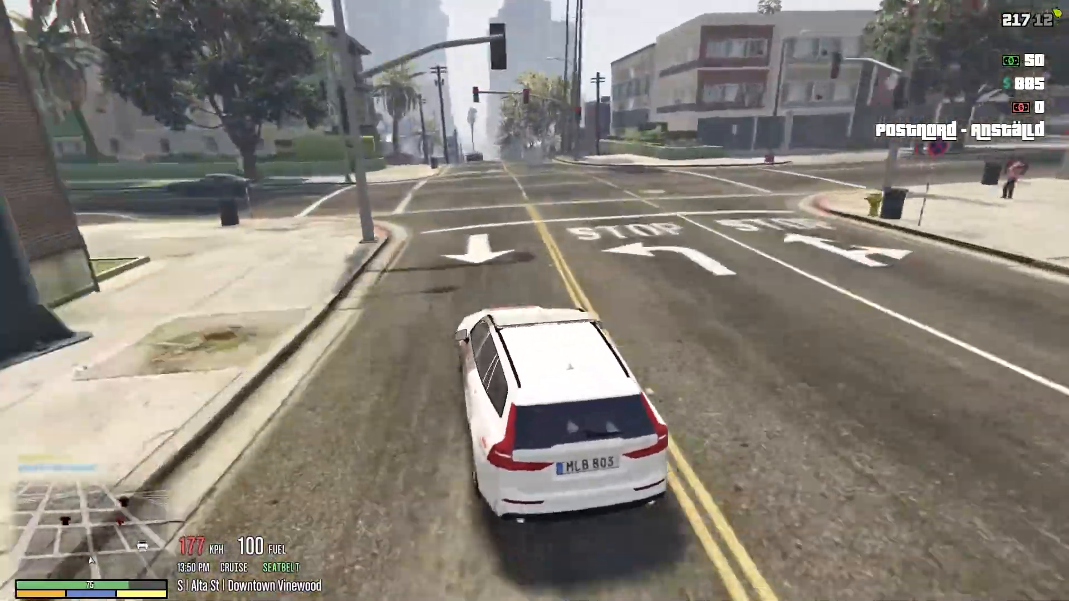